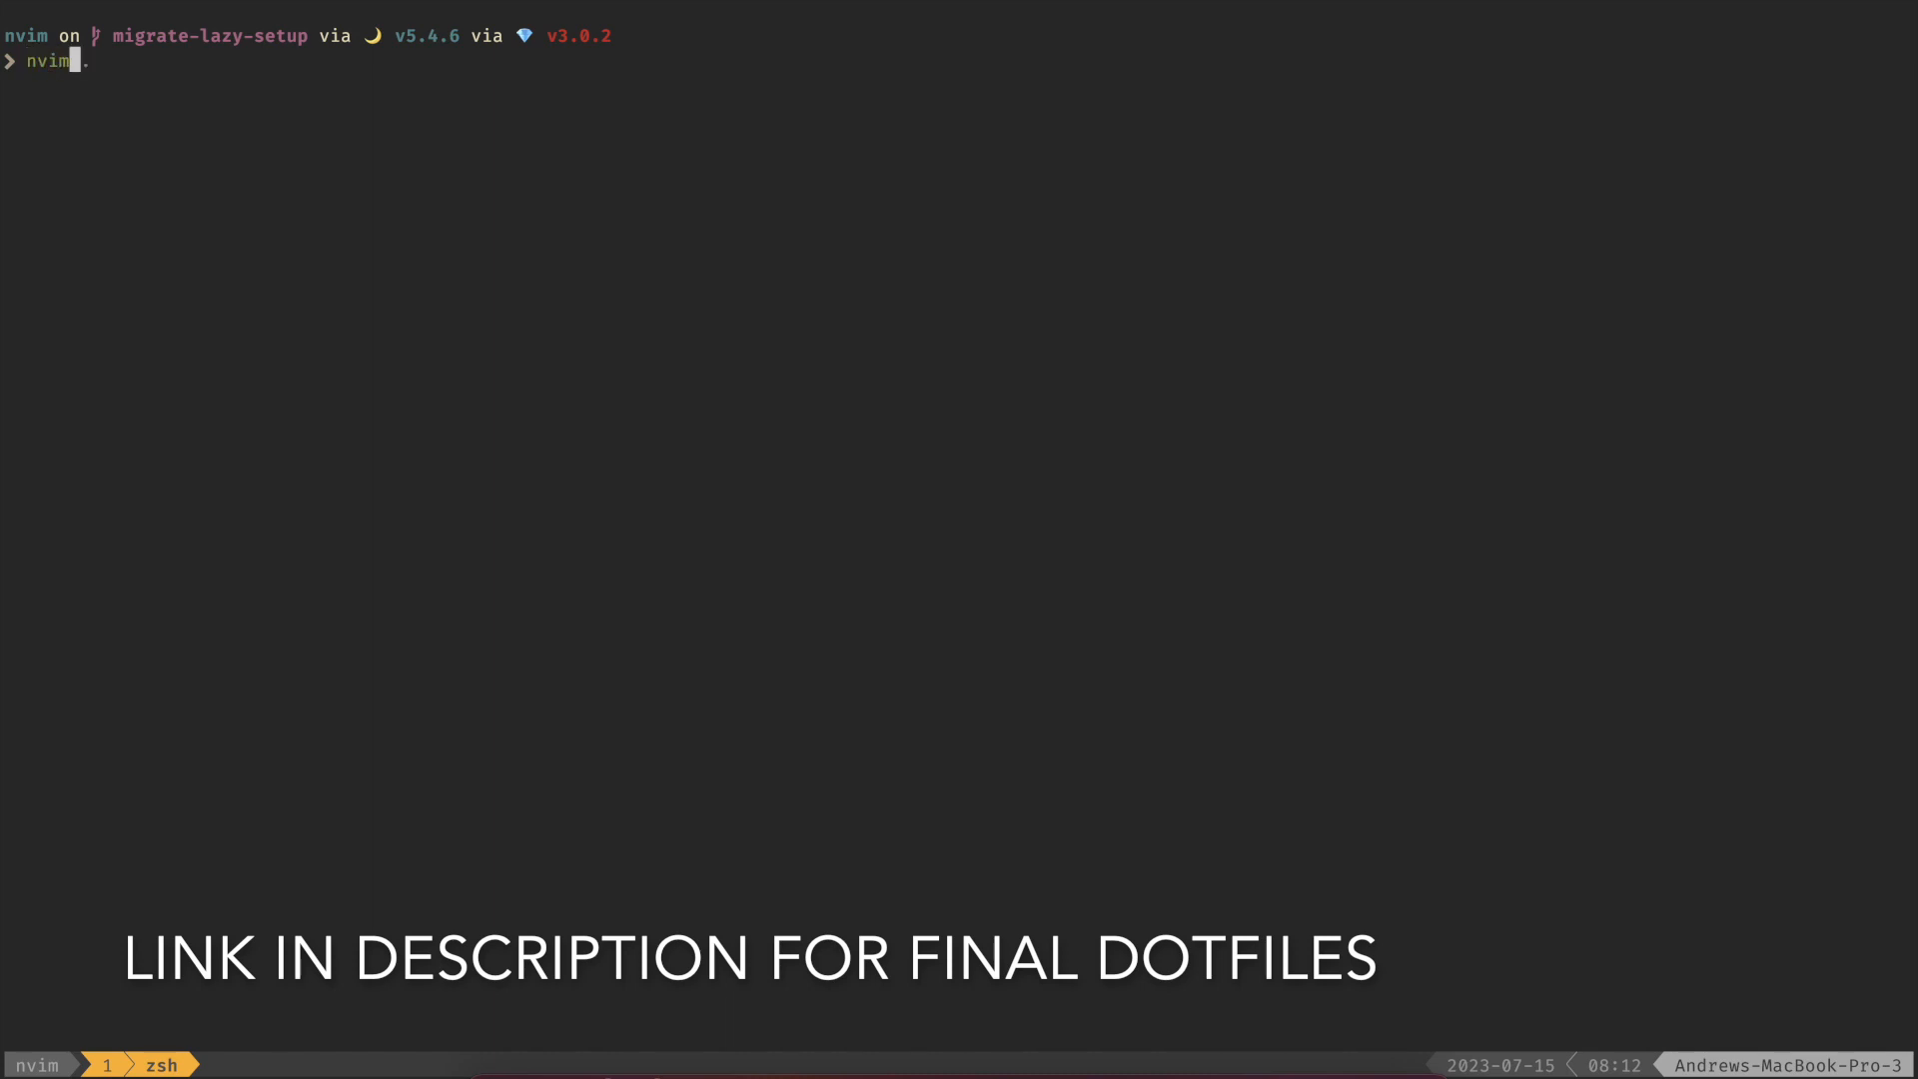
- Launch Neovim on the nvim config directory so netrw lists its files
key("Enter")
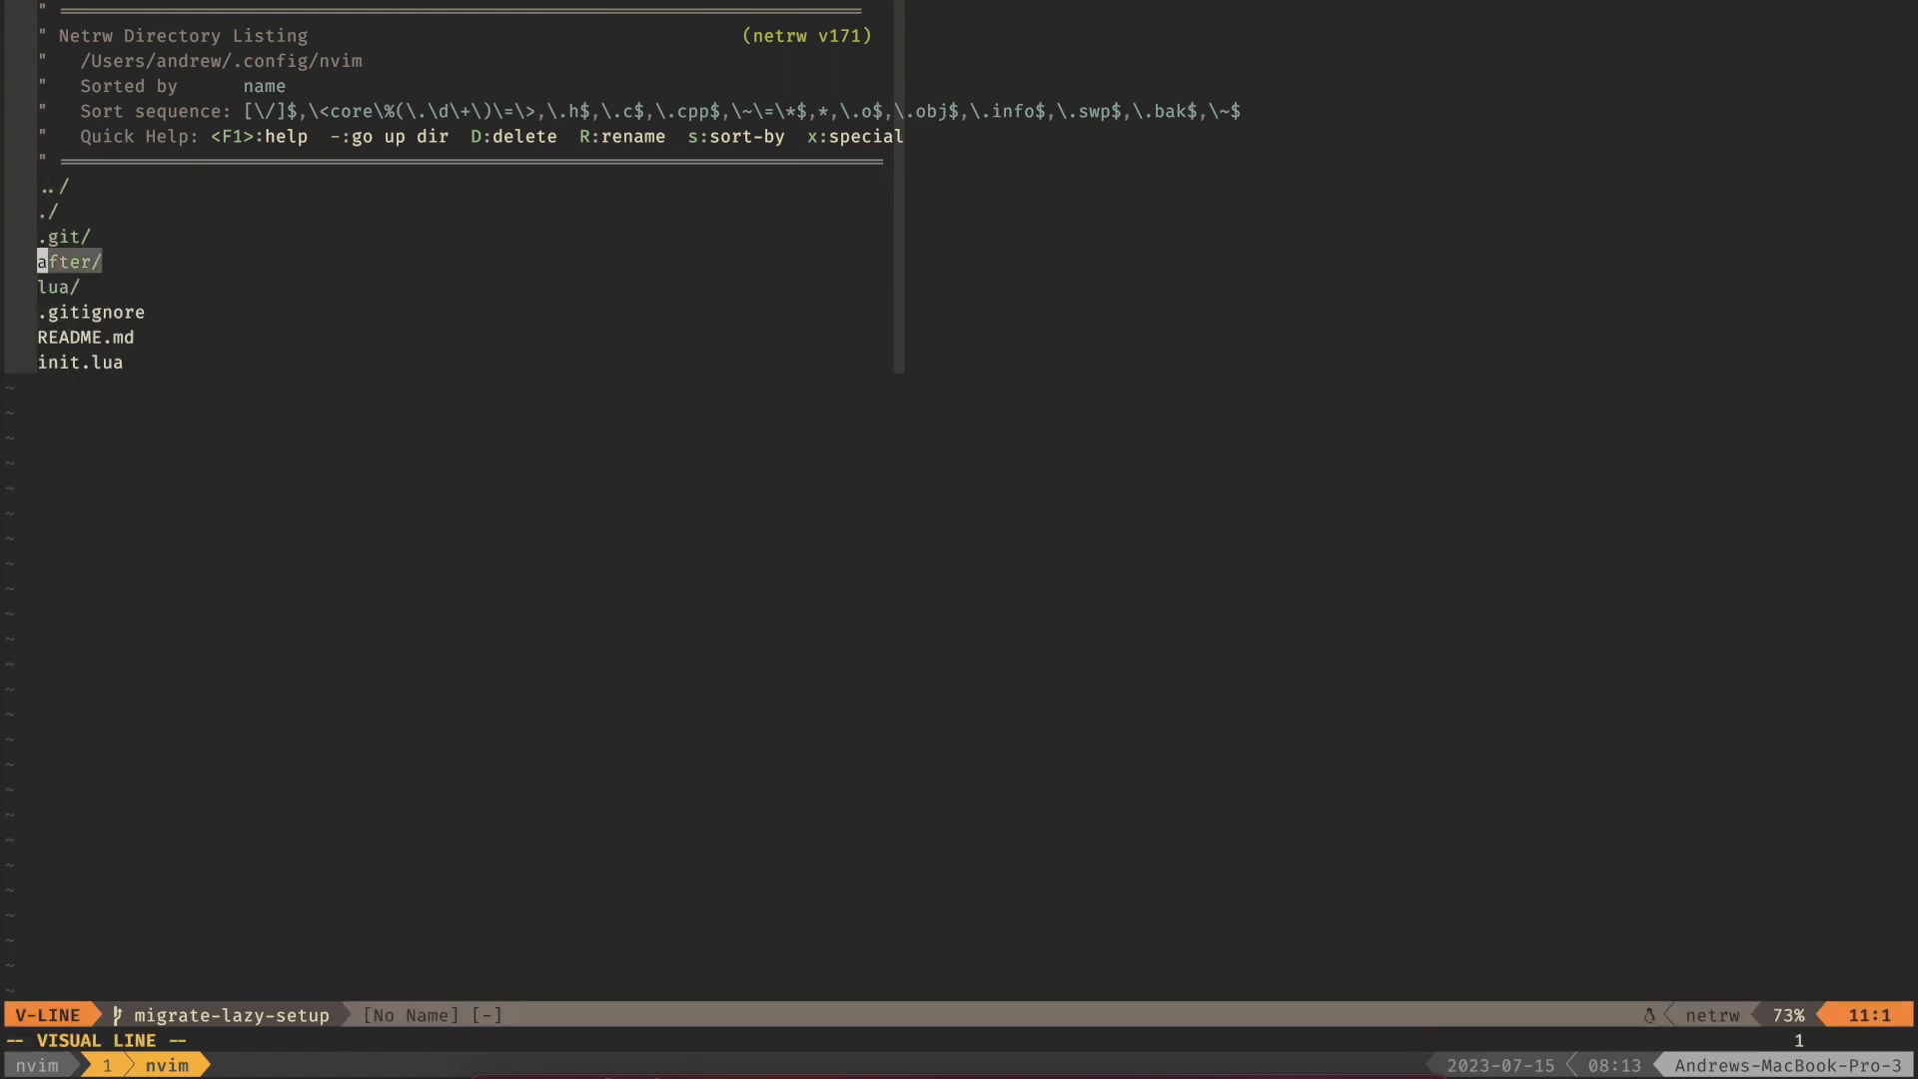
- Move the after/ folder out of the config into tmp via netrw rename
key("Escape")
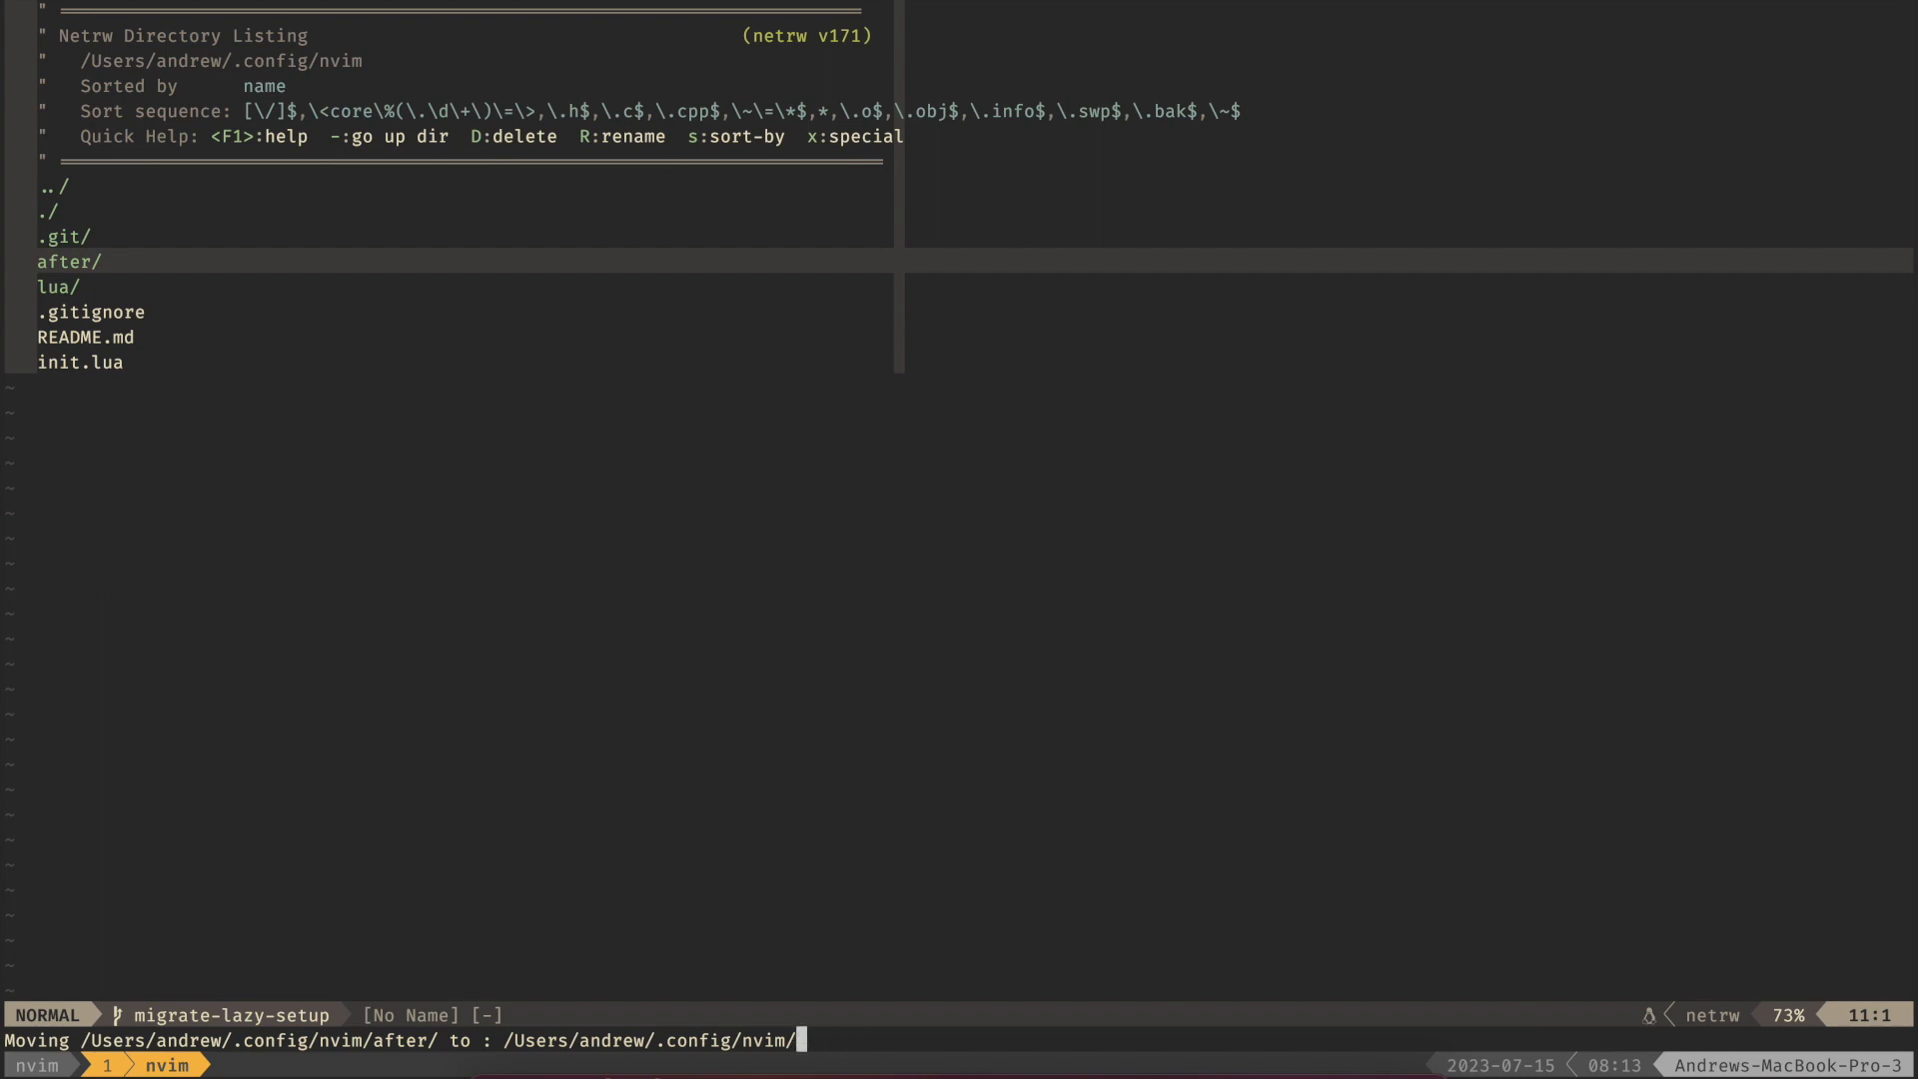
type("tmp")
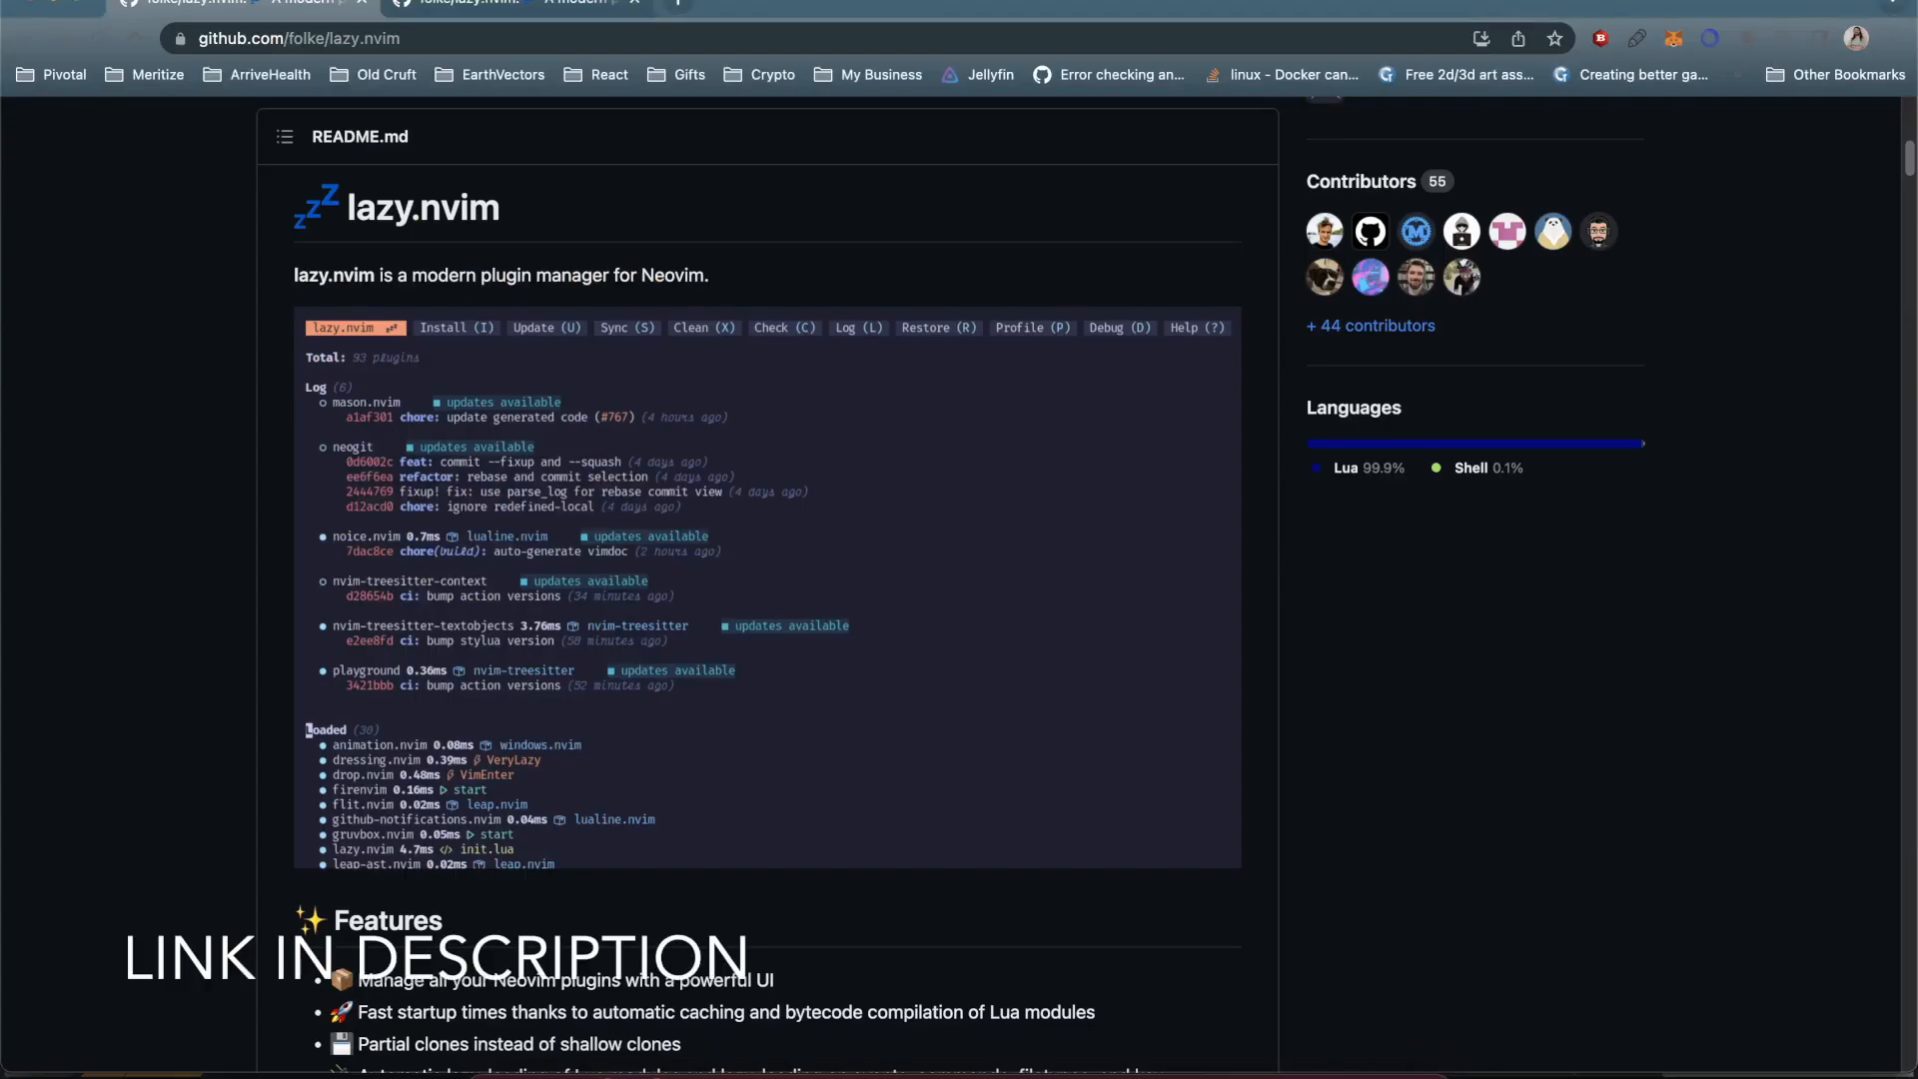
mouse_move(476, 258)
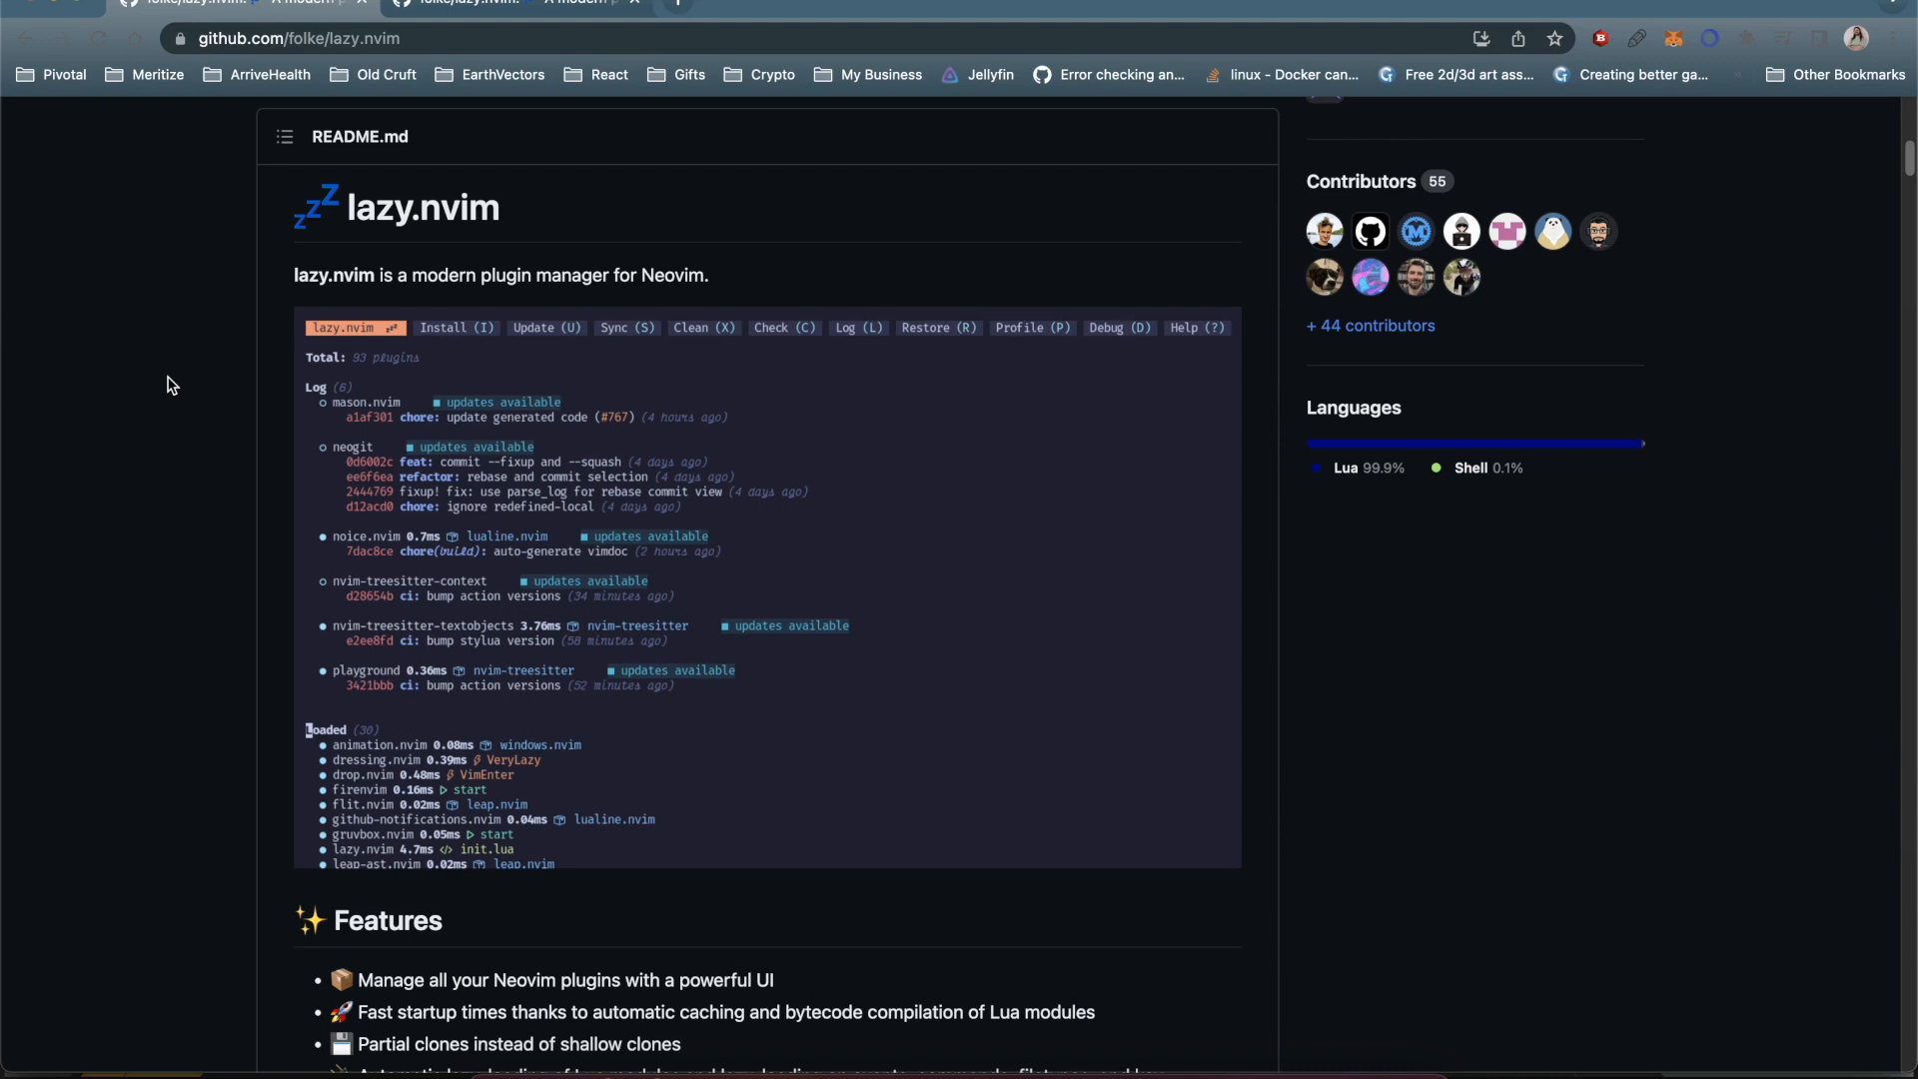
mouse_move(1339, 216)
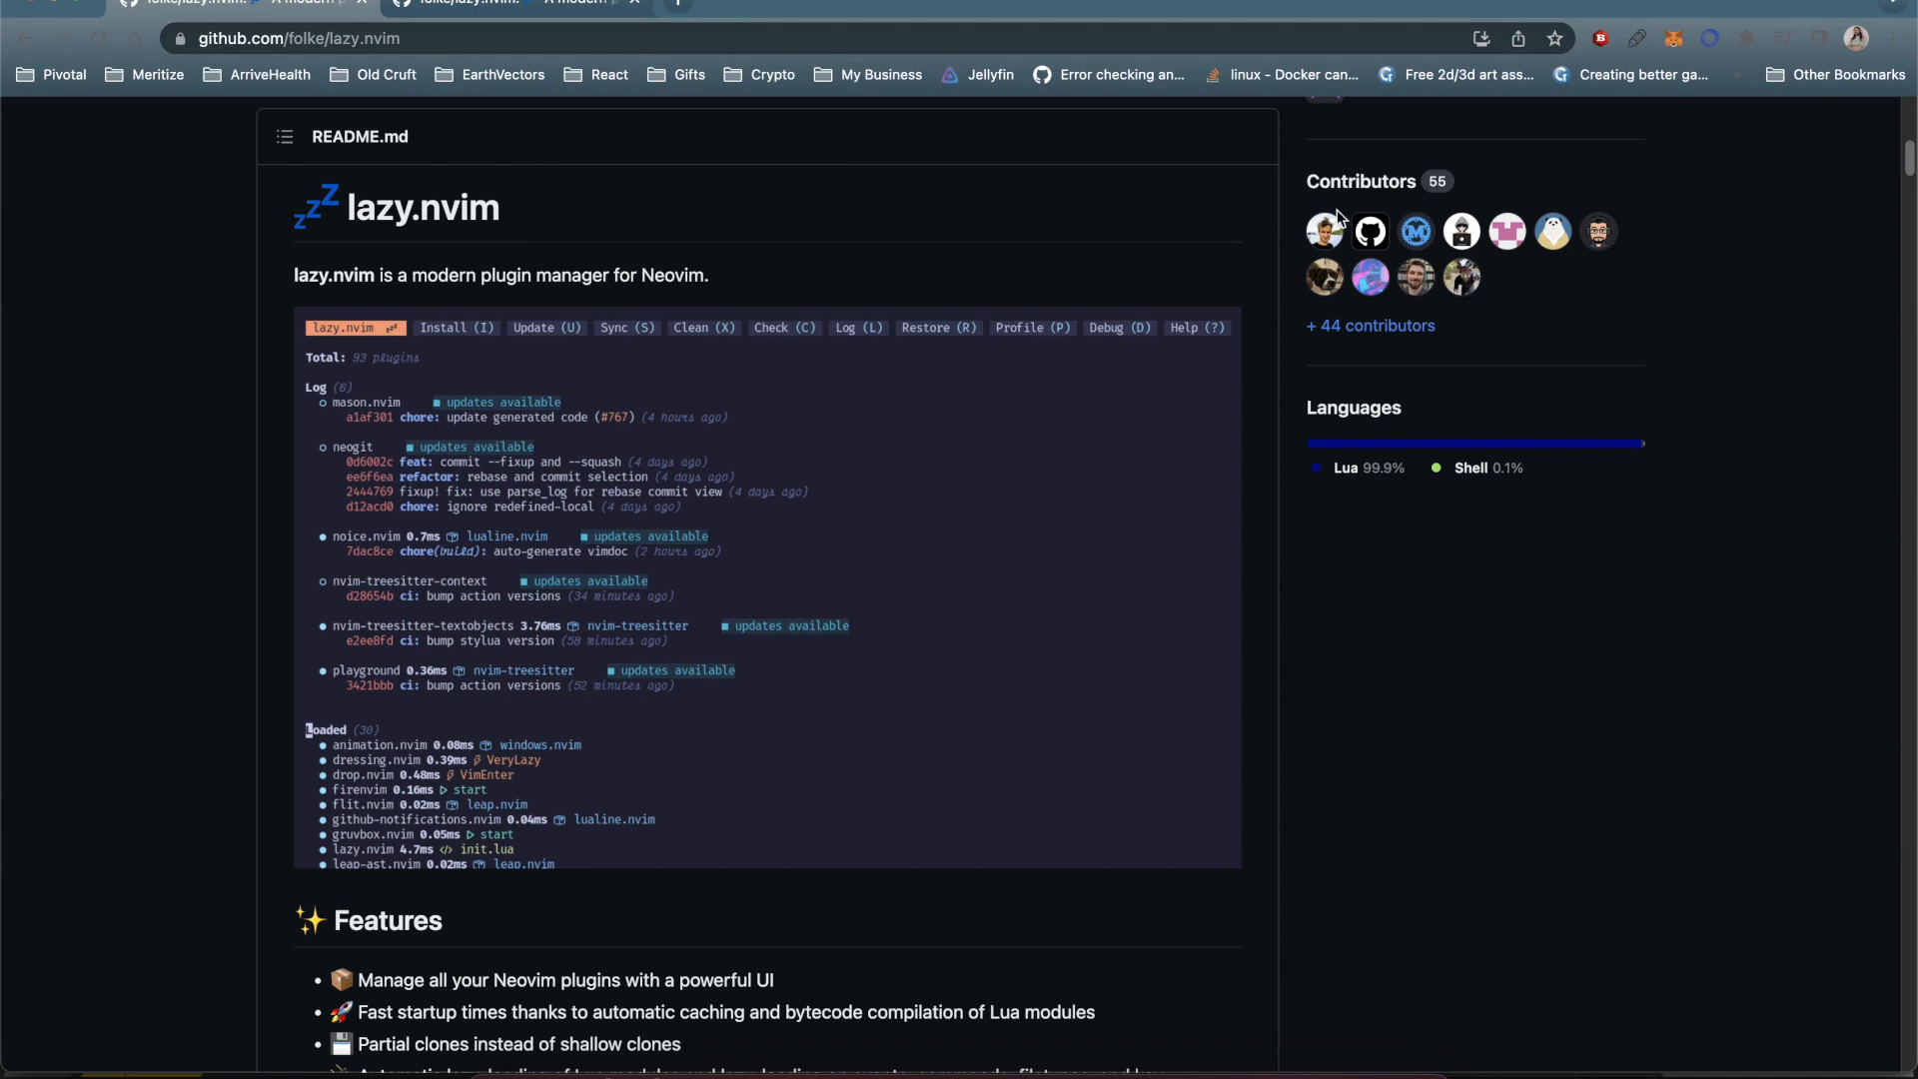
mouse_move(1322, 232)
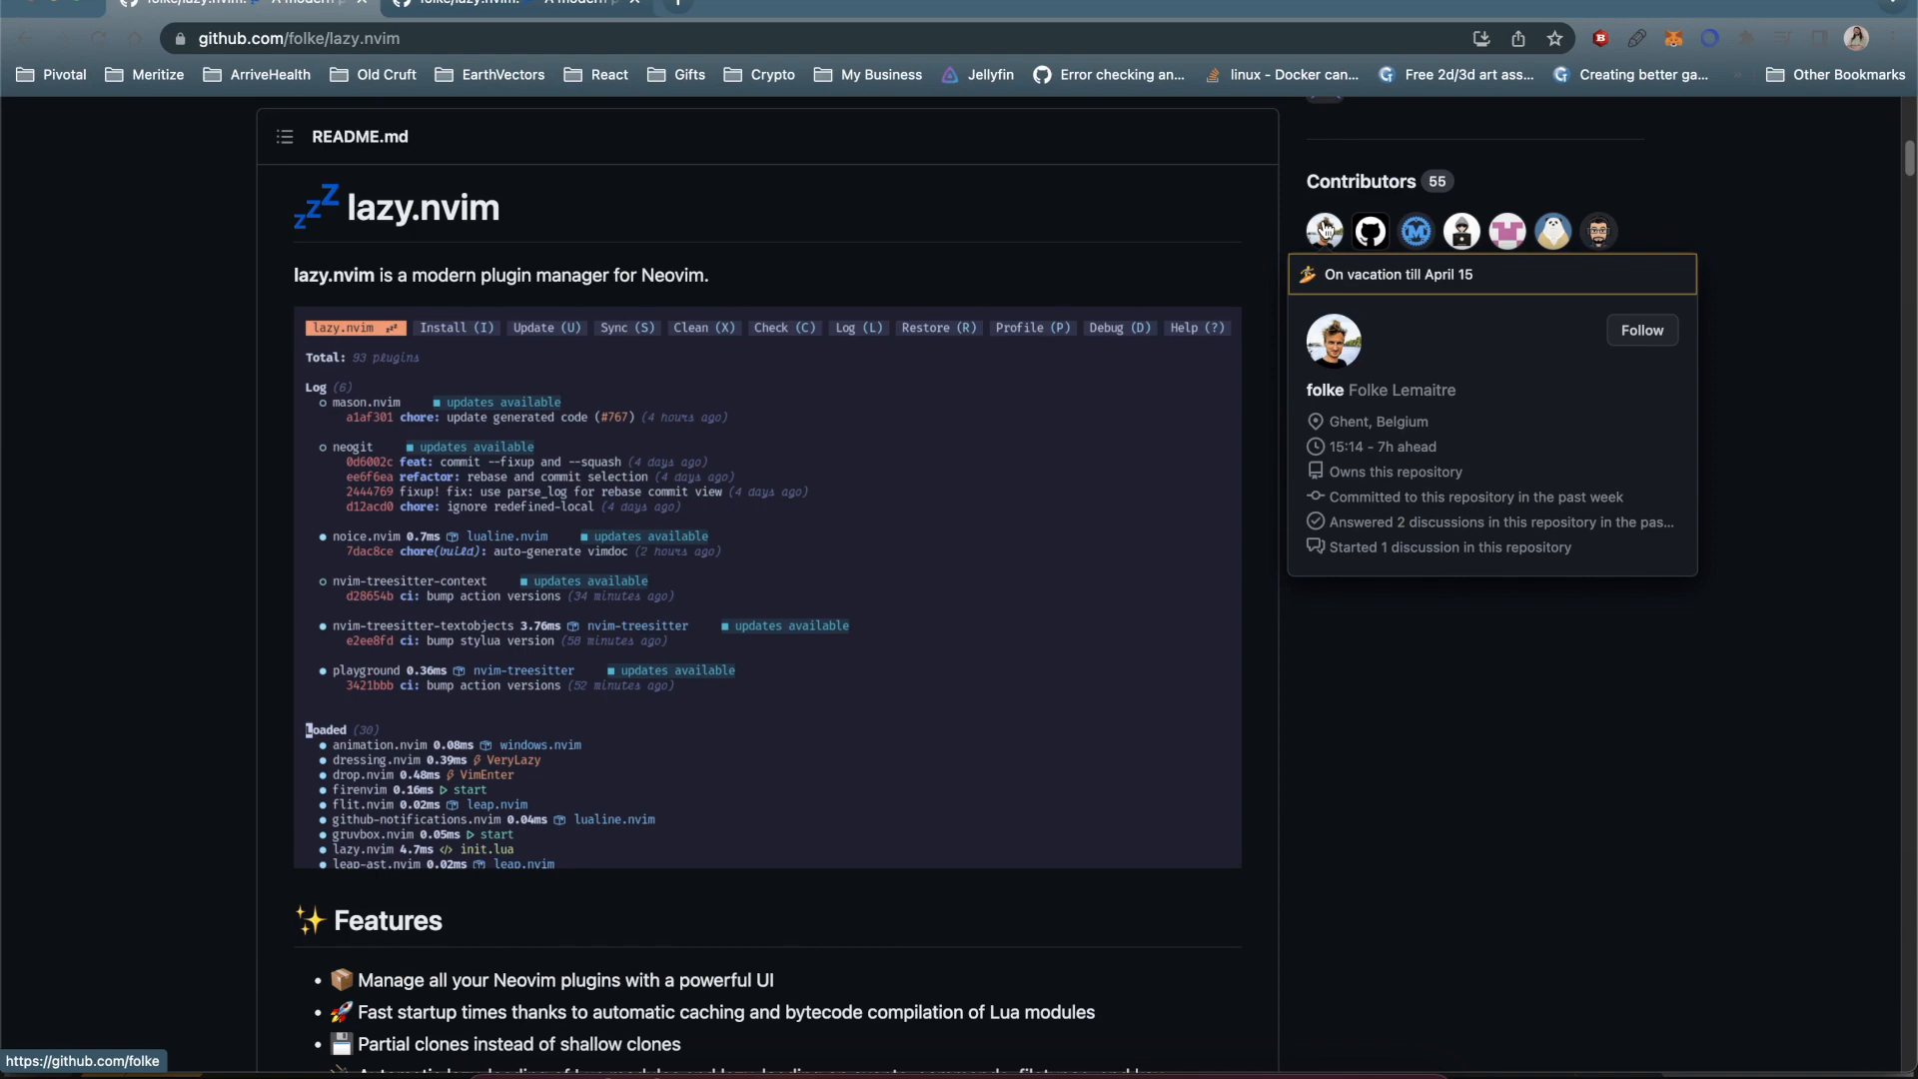
- Scroll the lazy.nvim README past the screenshot to its Features and Installation sections
scroll("down", 3)
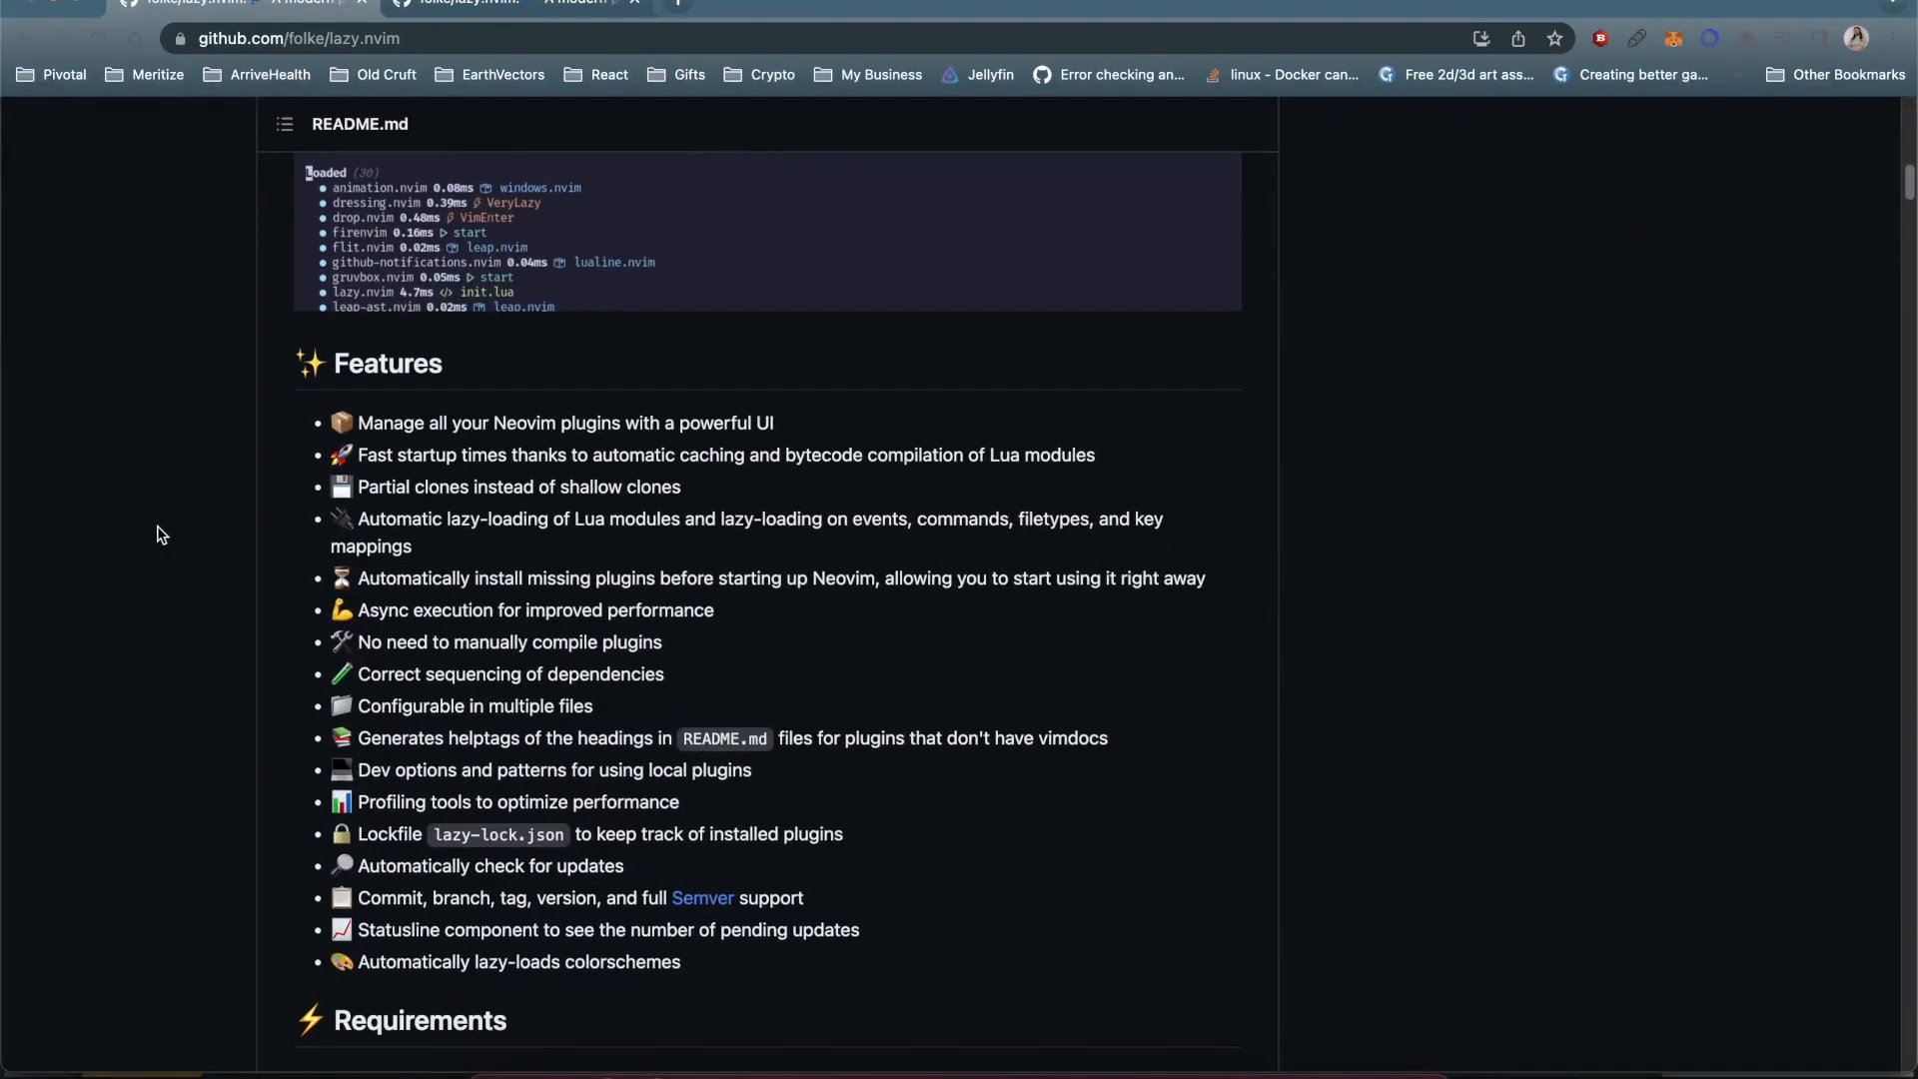
scroll("down", 3)
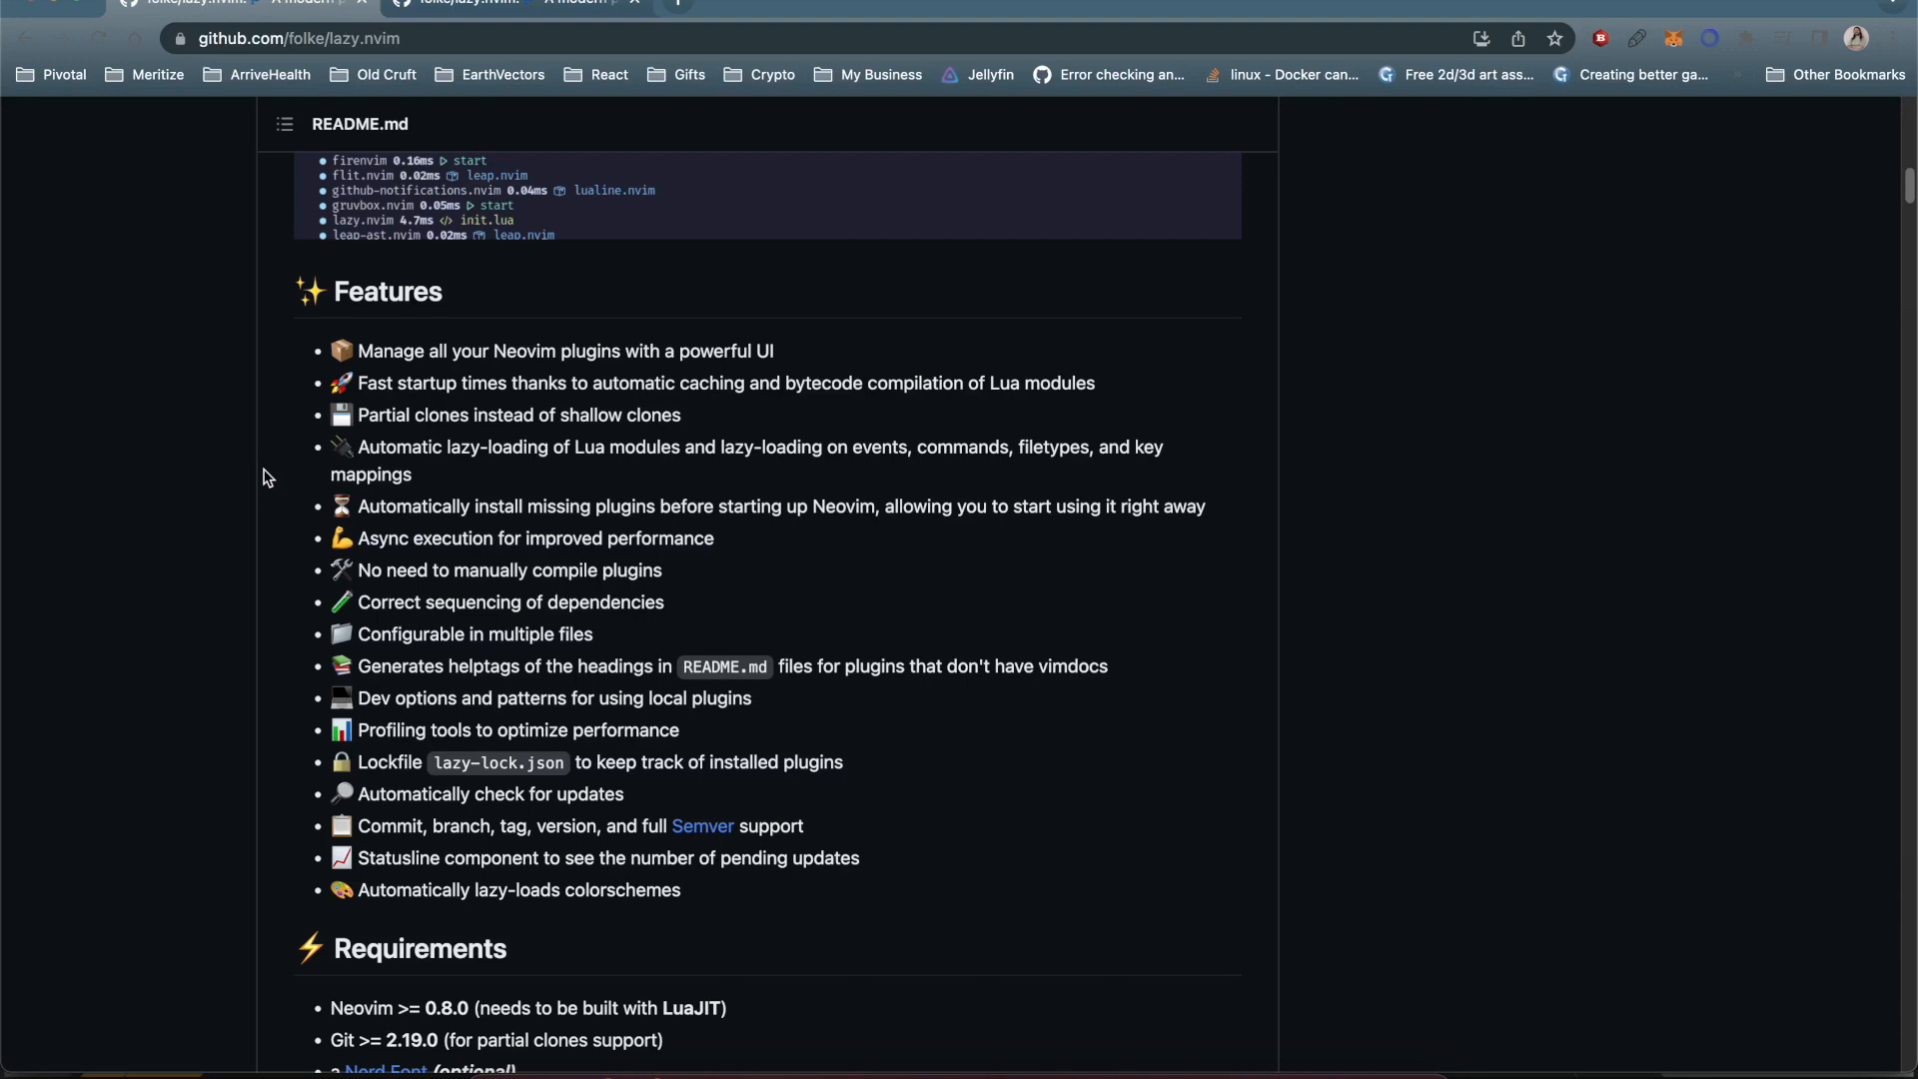
mouse_move(453, 761)
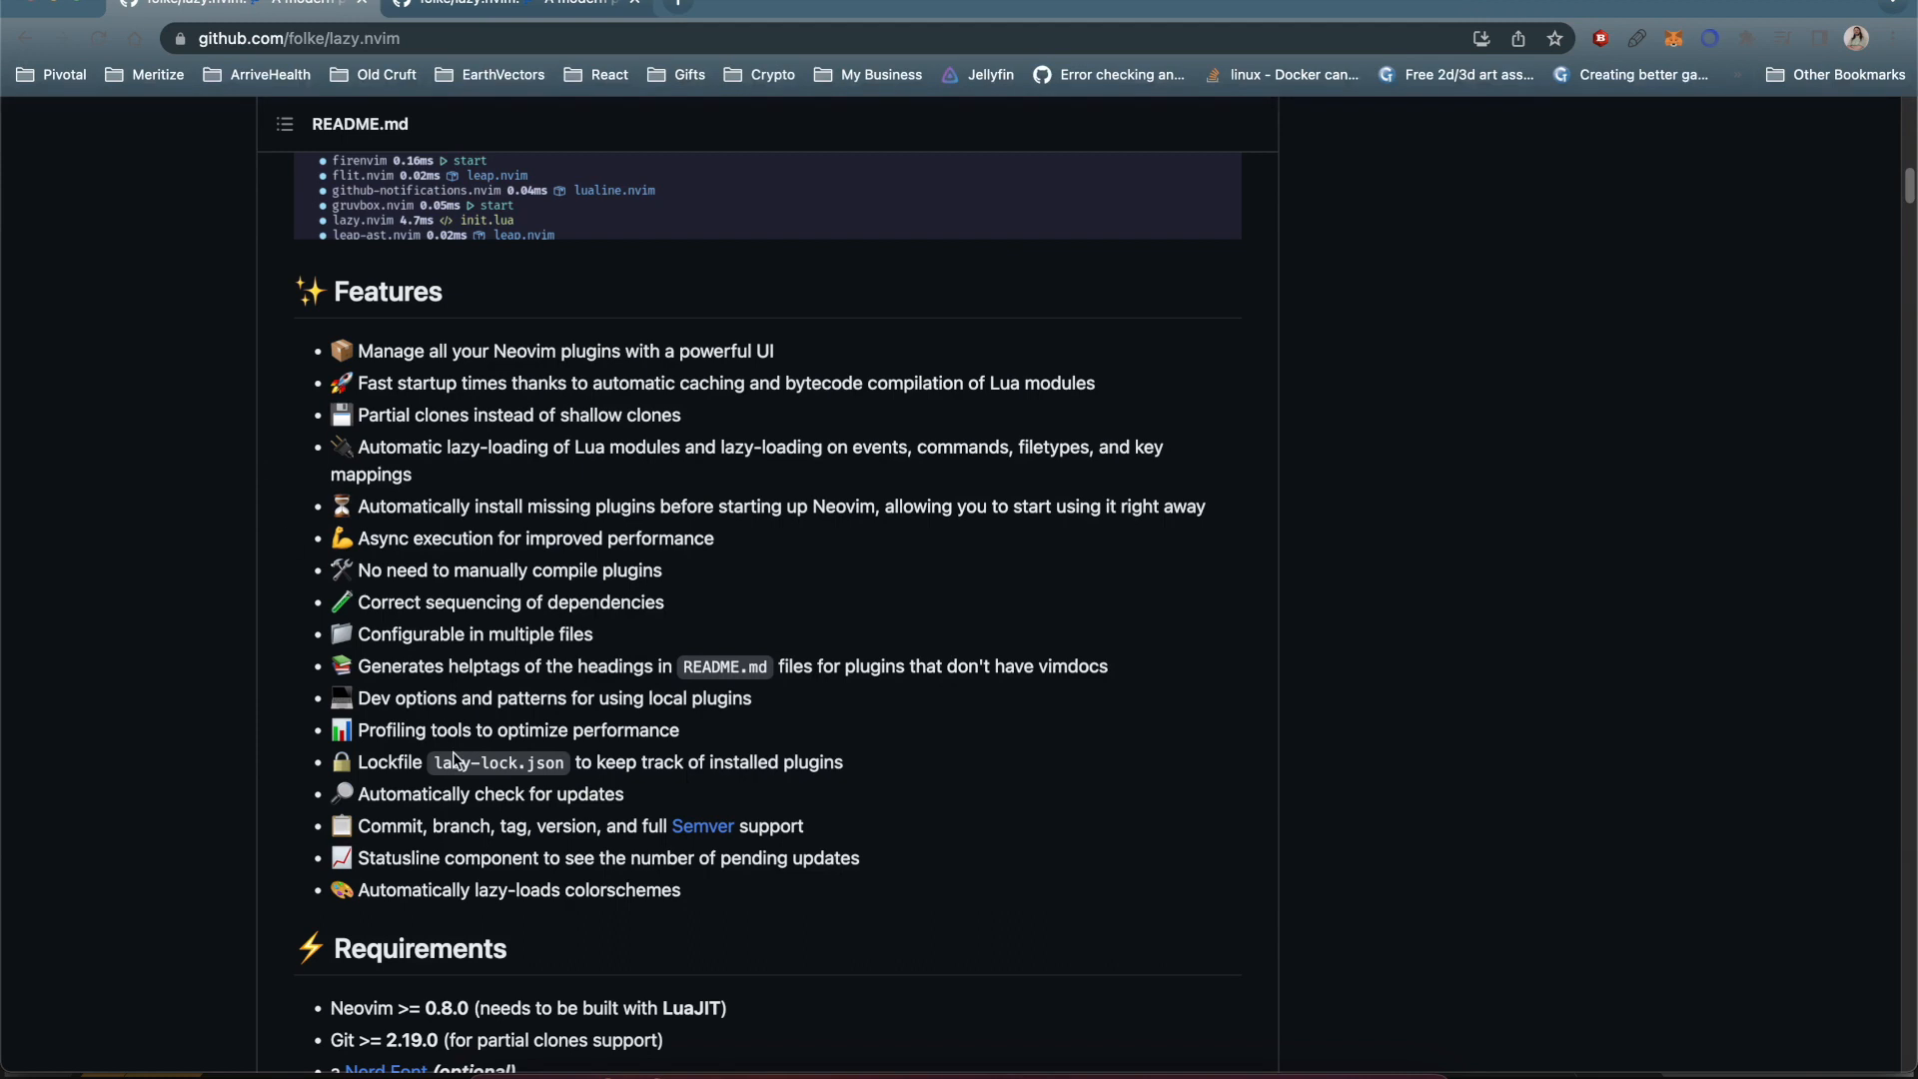
mouse_move(915, 760)
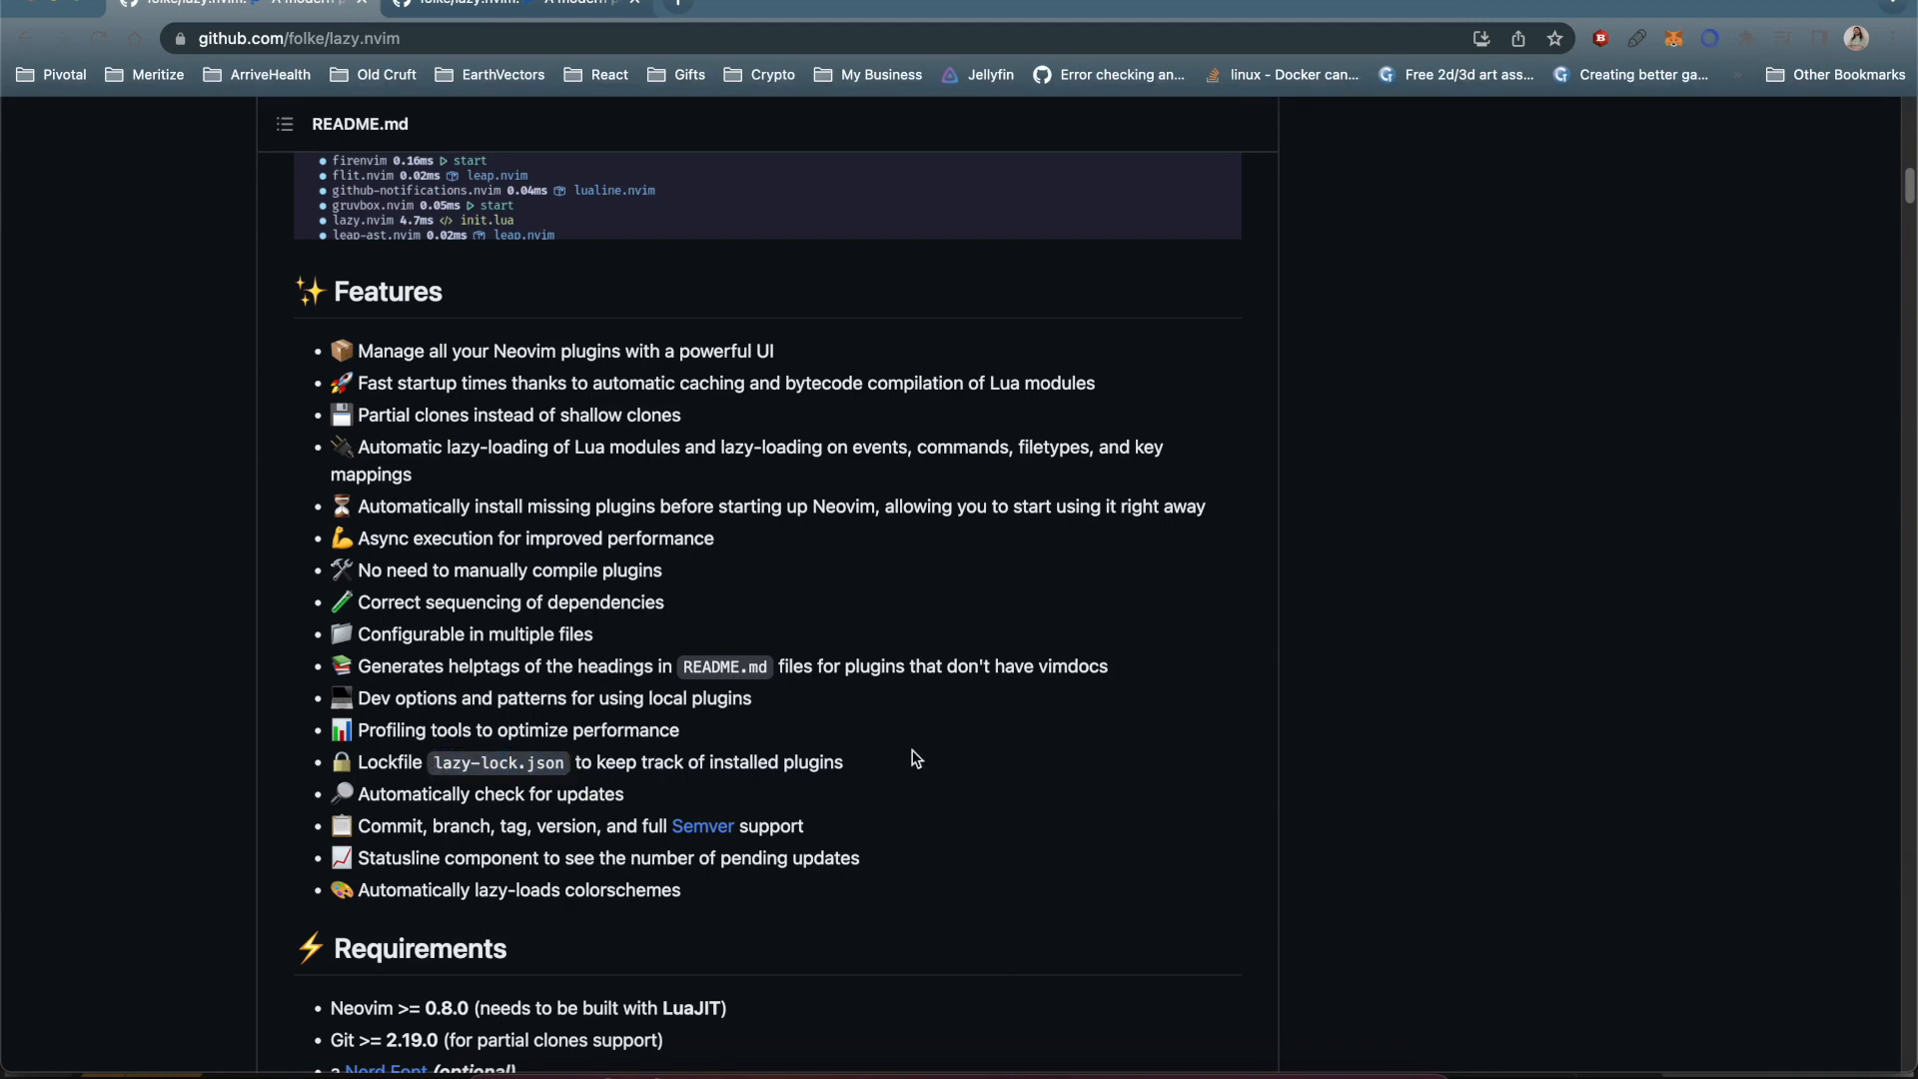
scroll("down", 3)
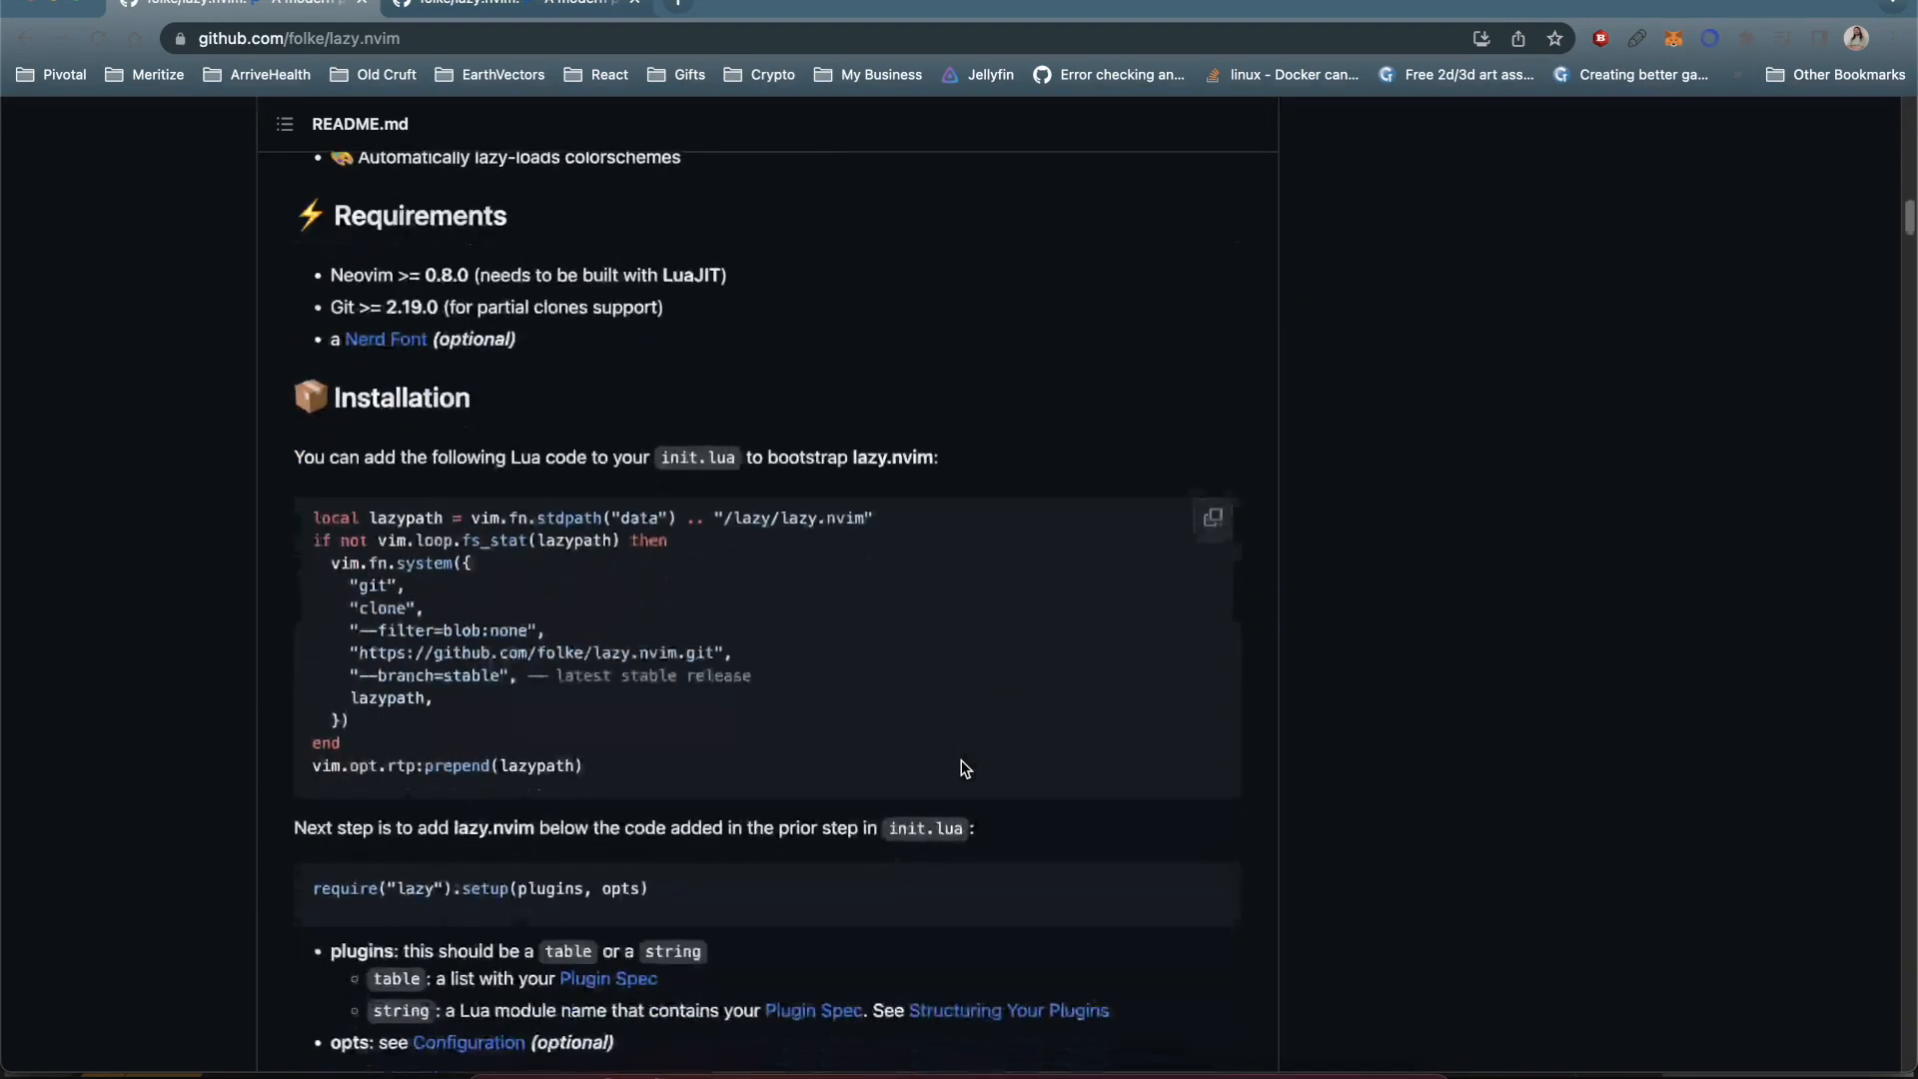
- Copy the lazy.nvim bootstrap Lua code block from the Installation section
scroll("down", 3)
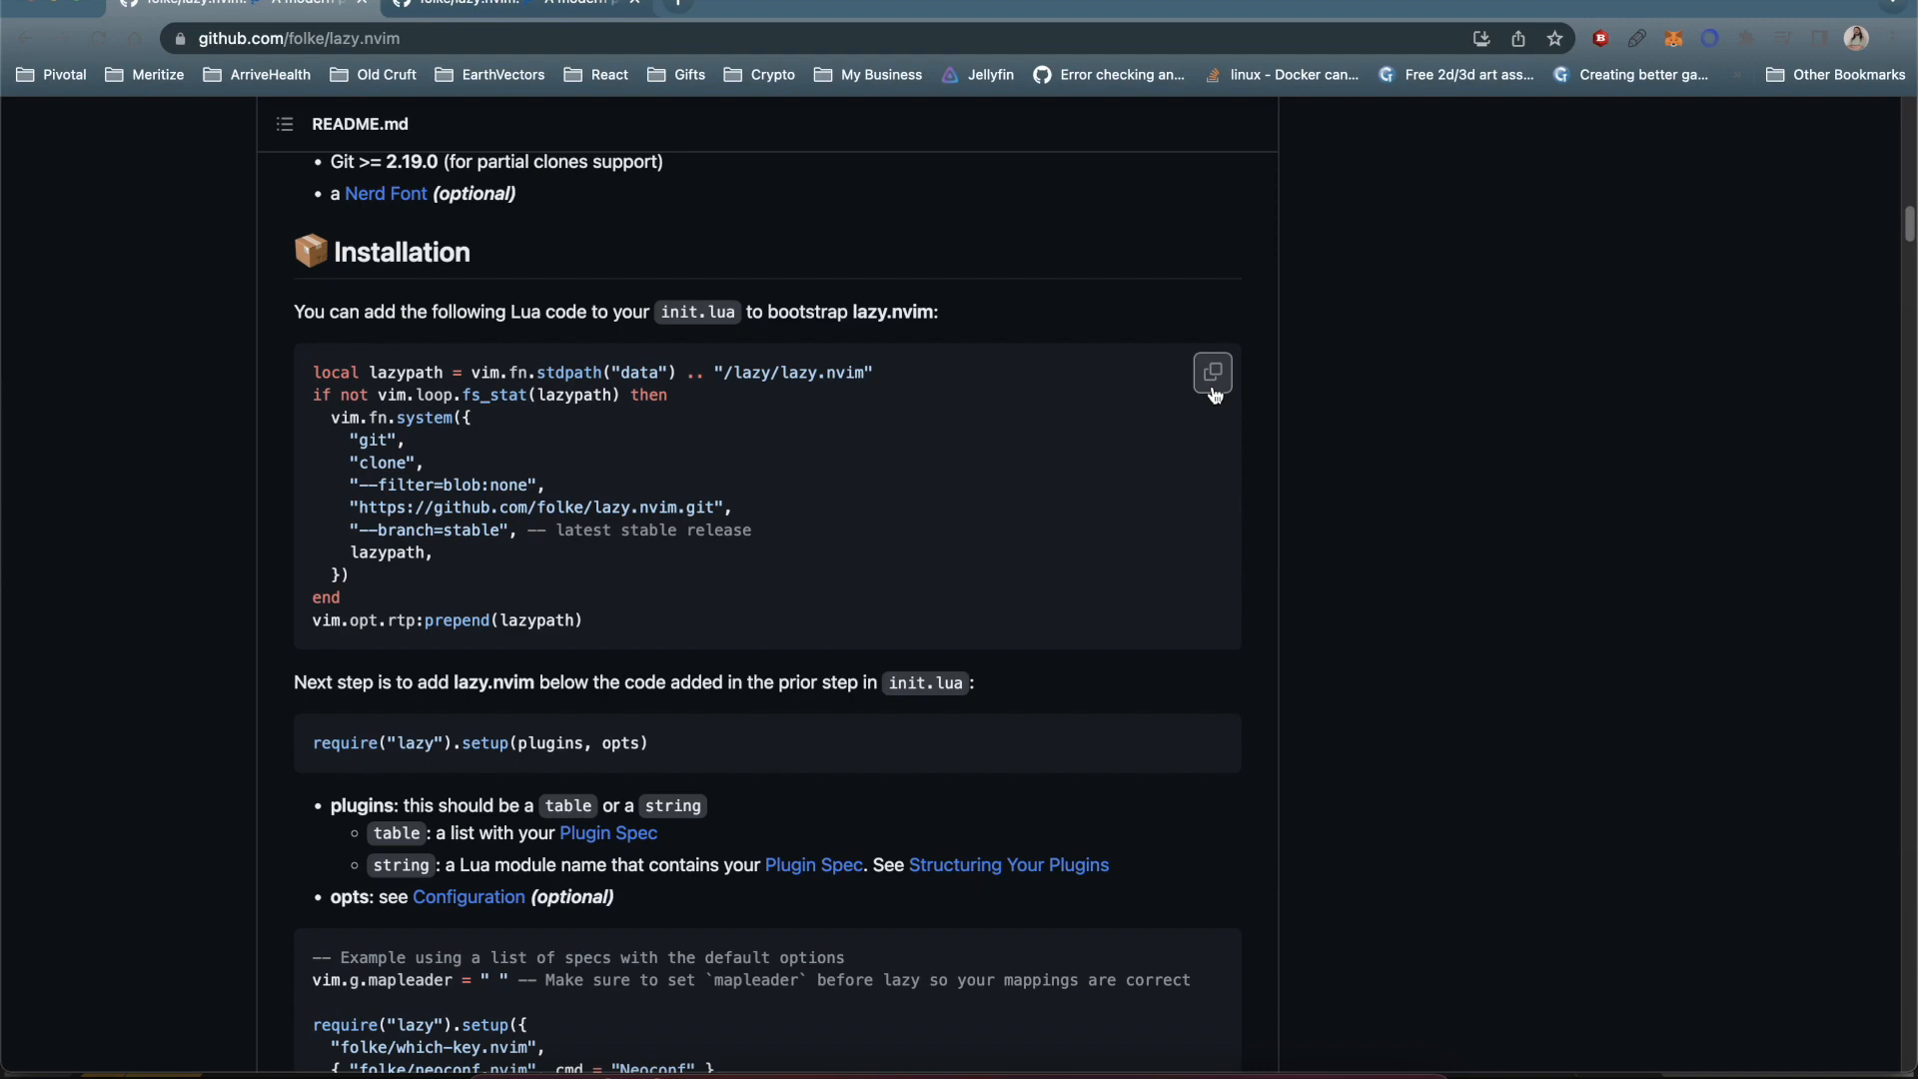
left_click(1211, 373)
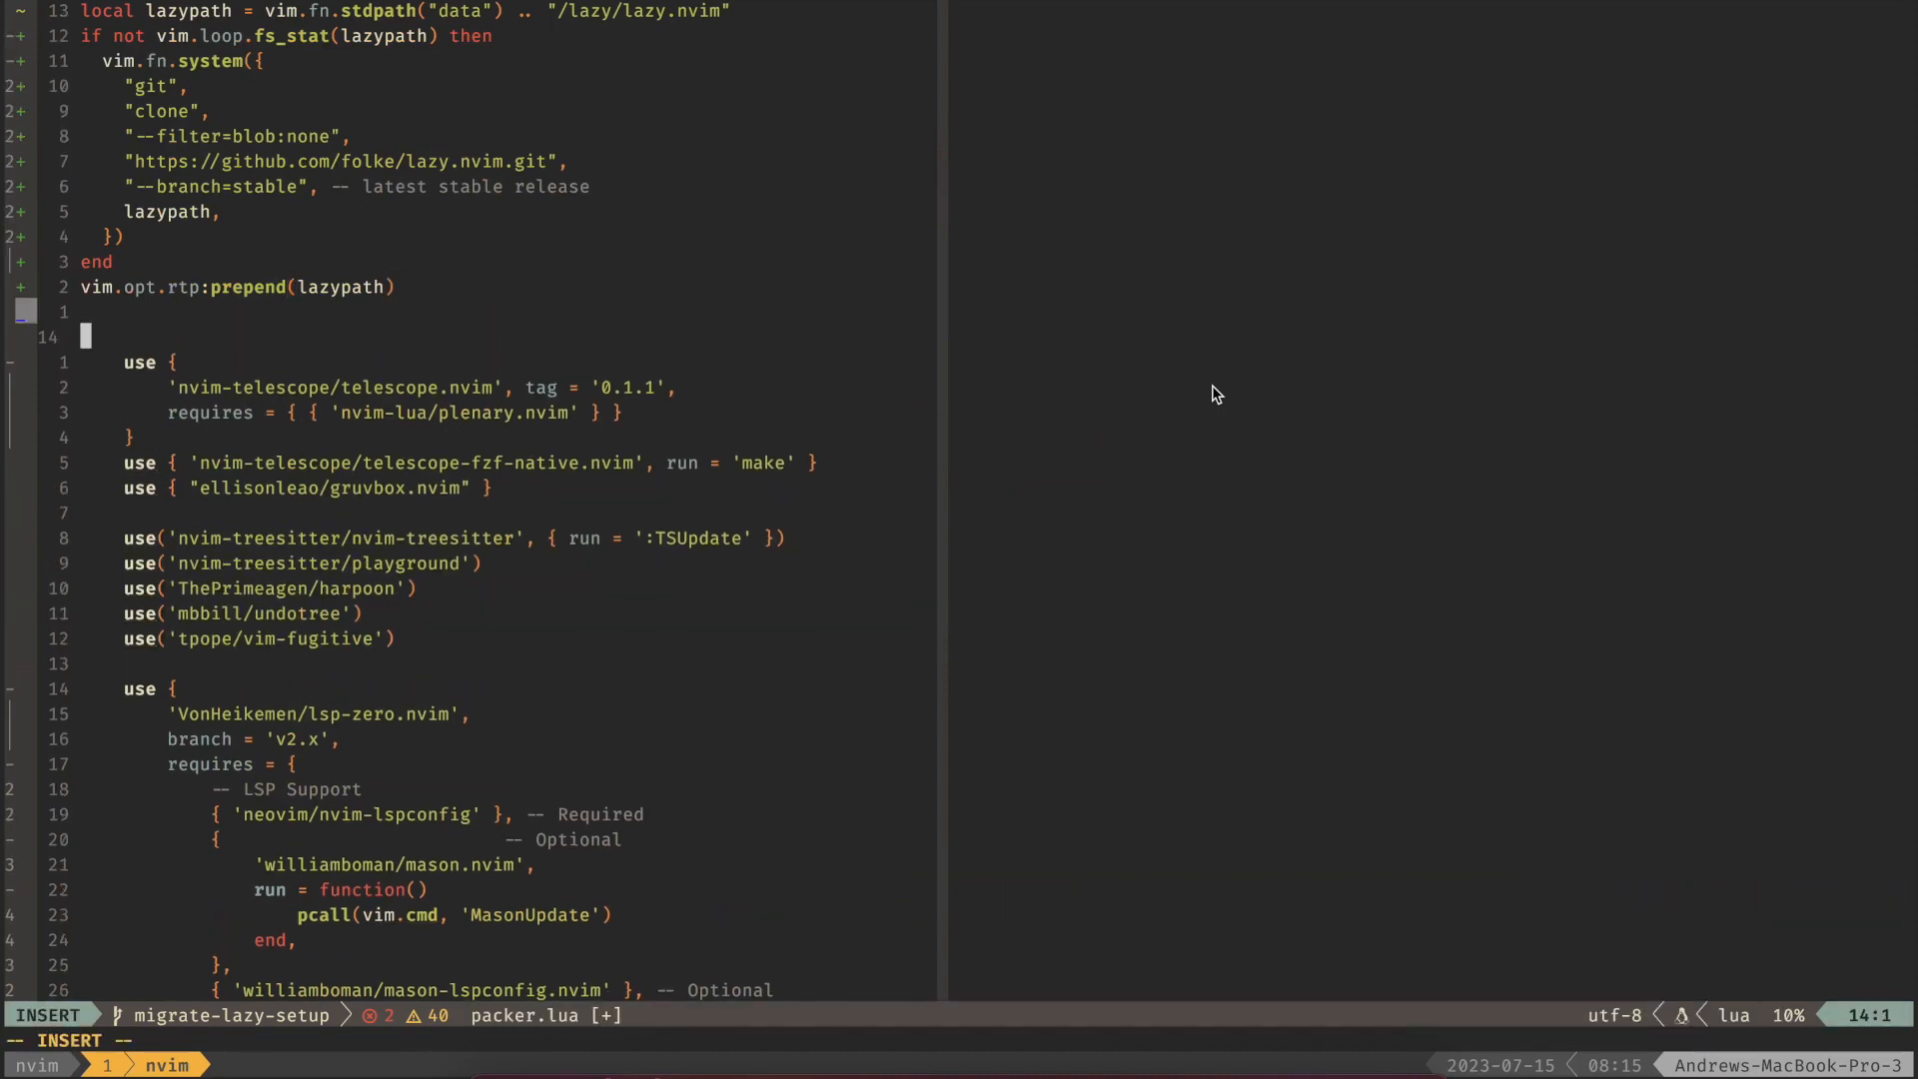
- Open a `local plugins = {` table above the entries and strip `use` with :s/use//
type("local plugins = {x")
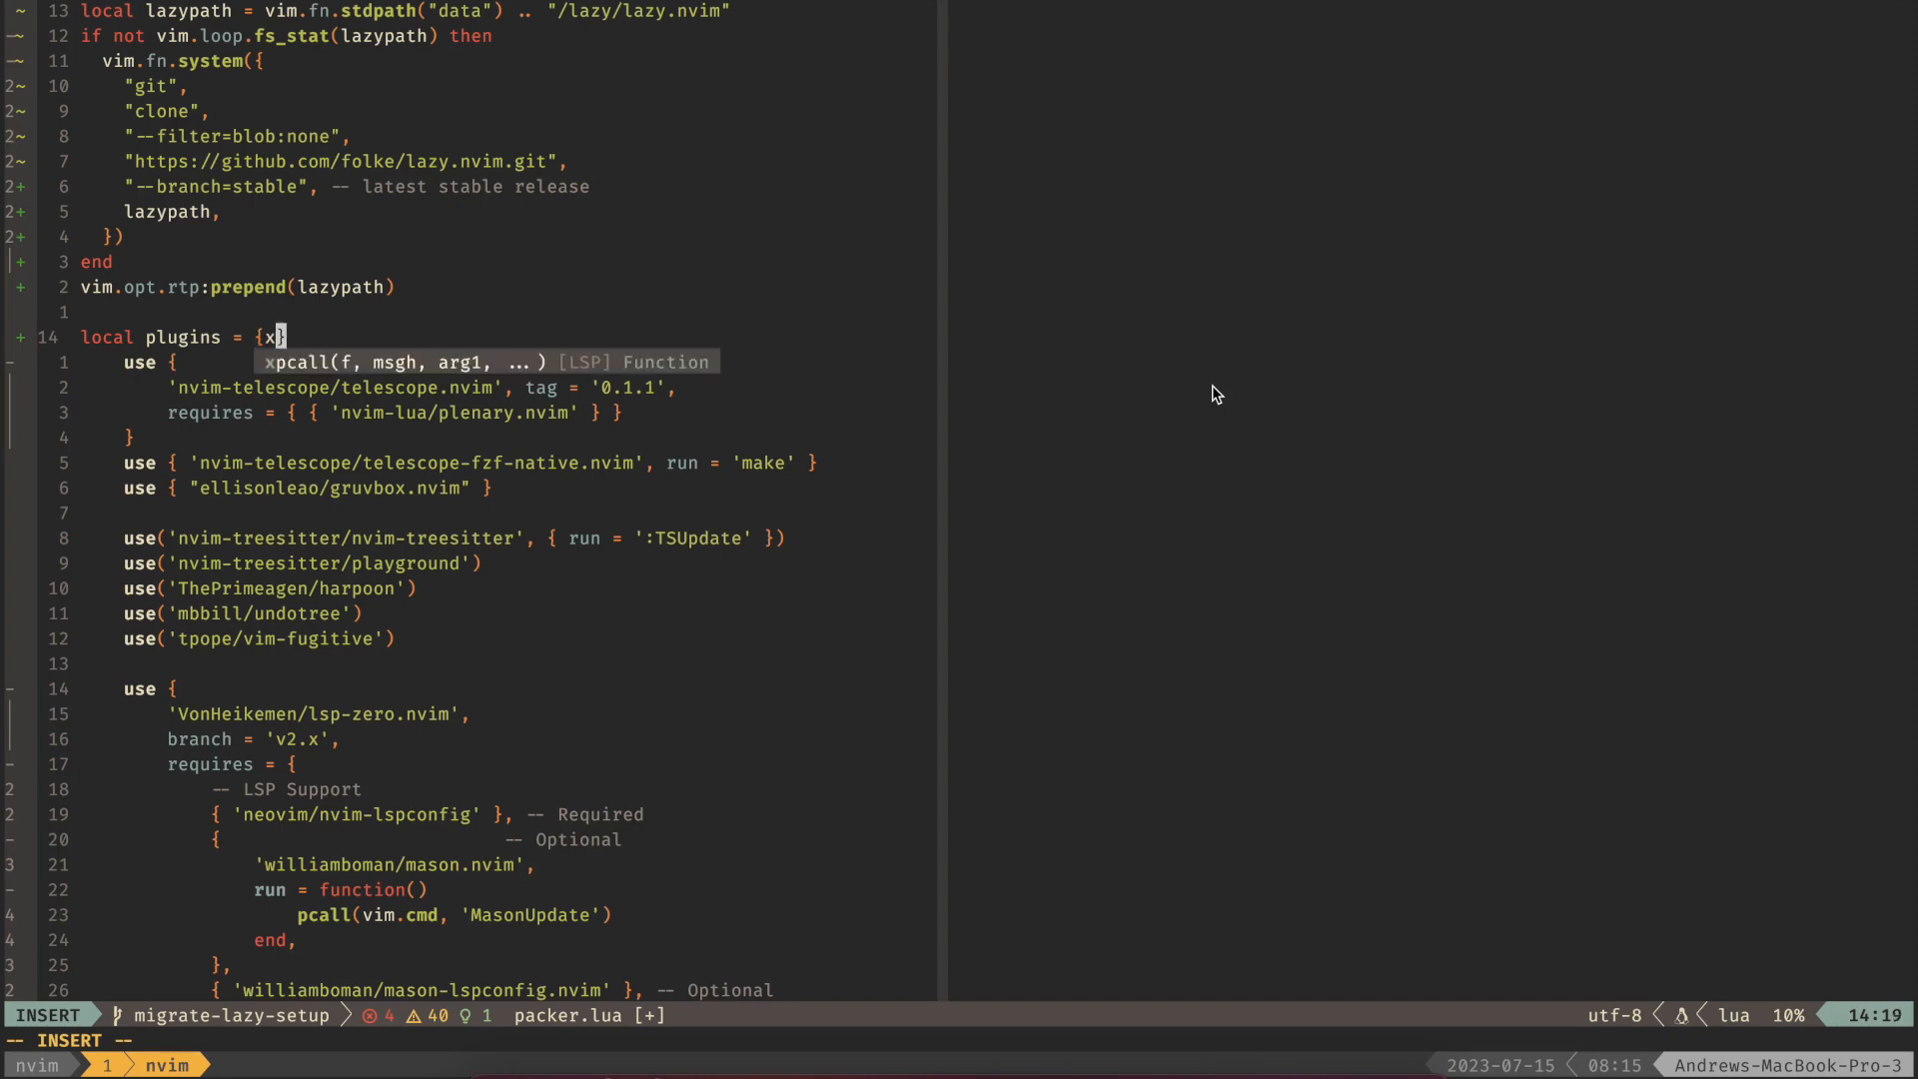
key("Escape")
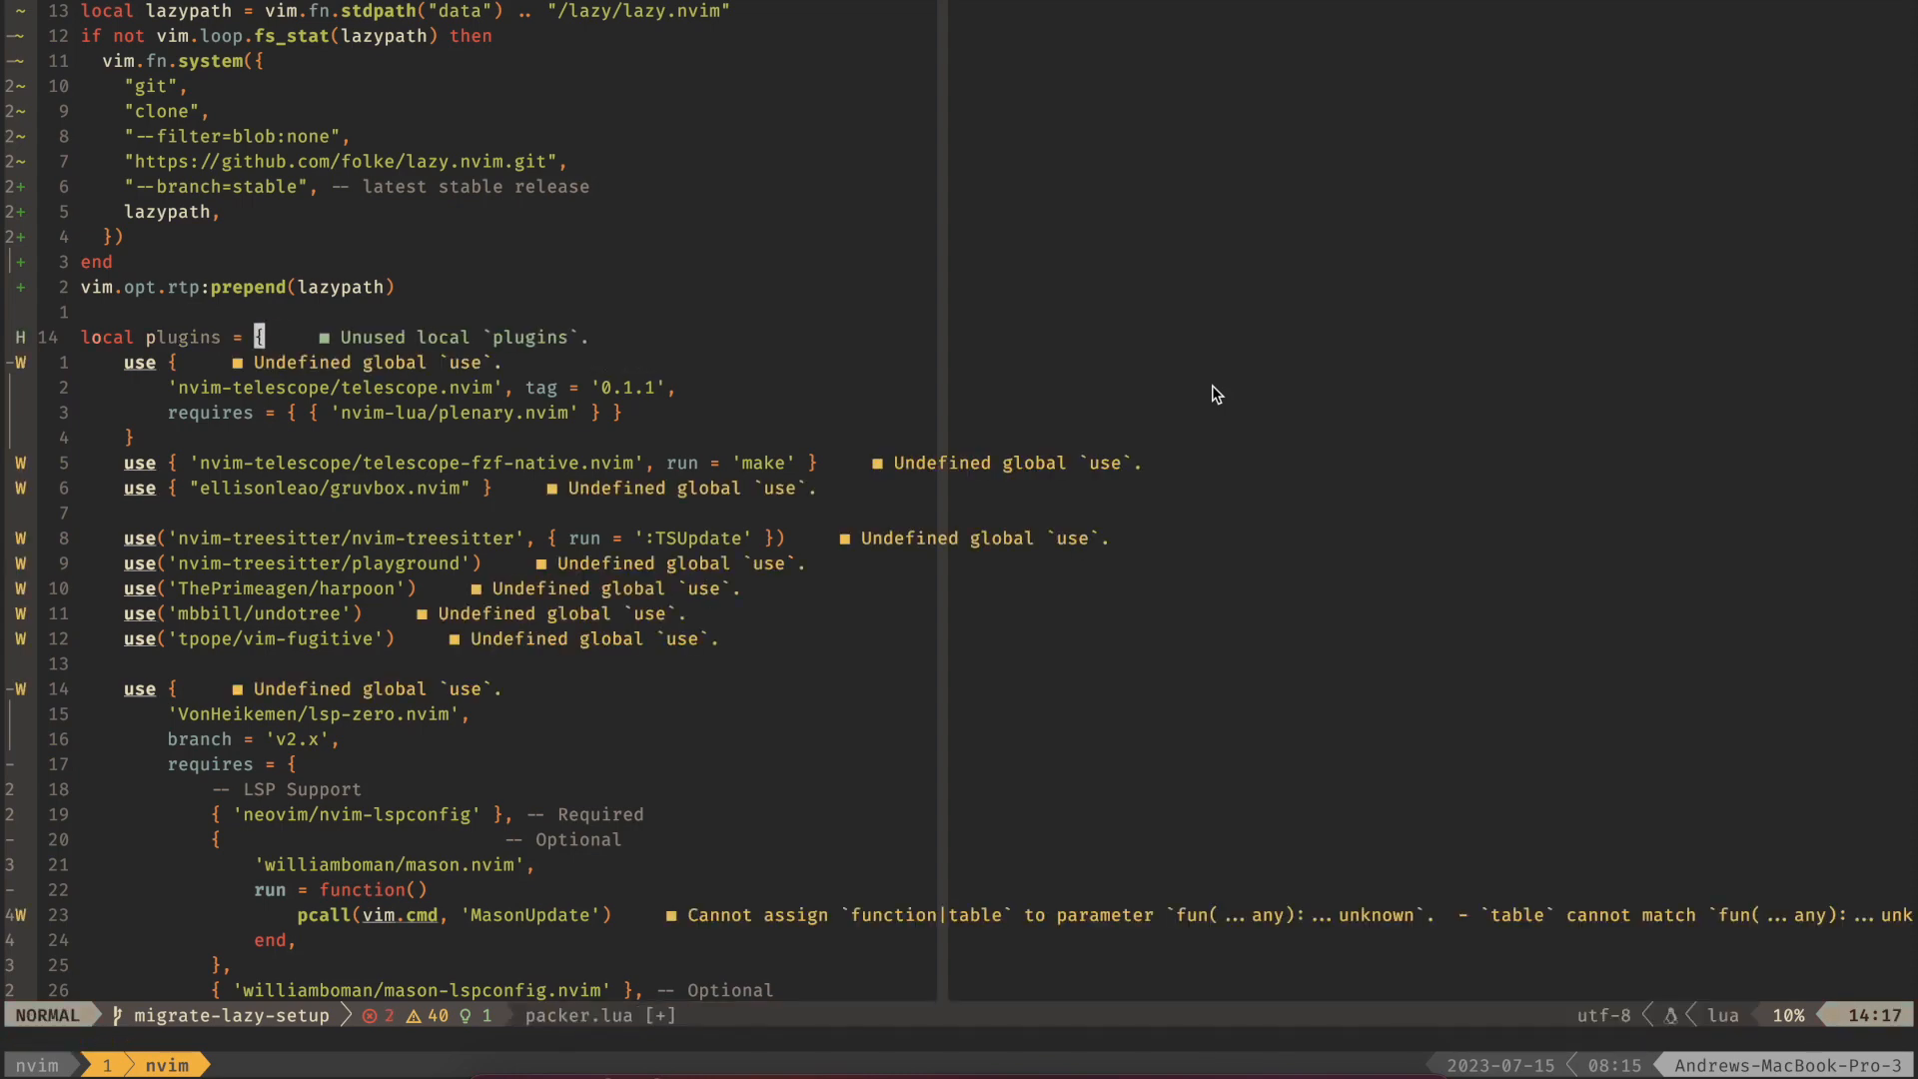
scroll("down", 3)
type(":'<,'>s/use")
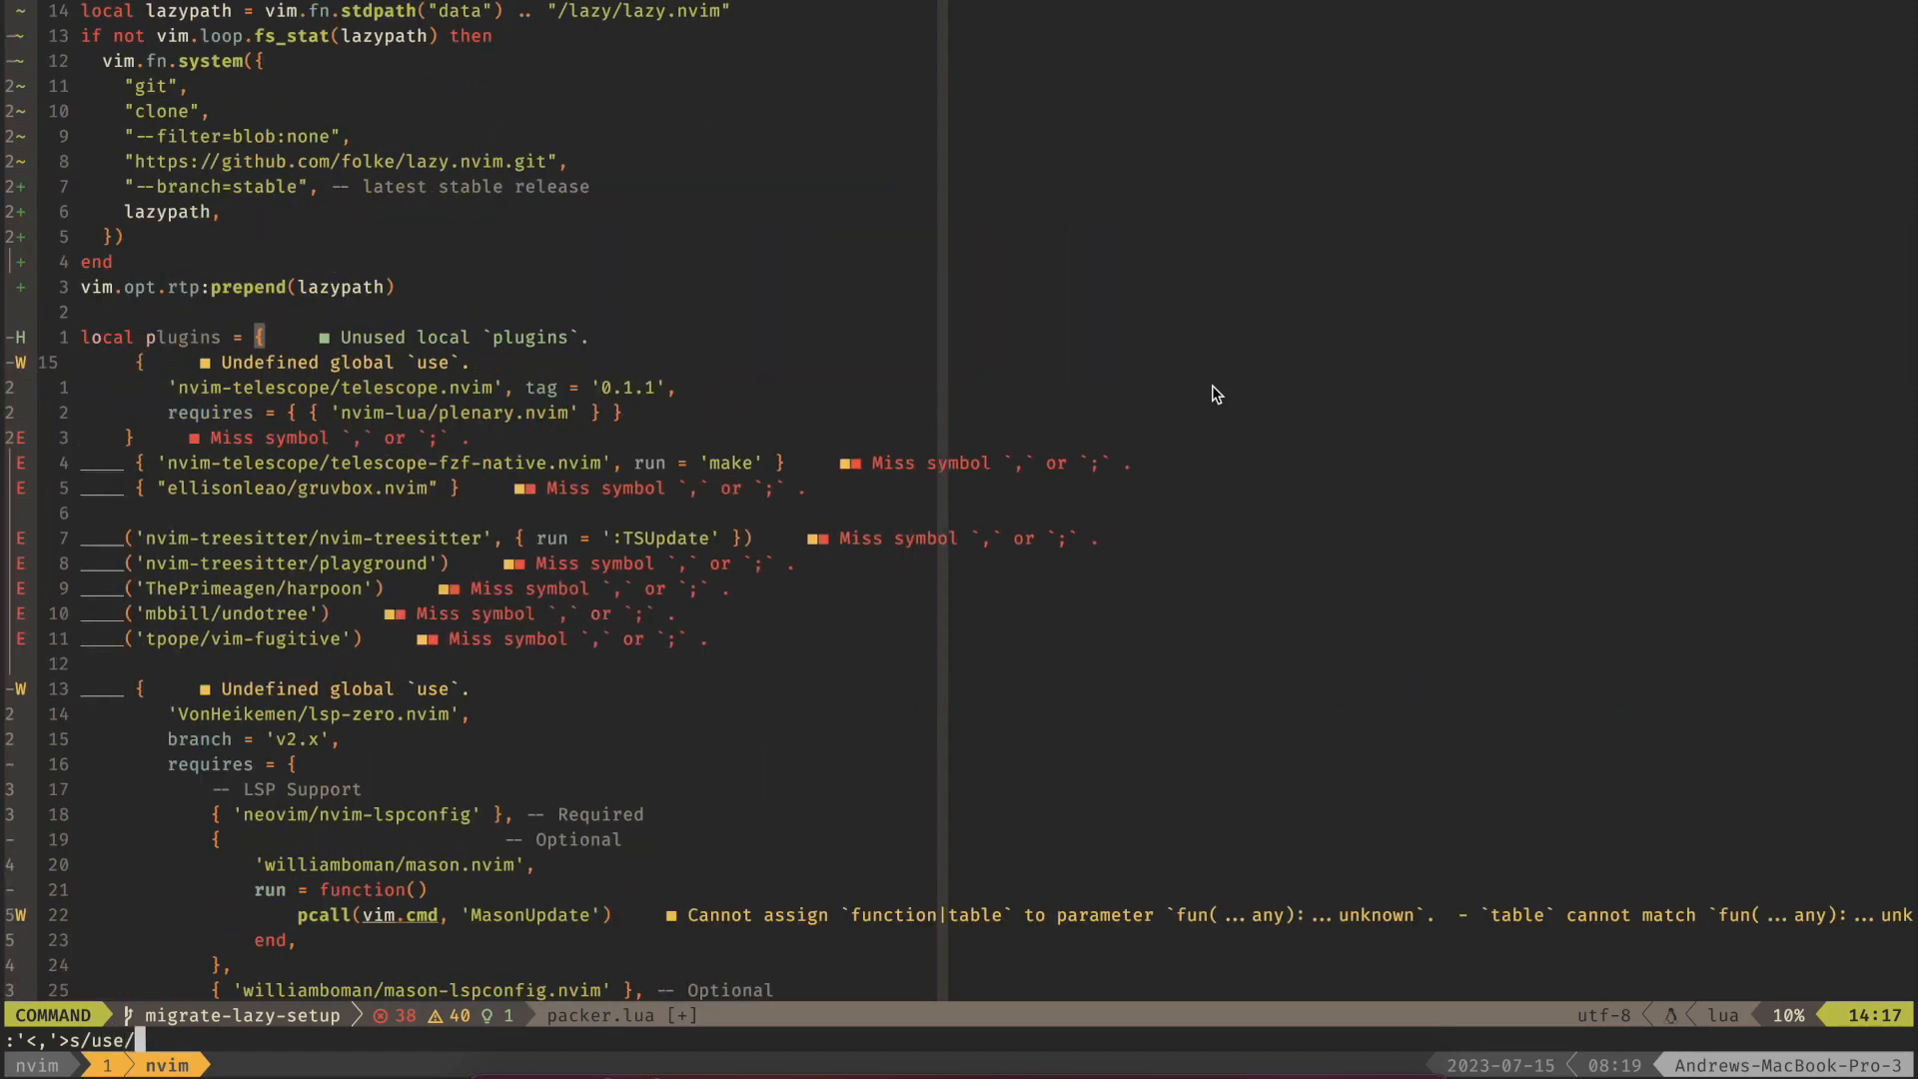
type("/")
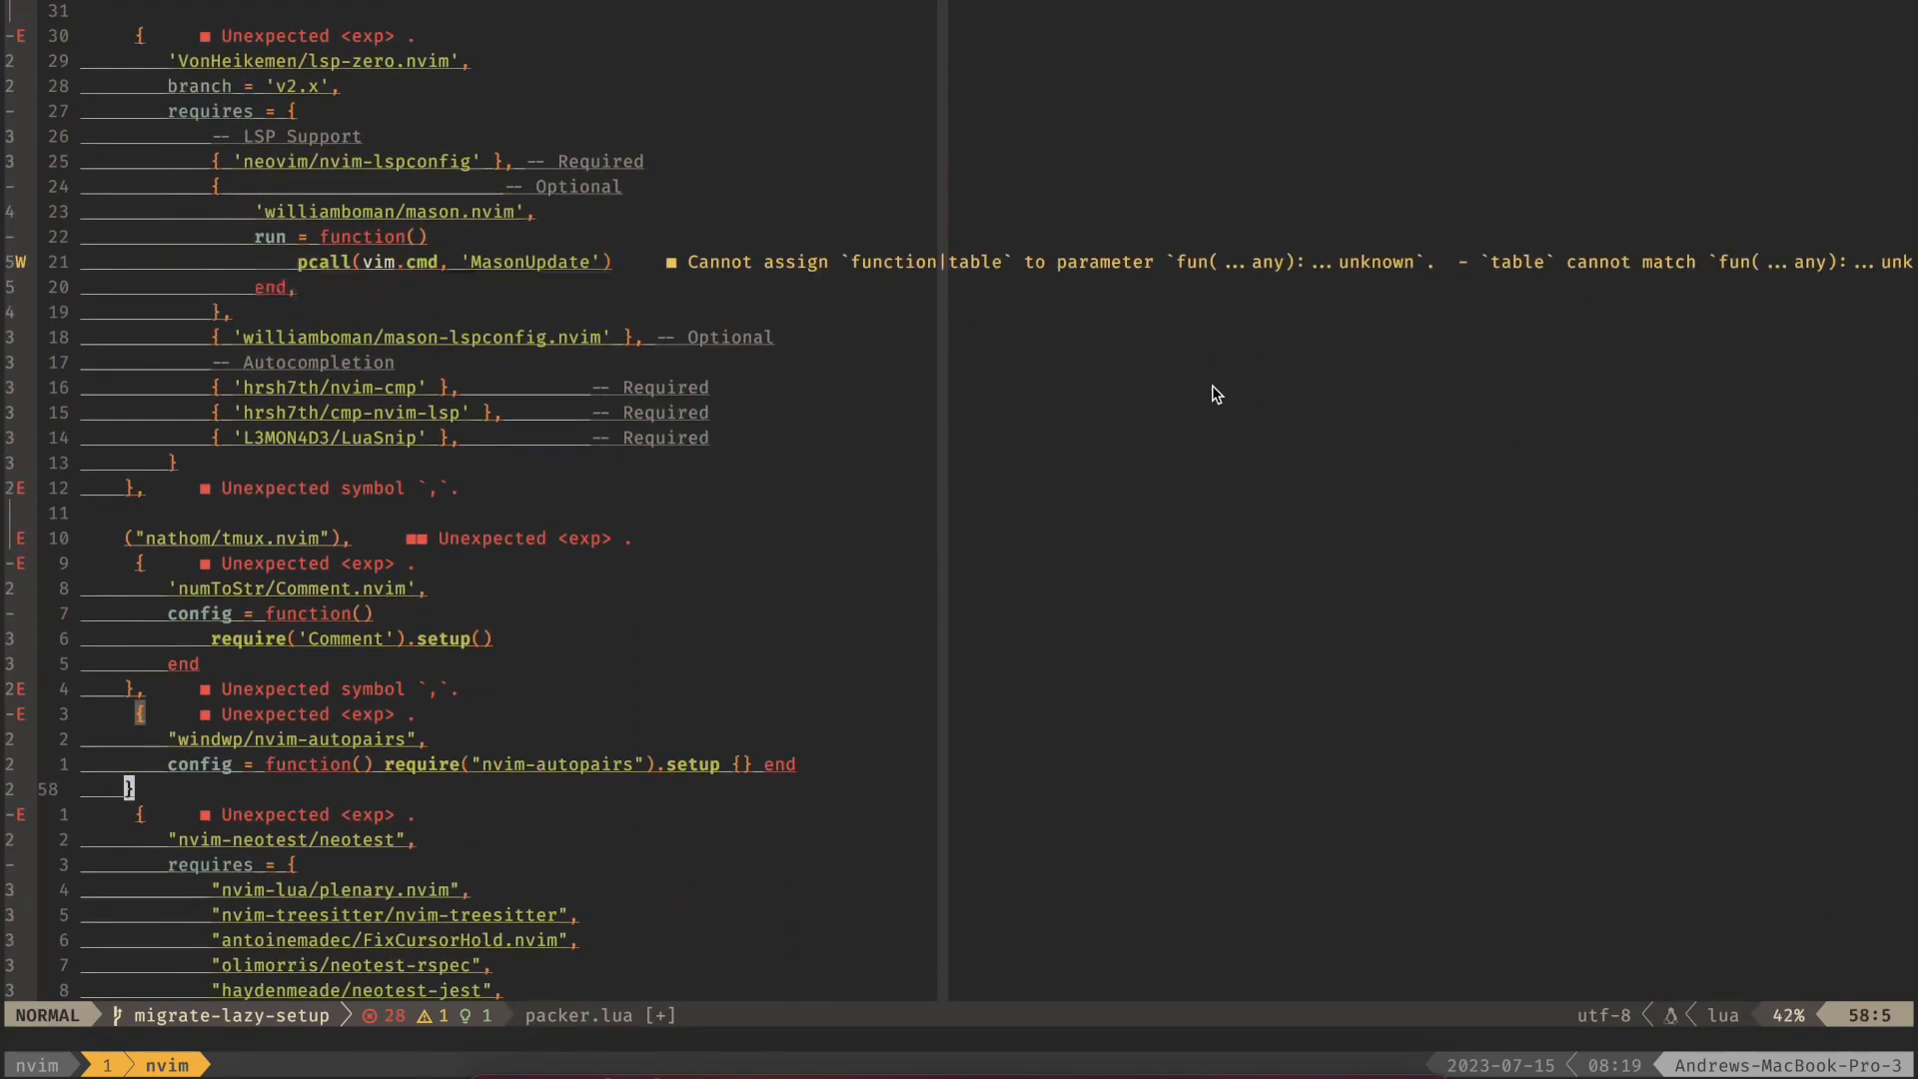
- Scroll through packer.lua reviewing the converted plugin entries and diagnostics
scroll("down", 3)
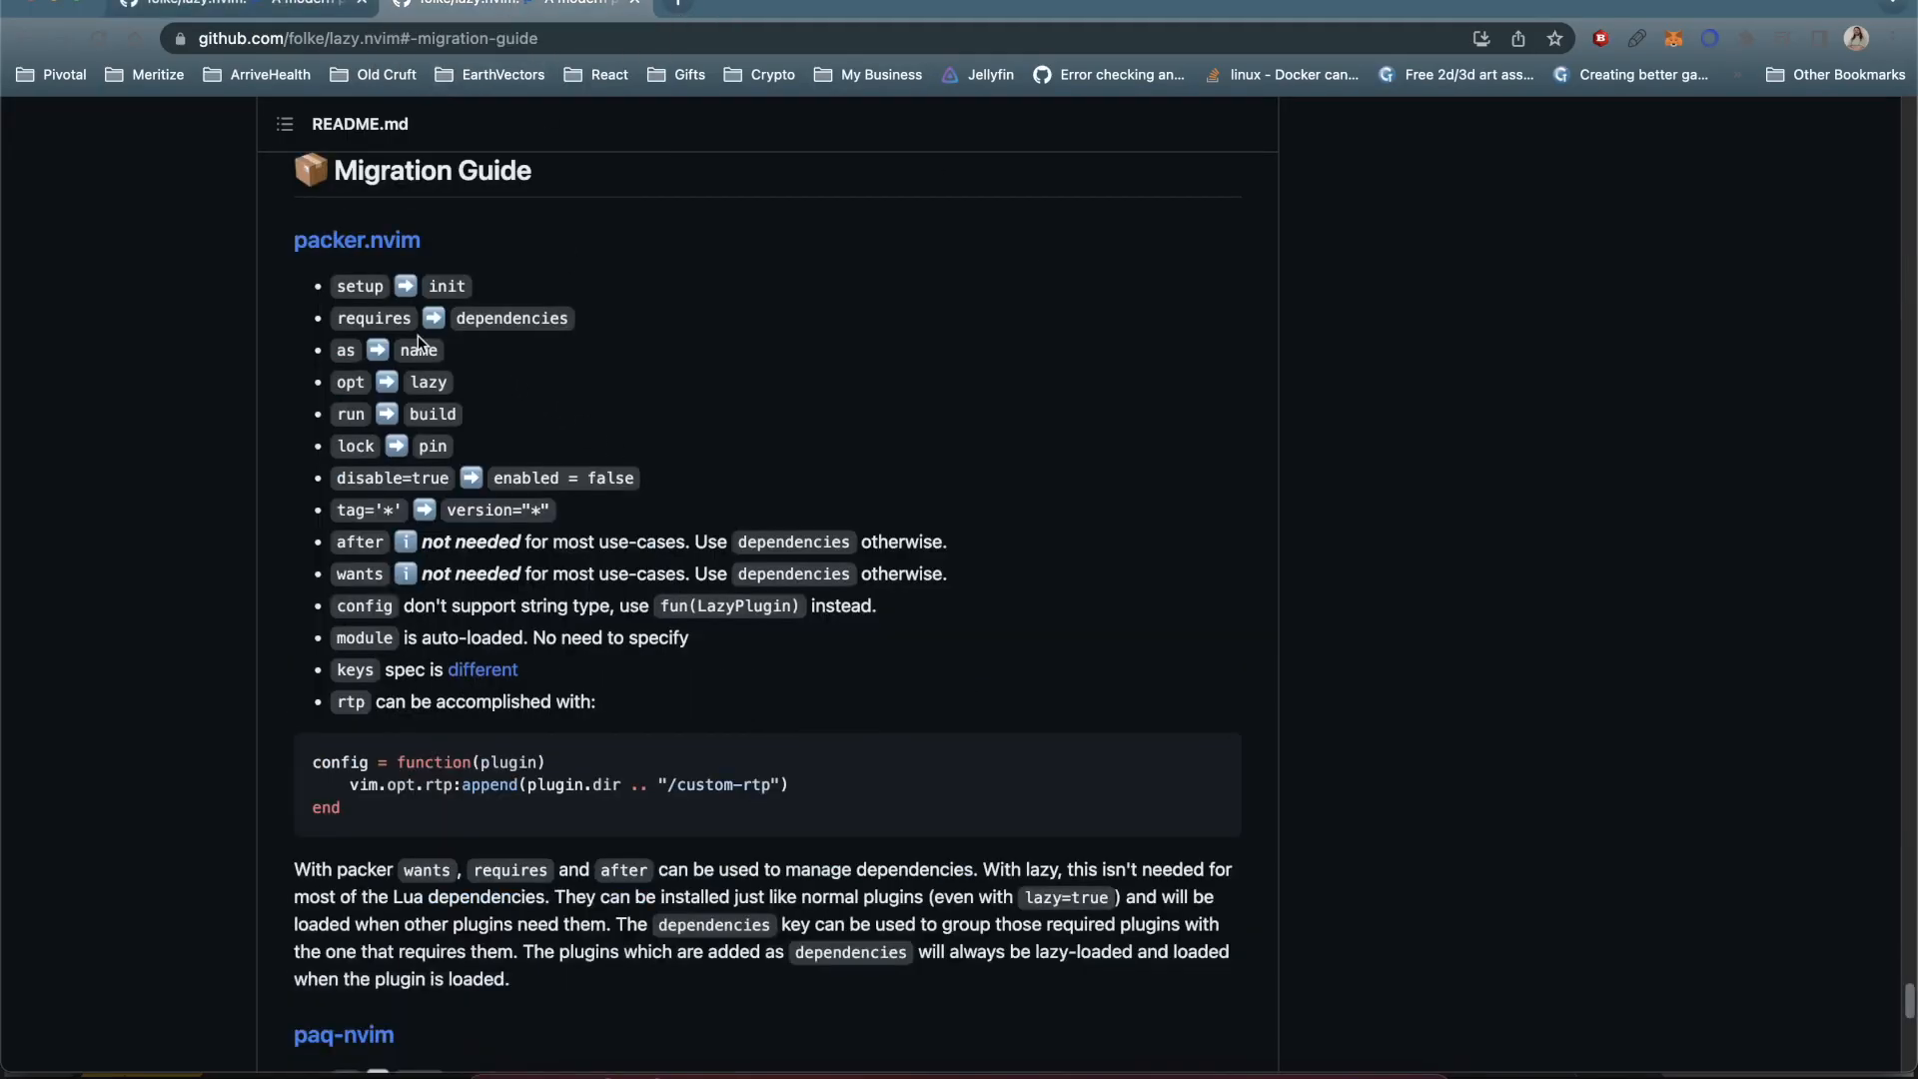
mouse_move(357, 286)
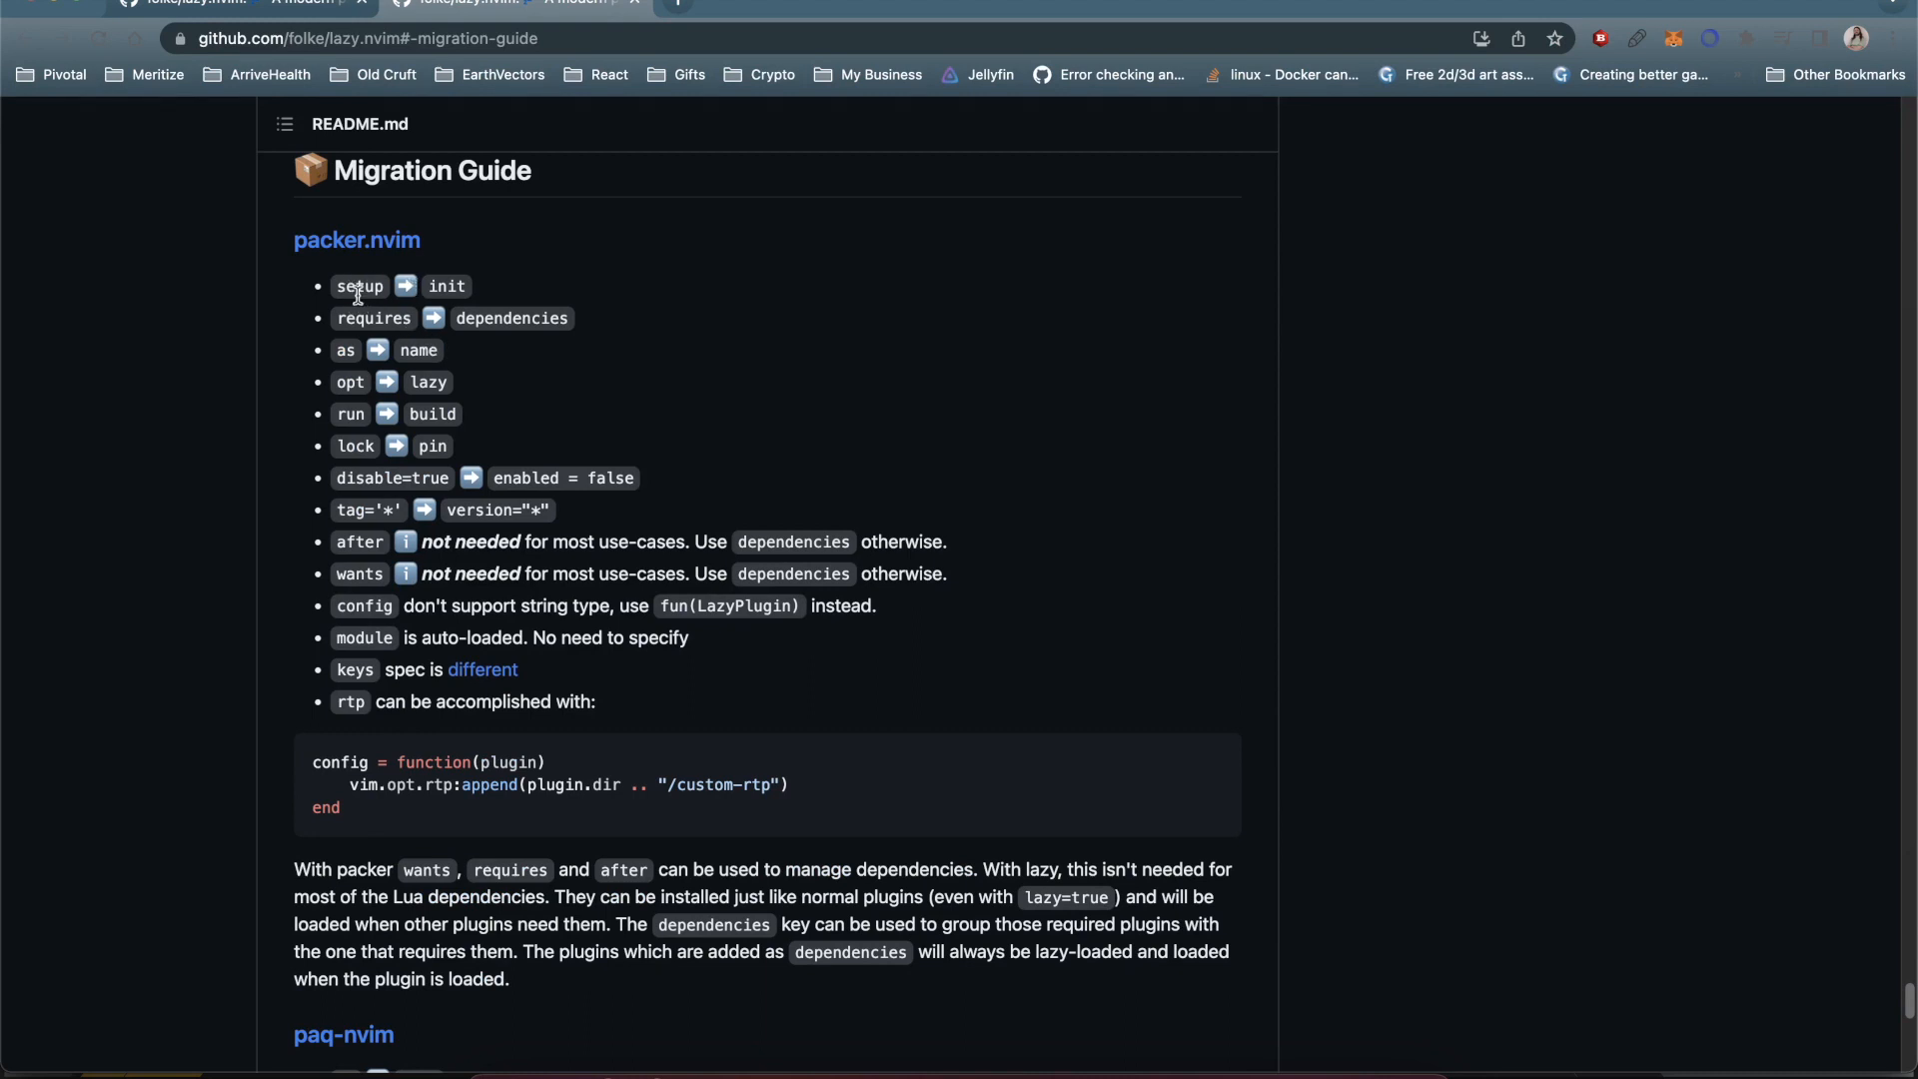
- Read the packer.nvim rename table: requires ➡ dependencies, run ➡ build
double_click(358, 285)
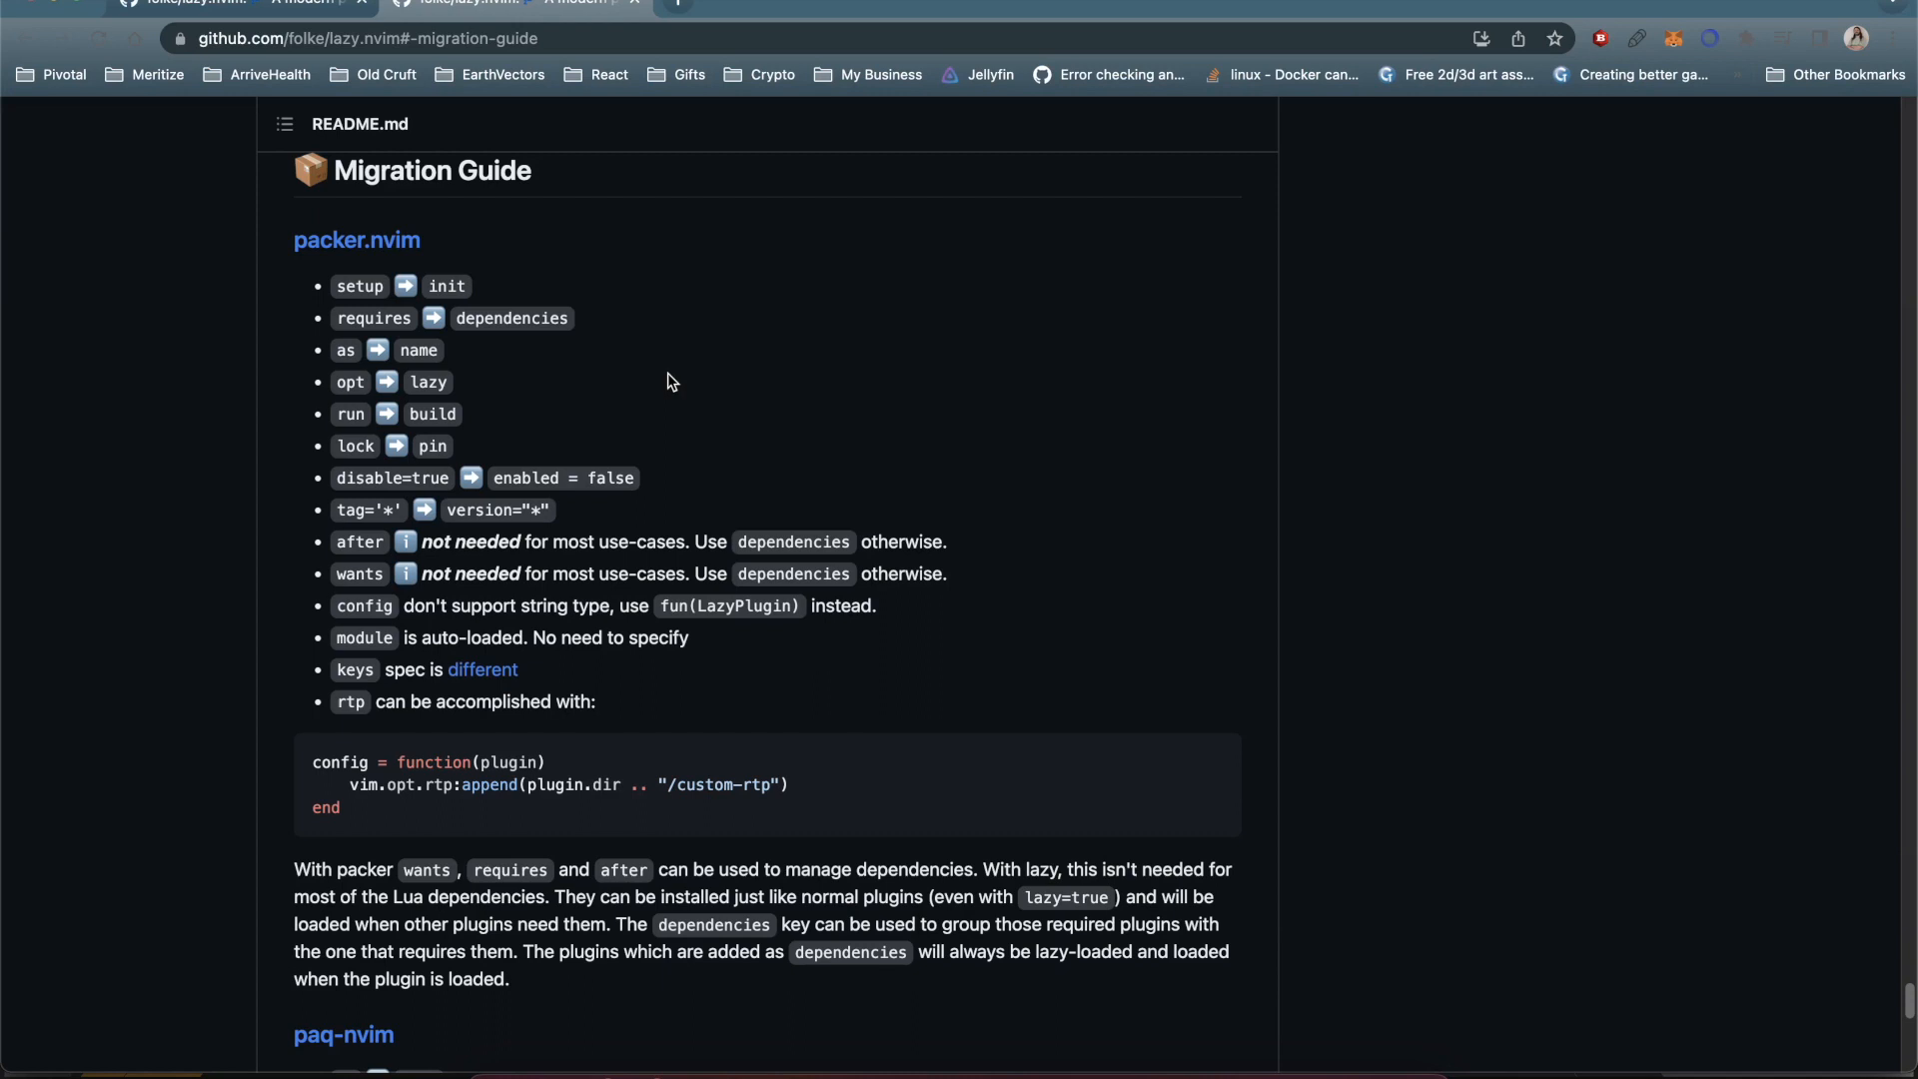
double_click(374, 318)
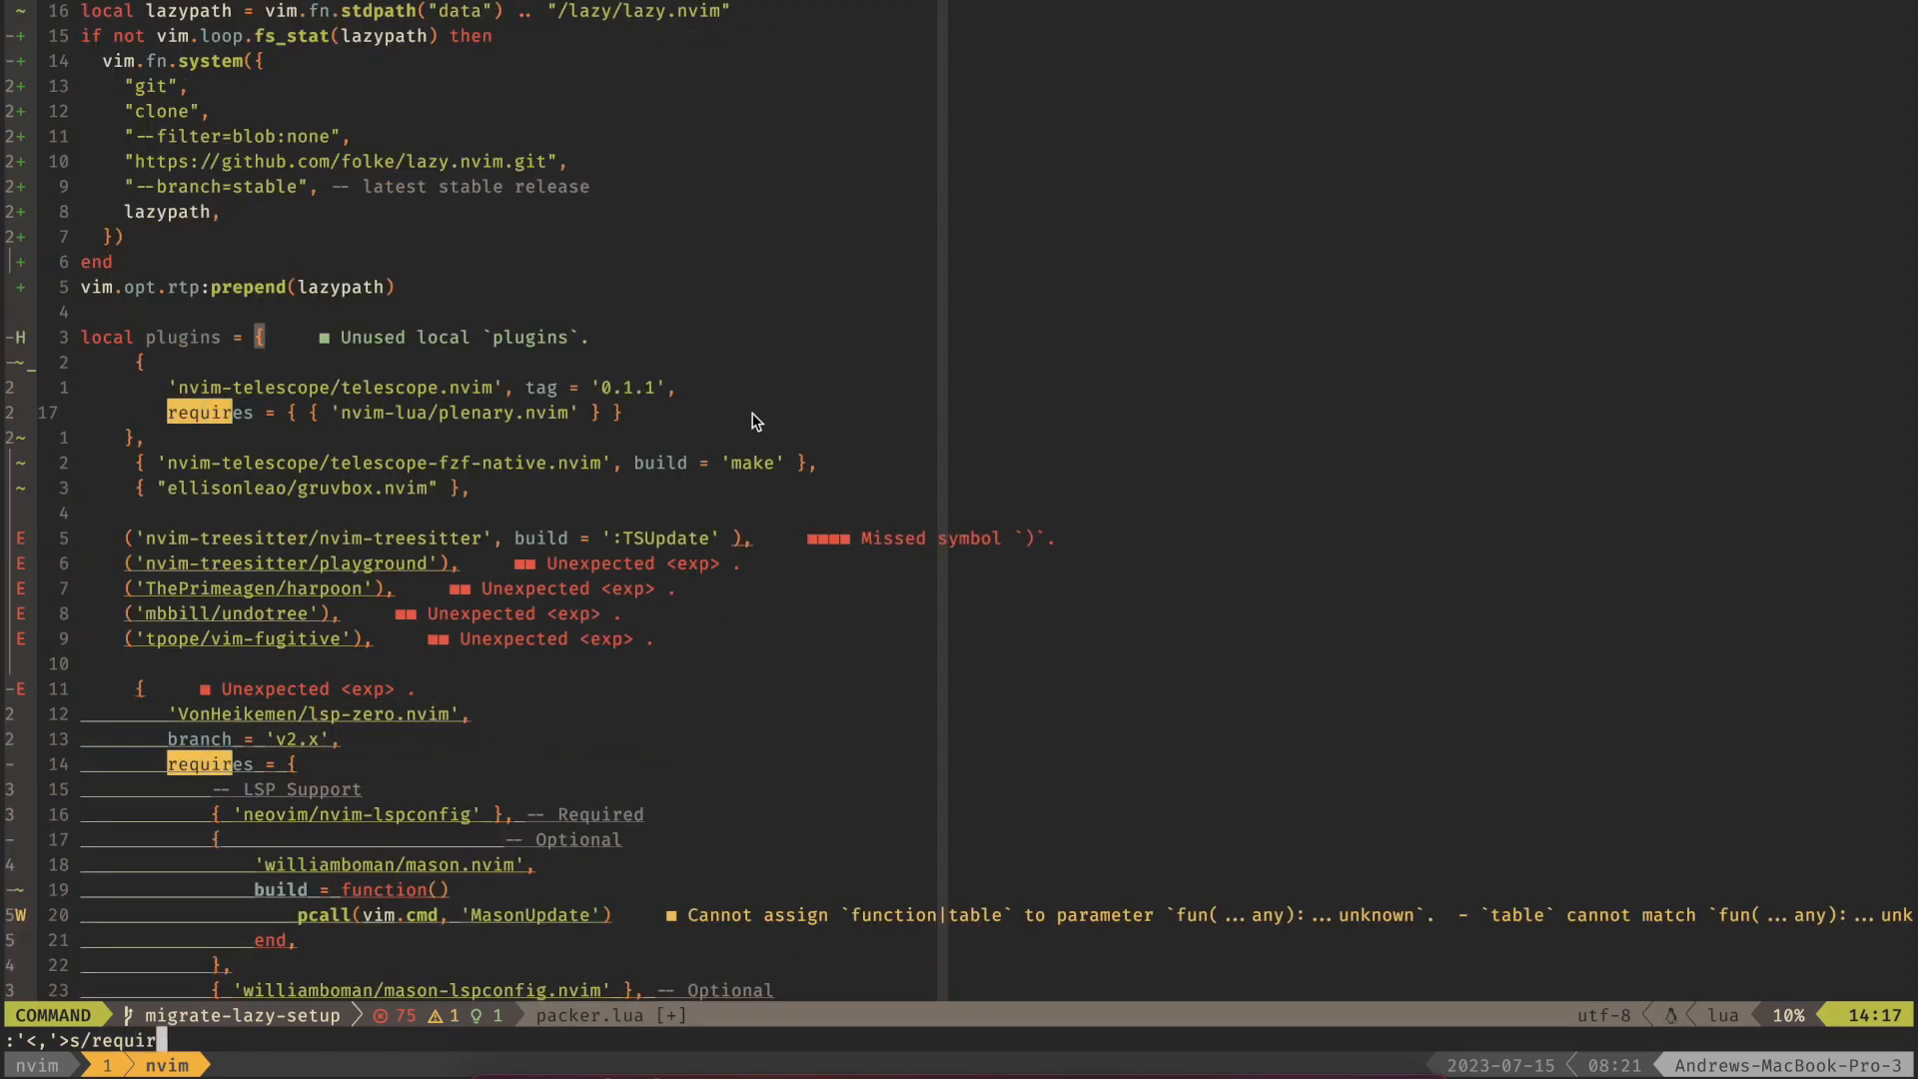
- Substitute requires→dependencies, run→build and opt→lazy across the plugin block
type("dependen")
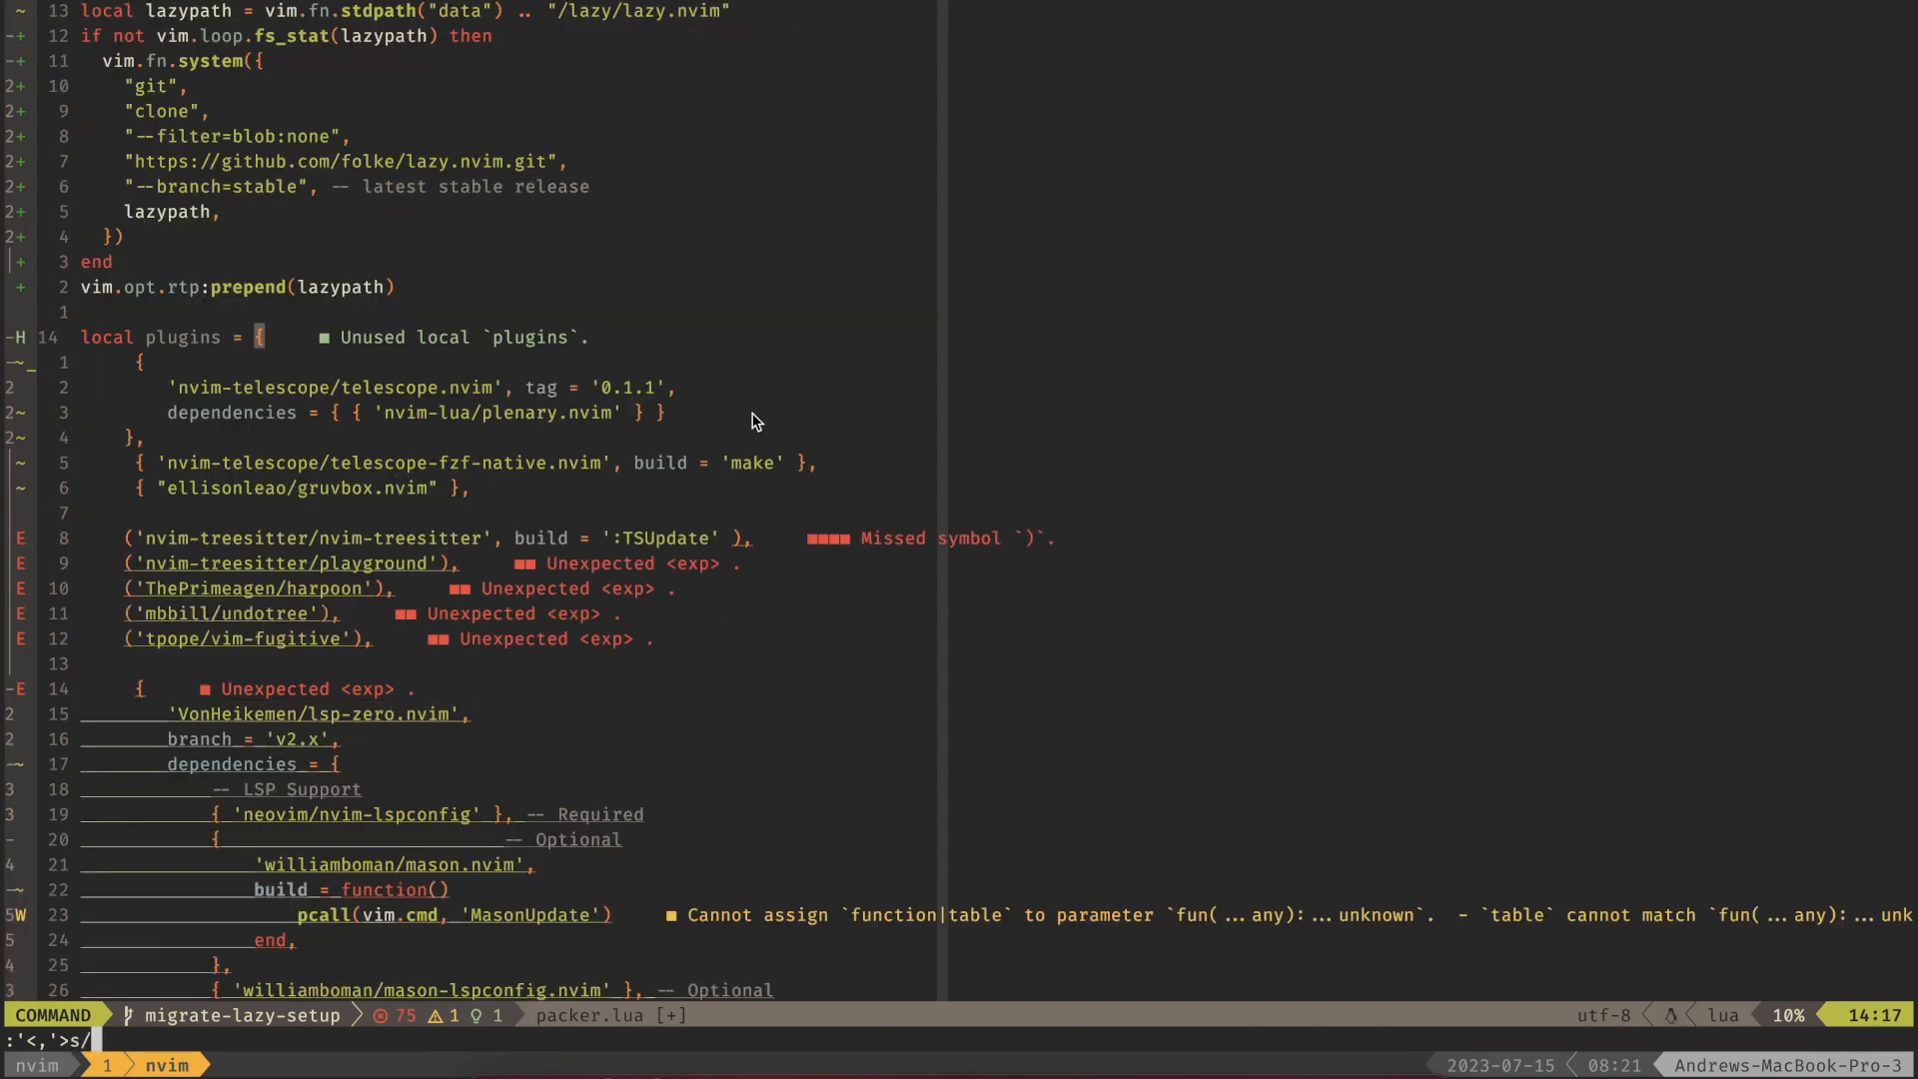
type("opt/lazy")
type("/(")
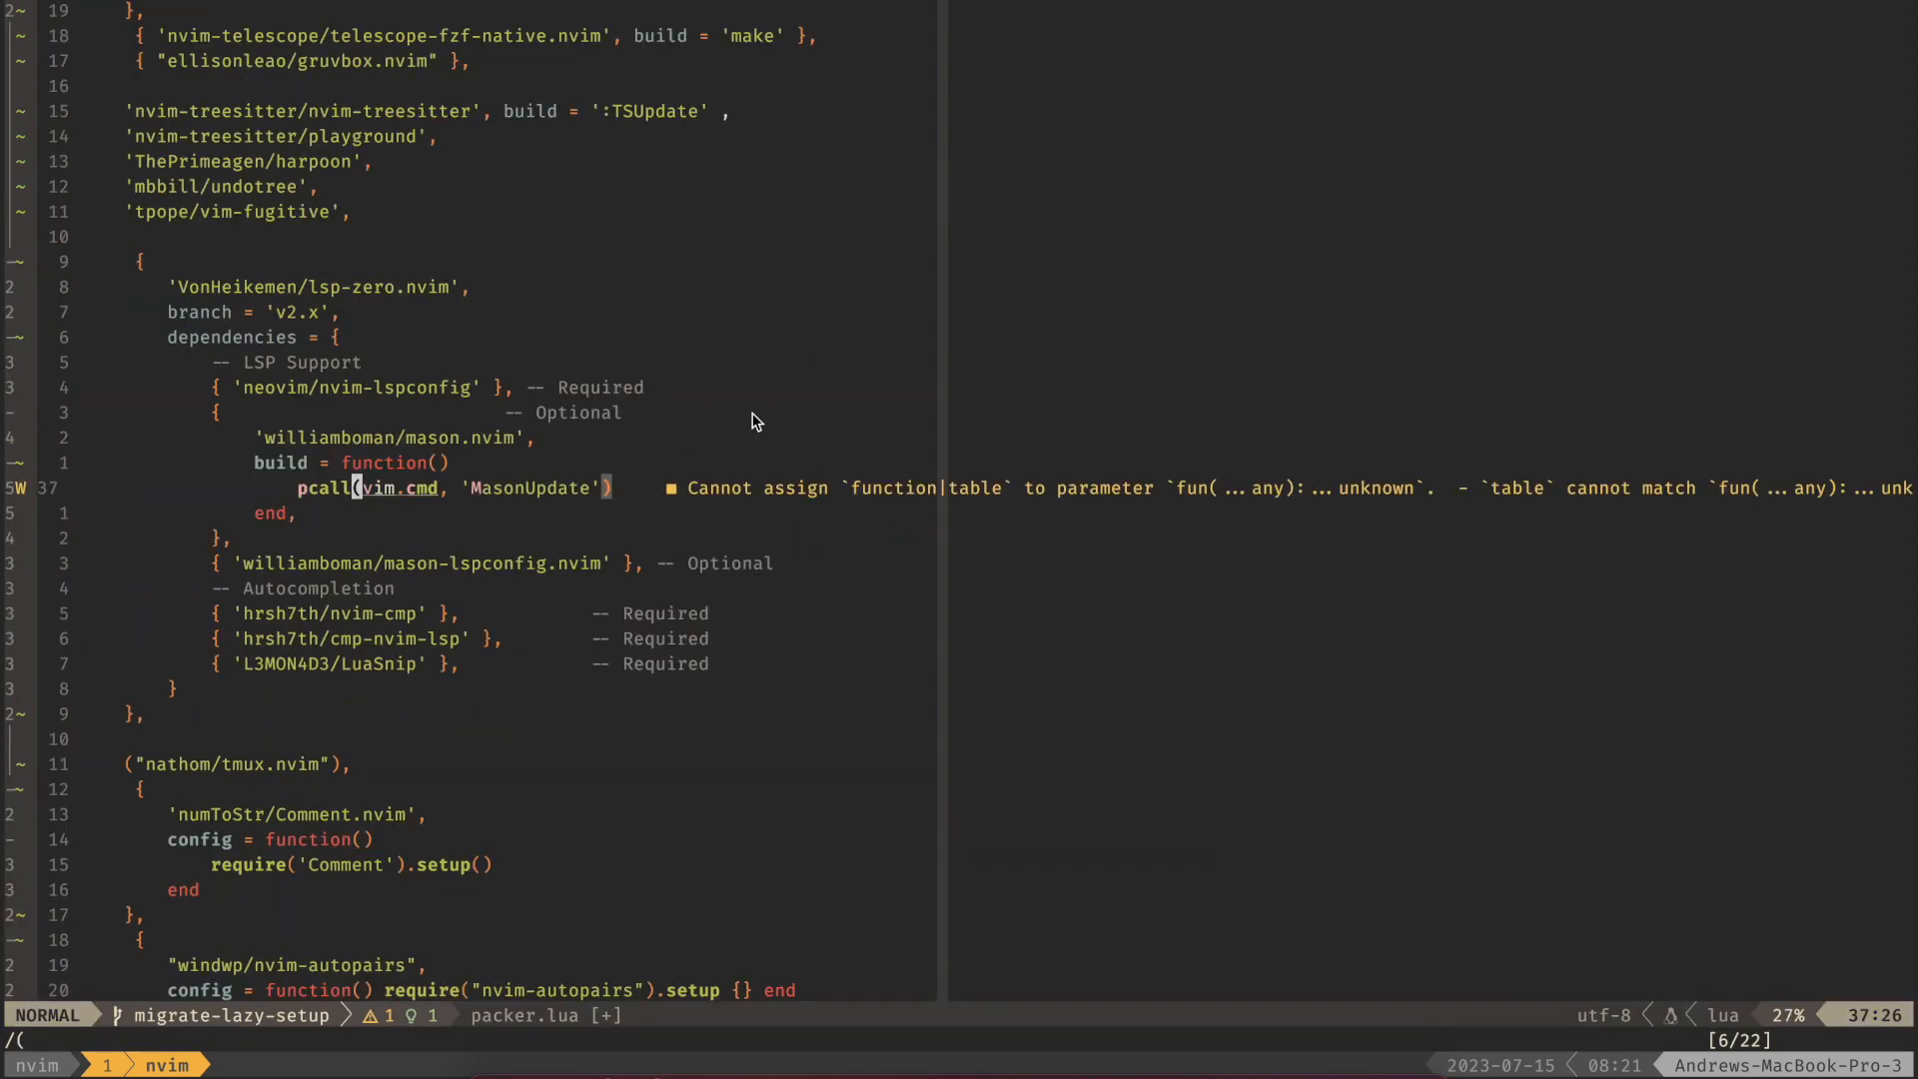
- Delete stray parentheses around entries like nvim-treesitter and tmux.nvim to clear errors
scroll("down", 3)
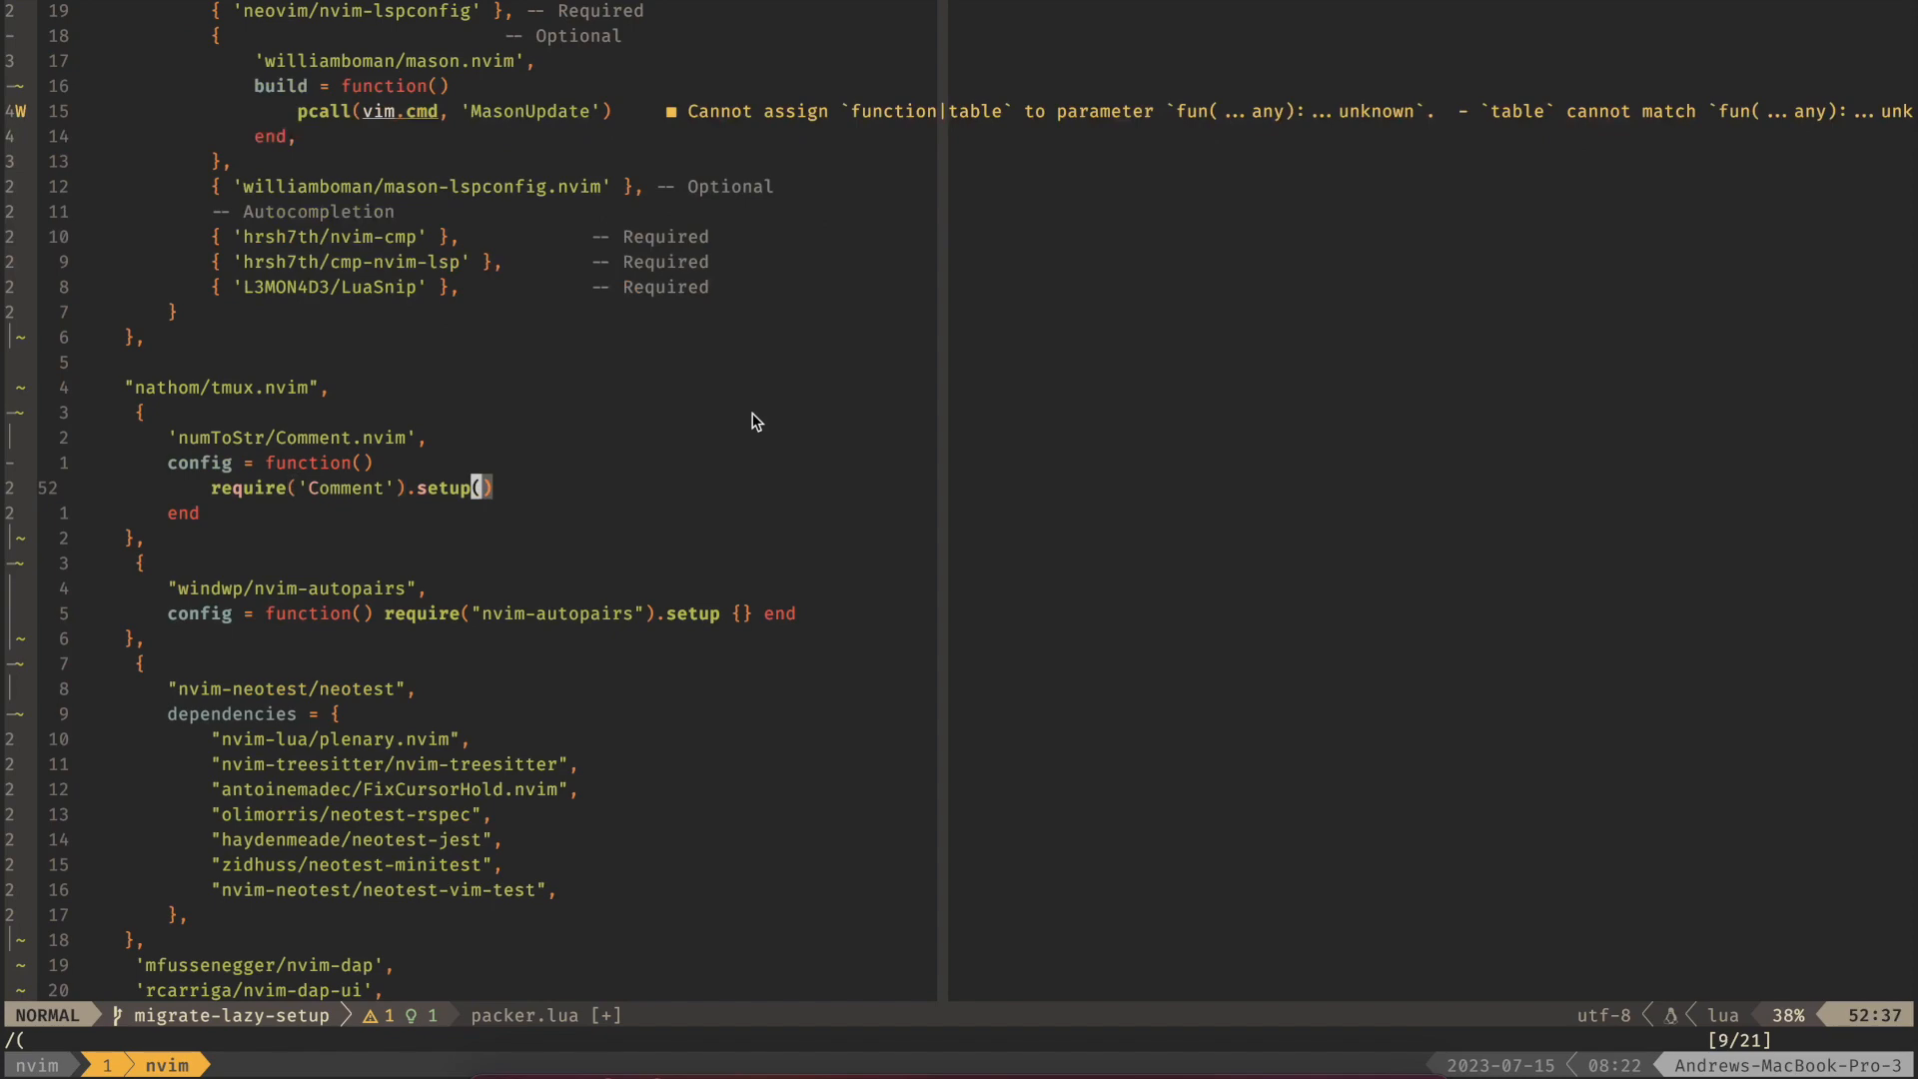
scroll("down", 3)
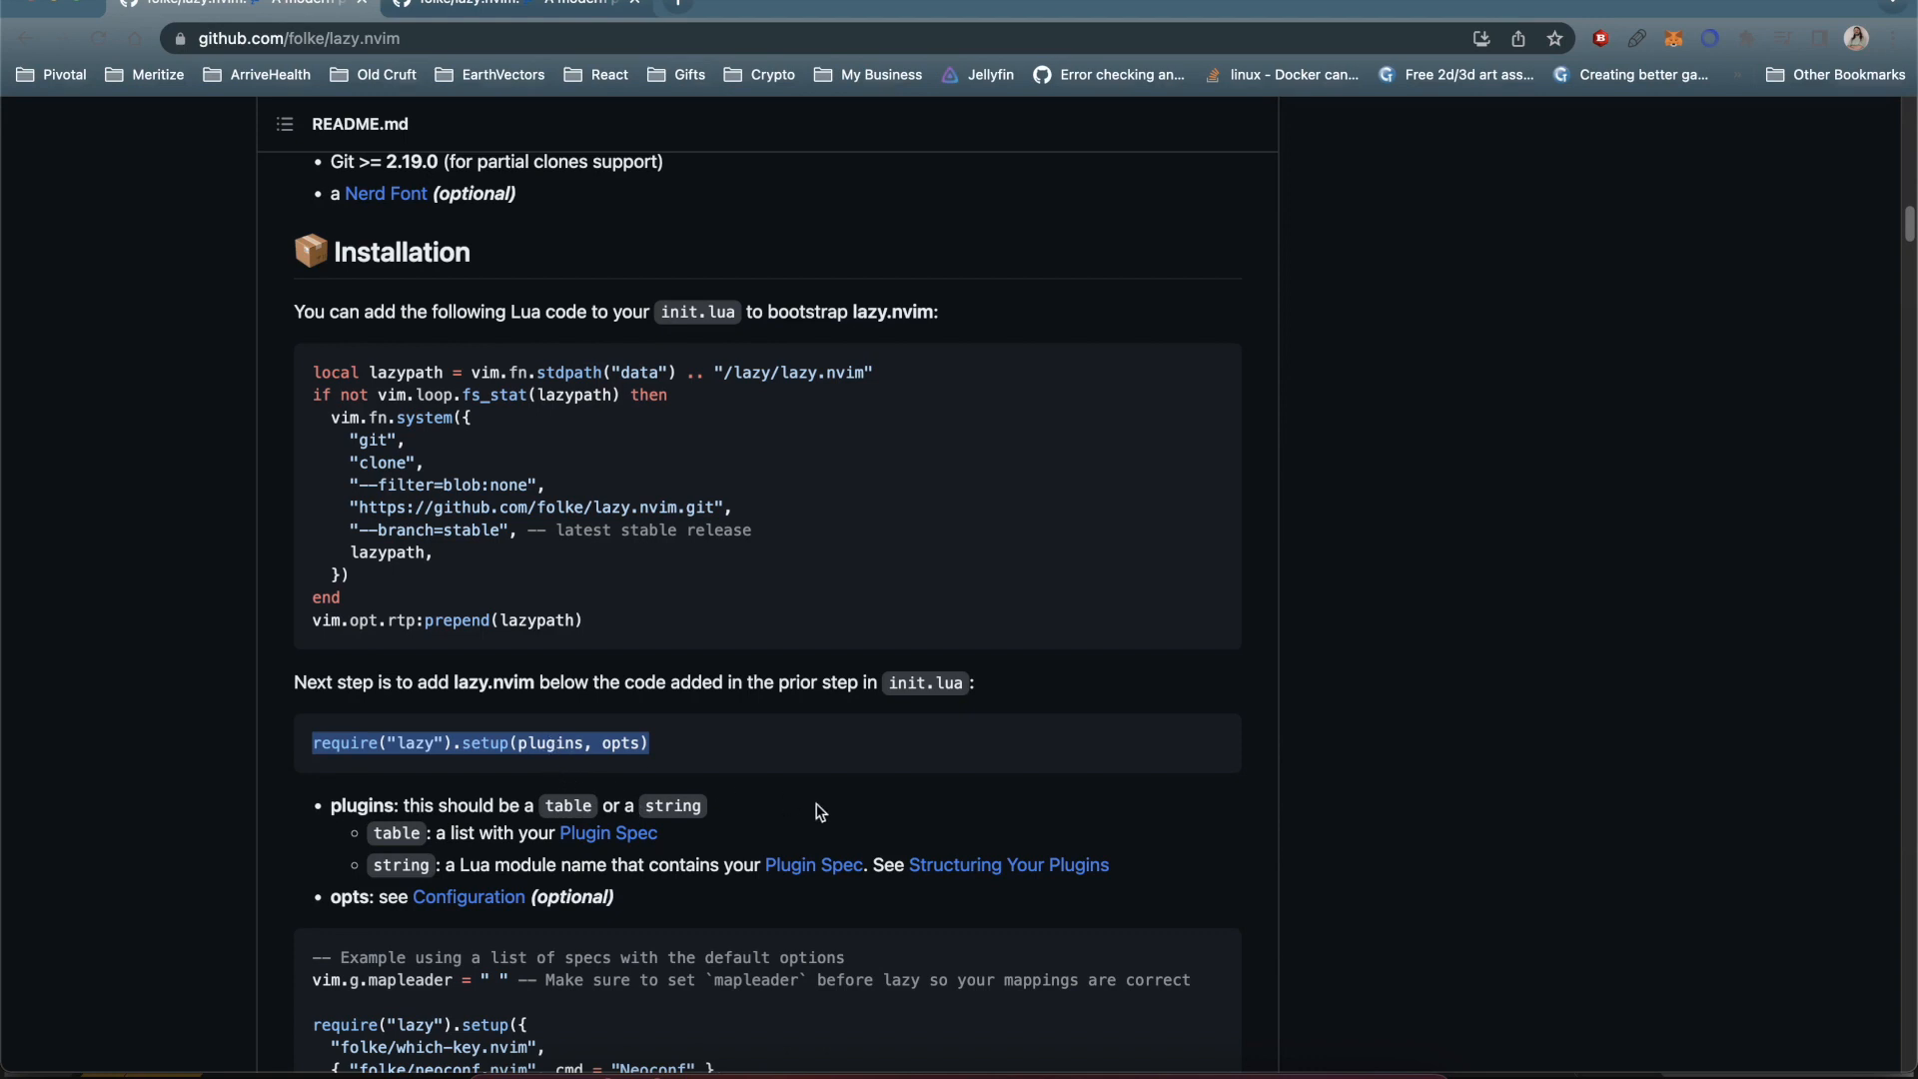
mouse_move(1071, 783)
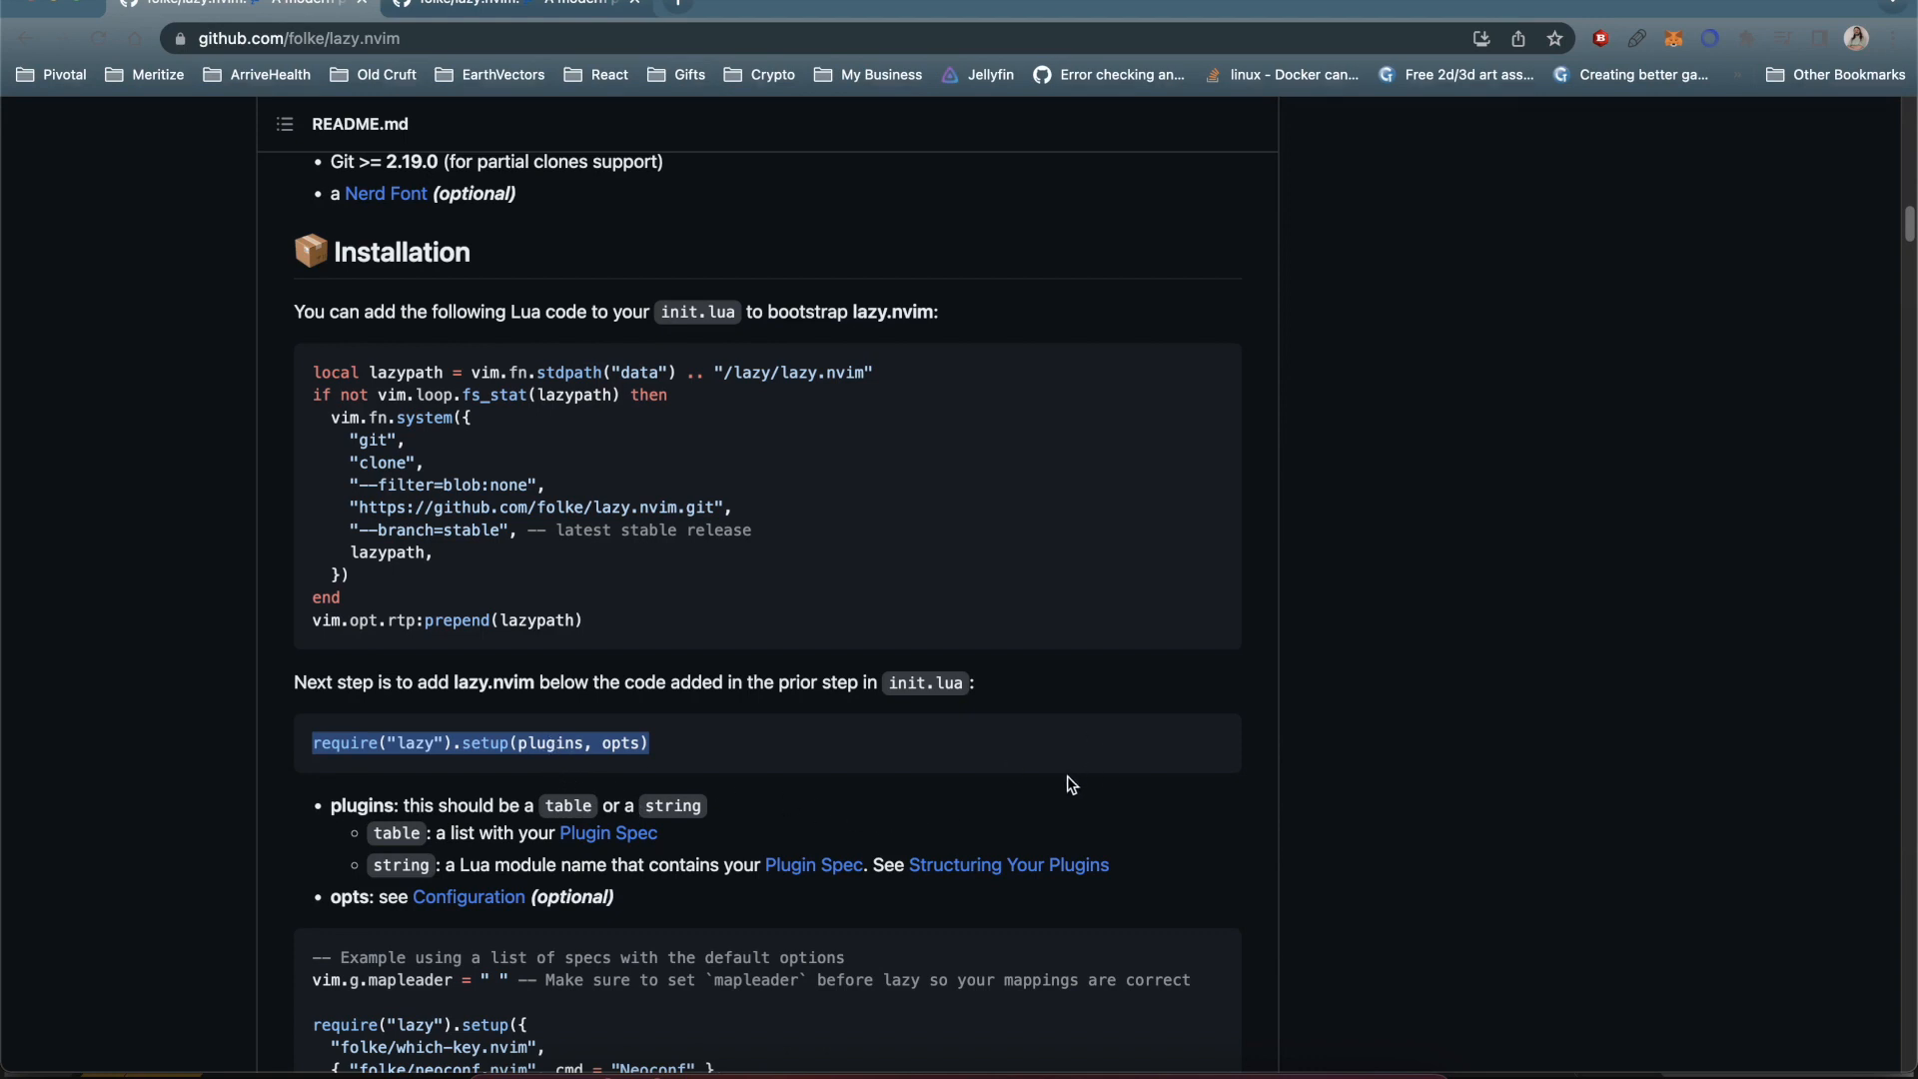
- Paste require("lazy").setup(plugins, opts) from the README below the plugins table
key("cmd+space")
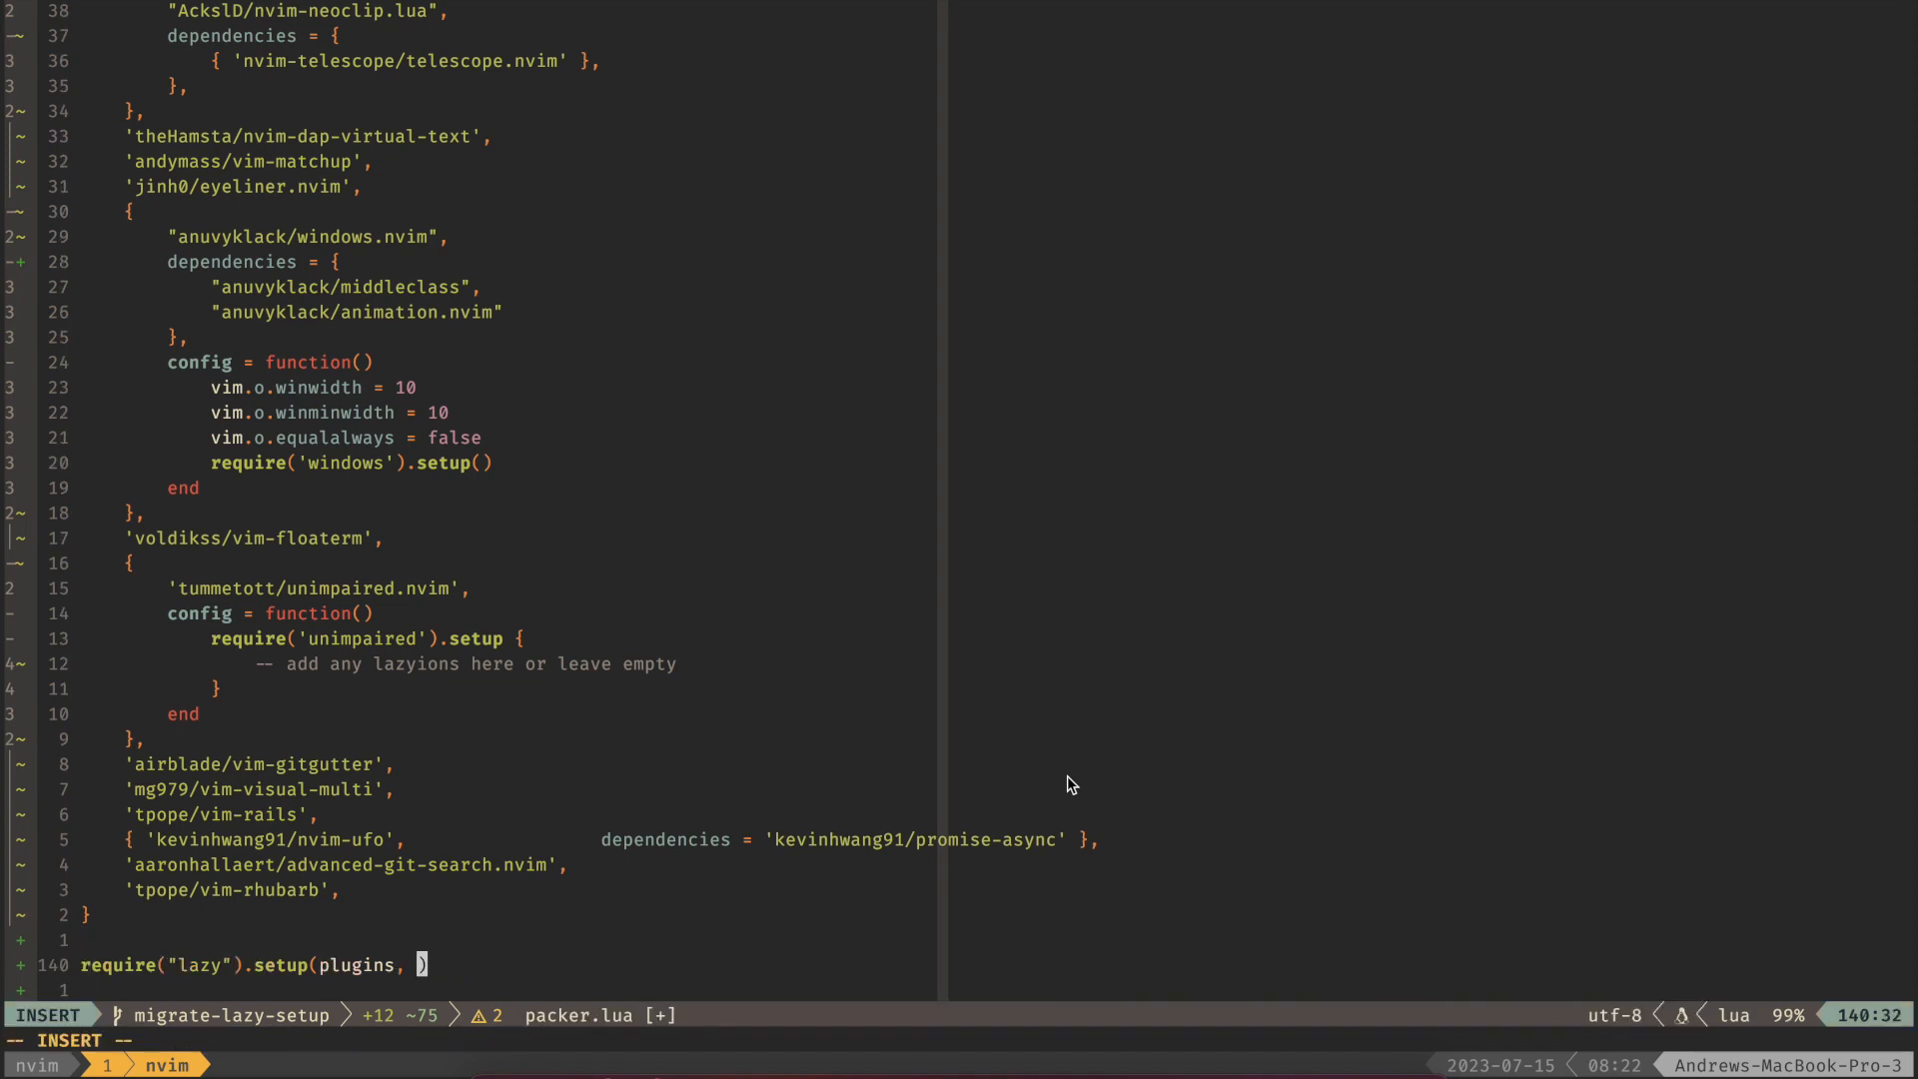
- Save the plugin file and list the lua/exosyphon folder with init.lua, packer.lua, remaps.lua and set.lua
key("Escape")
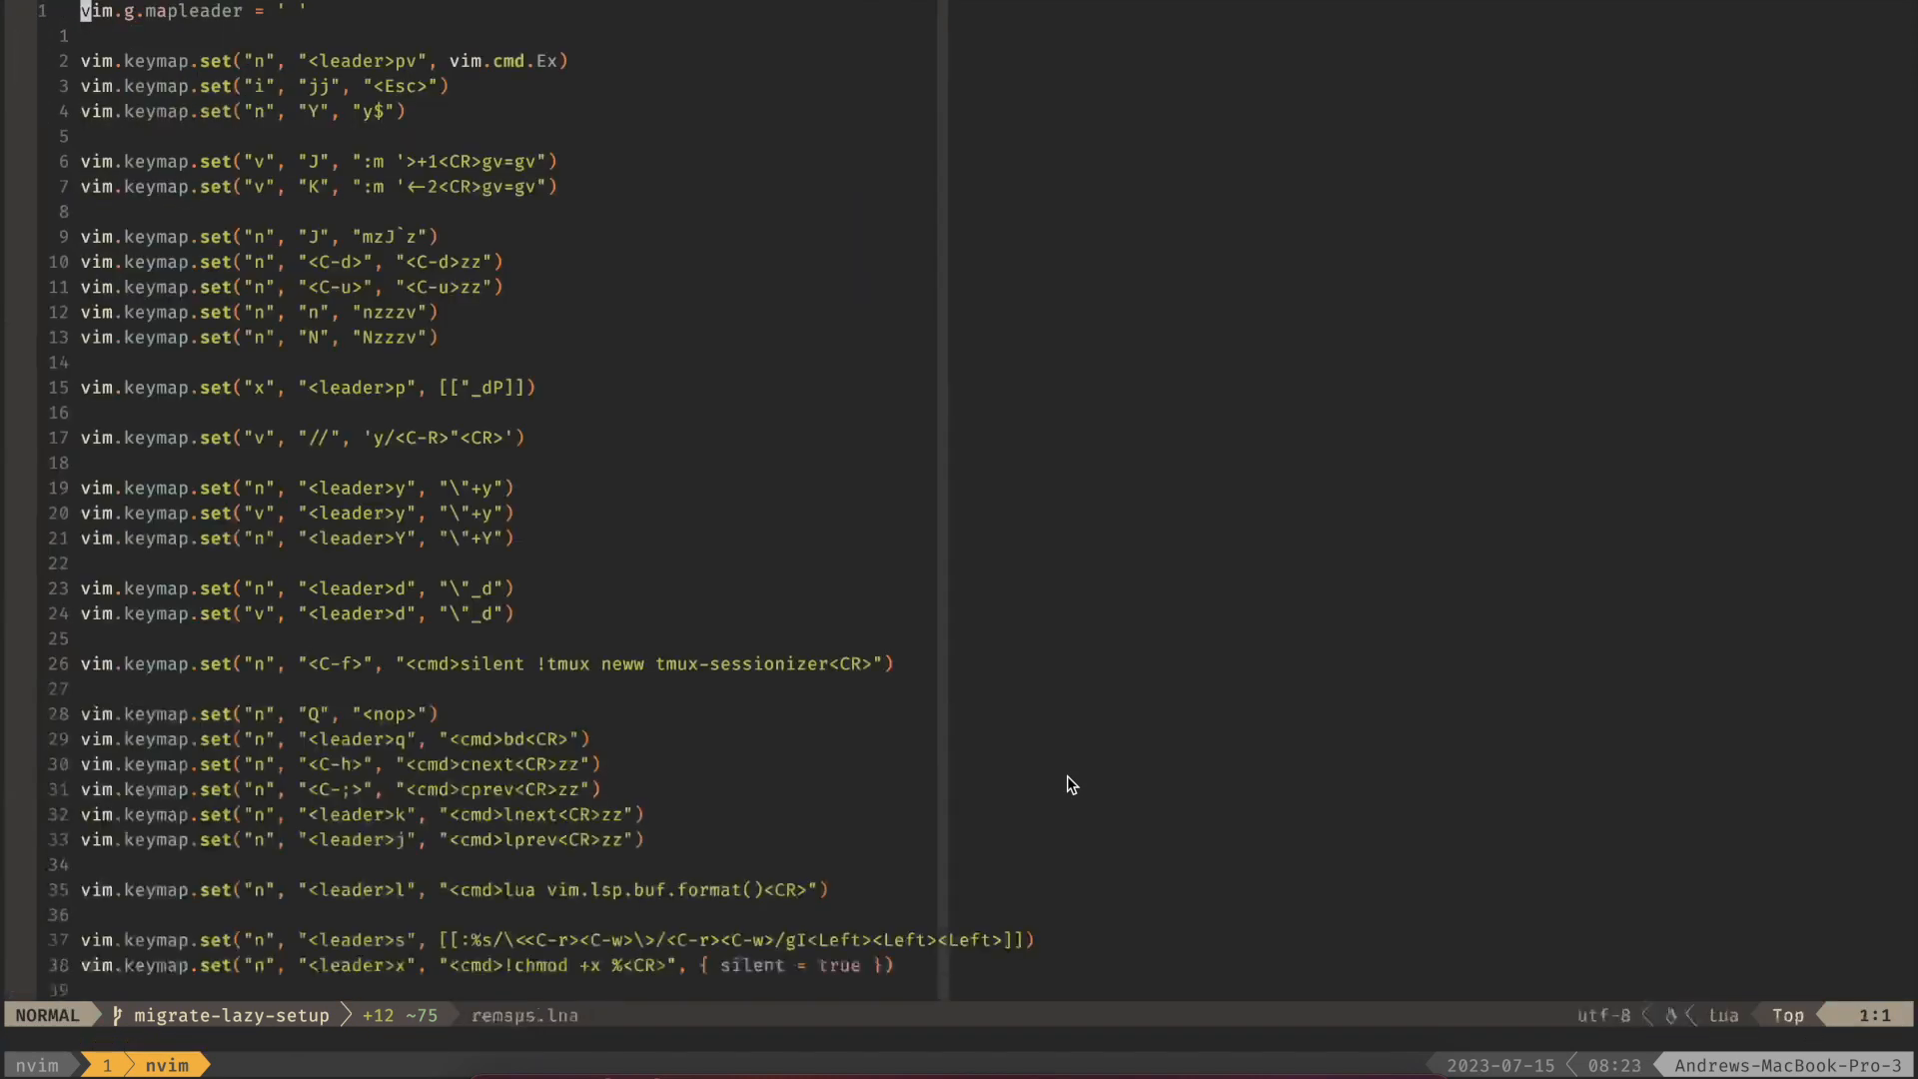
key("V")
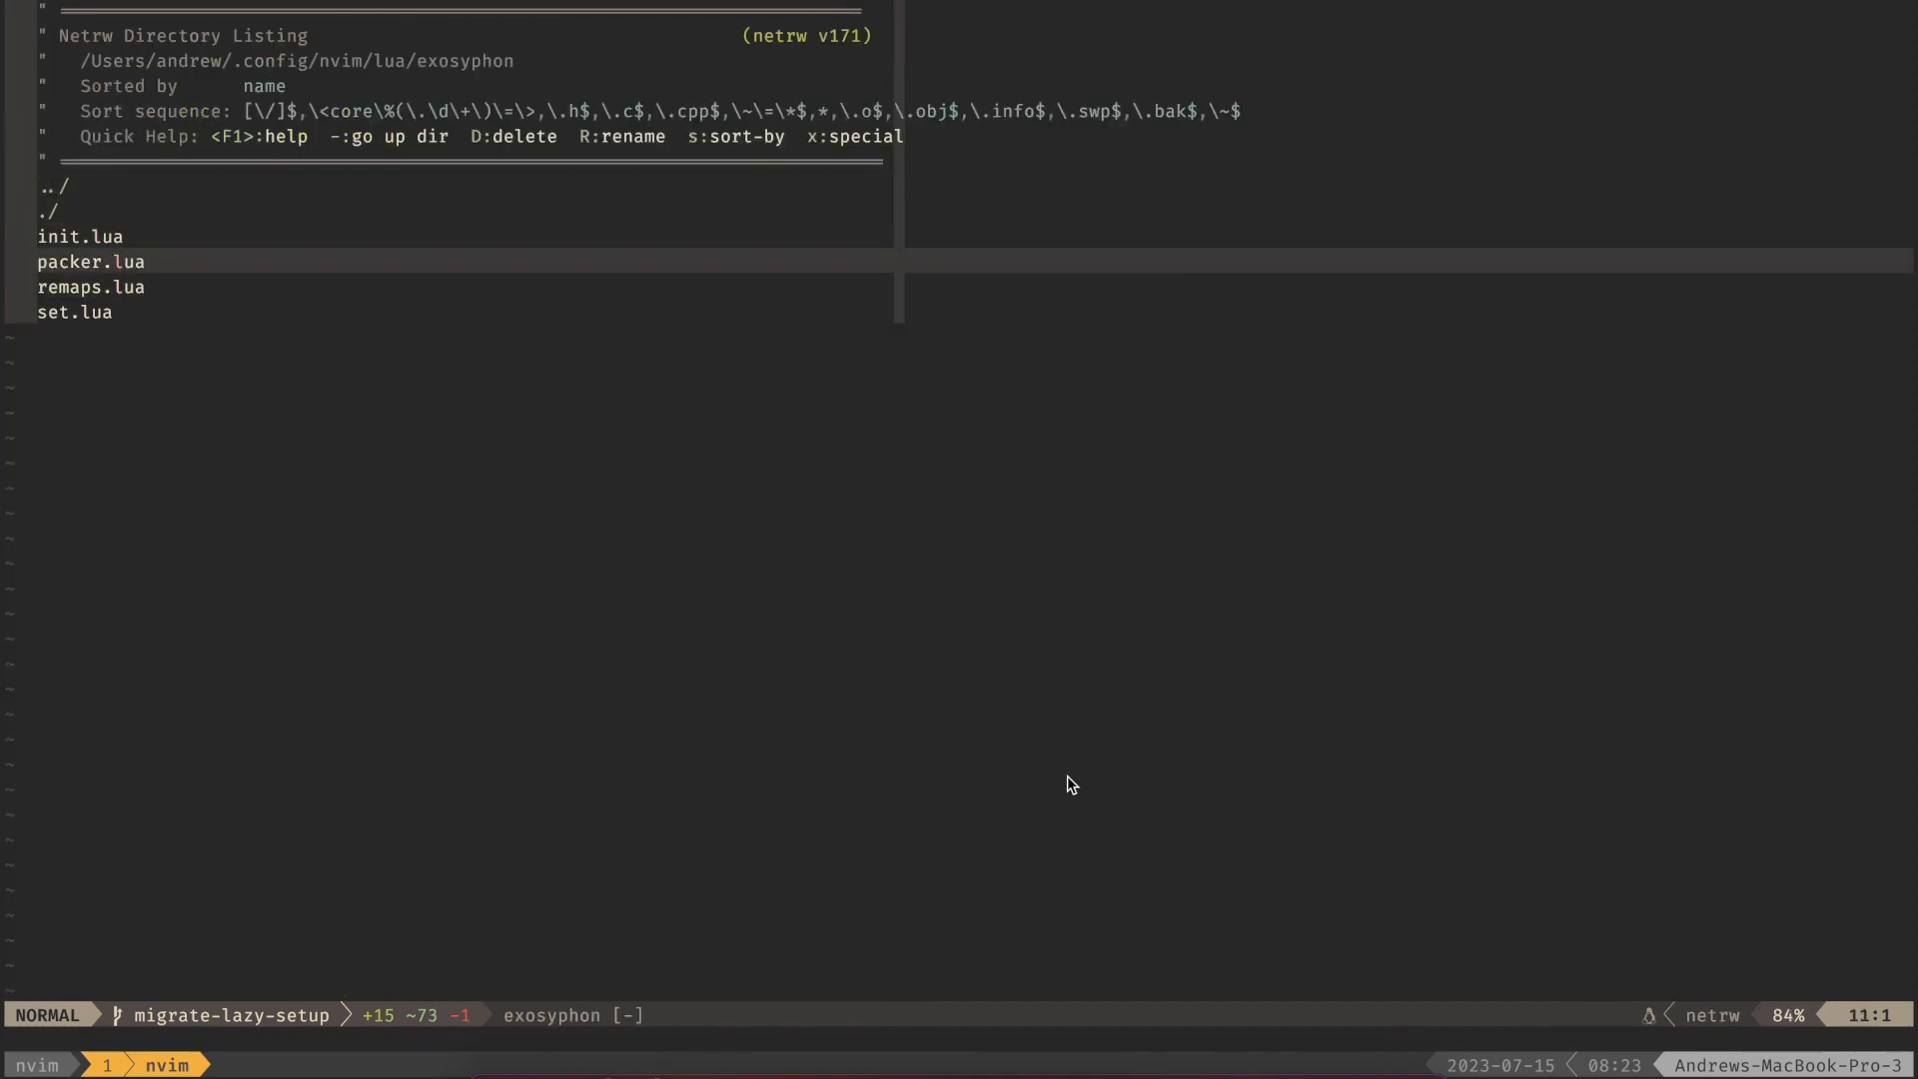
- Rename packer.lua to lazy.lua, add require('exosyphon.lazy') to init.lua, and quit to the shell
key("R")
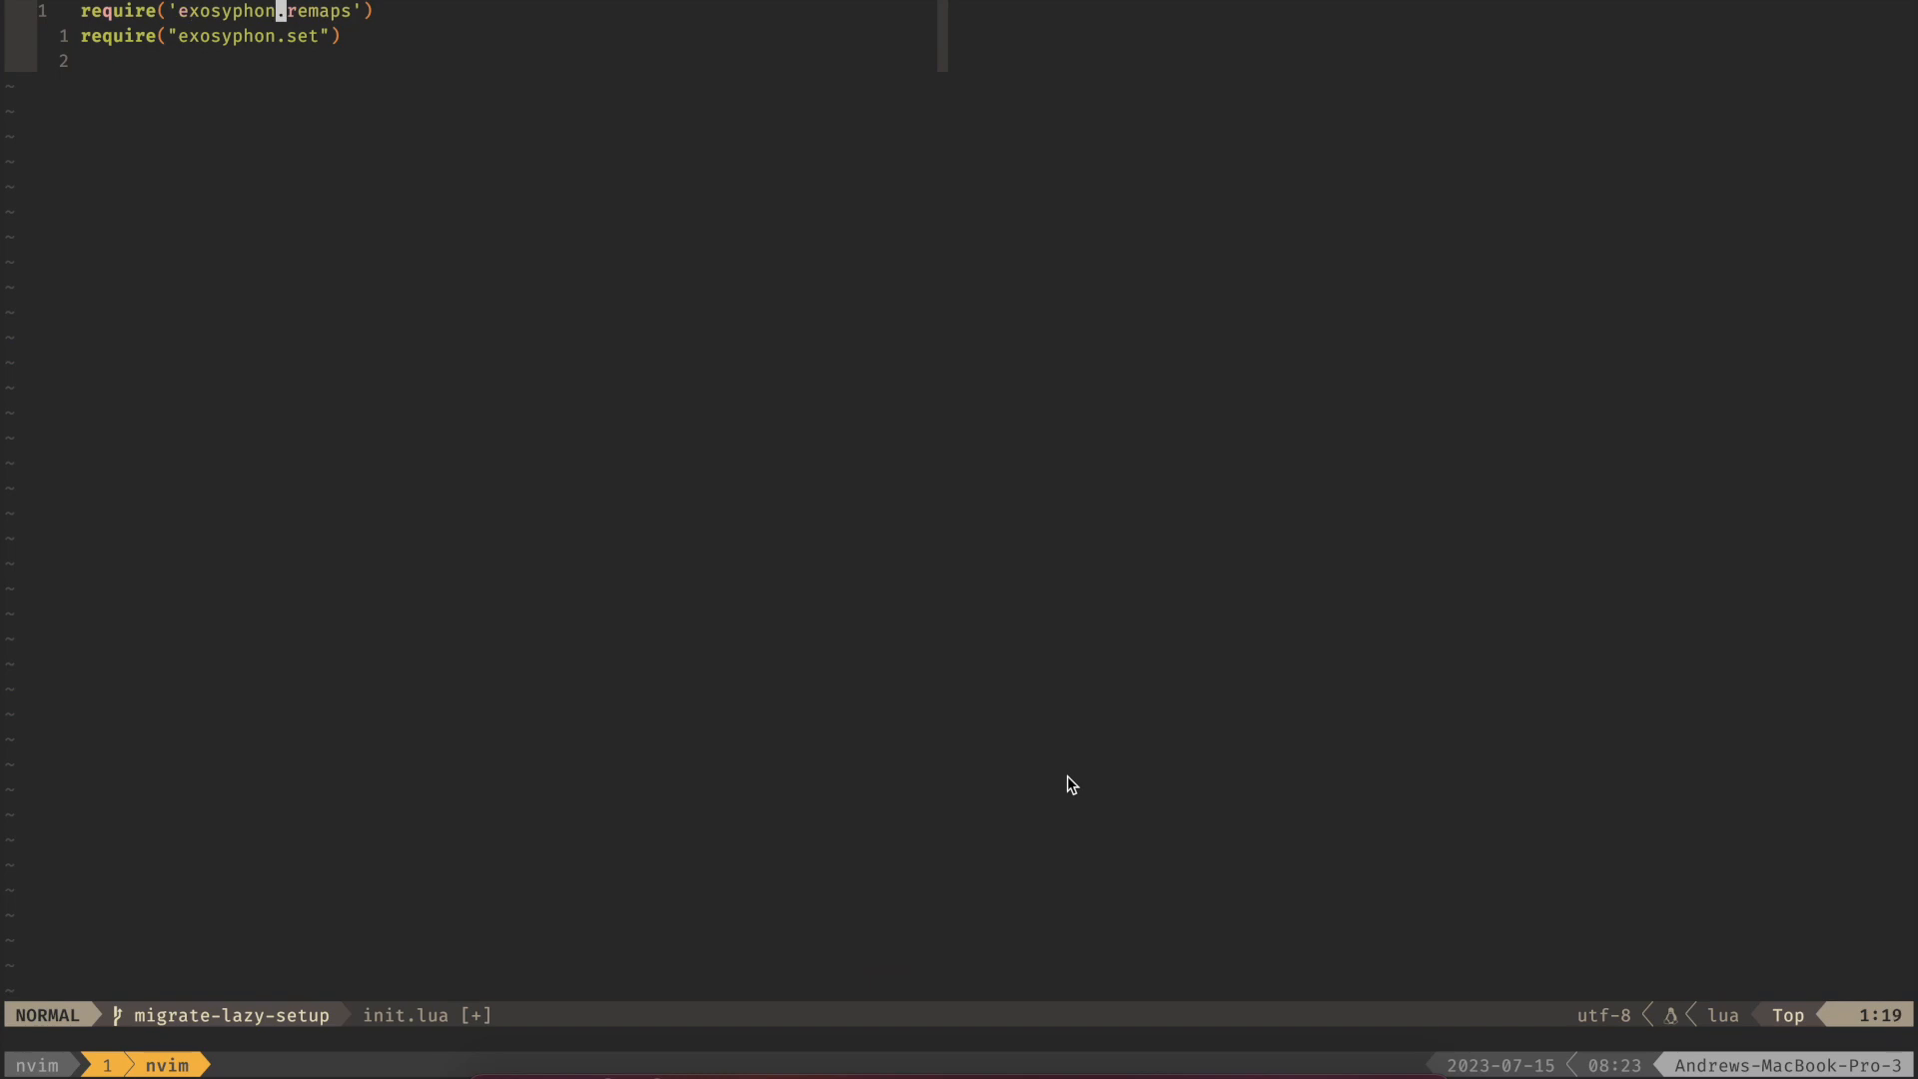
type("require('exosyphon.')")
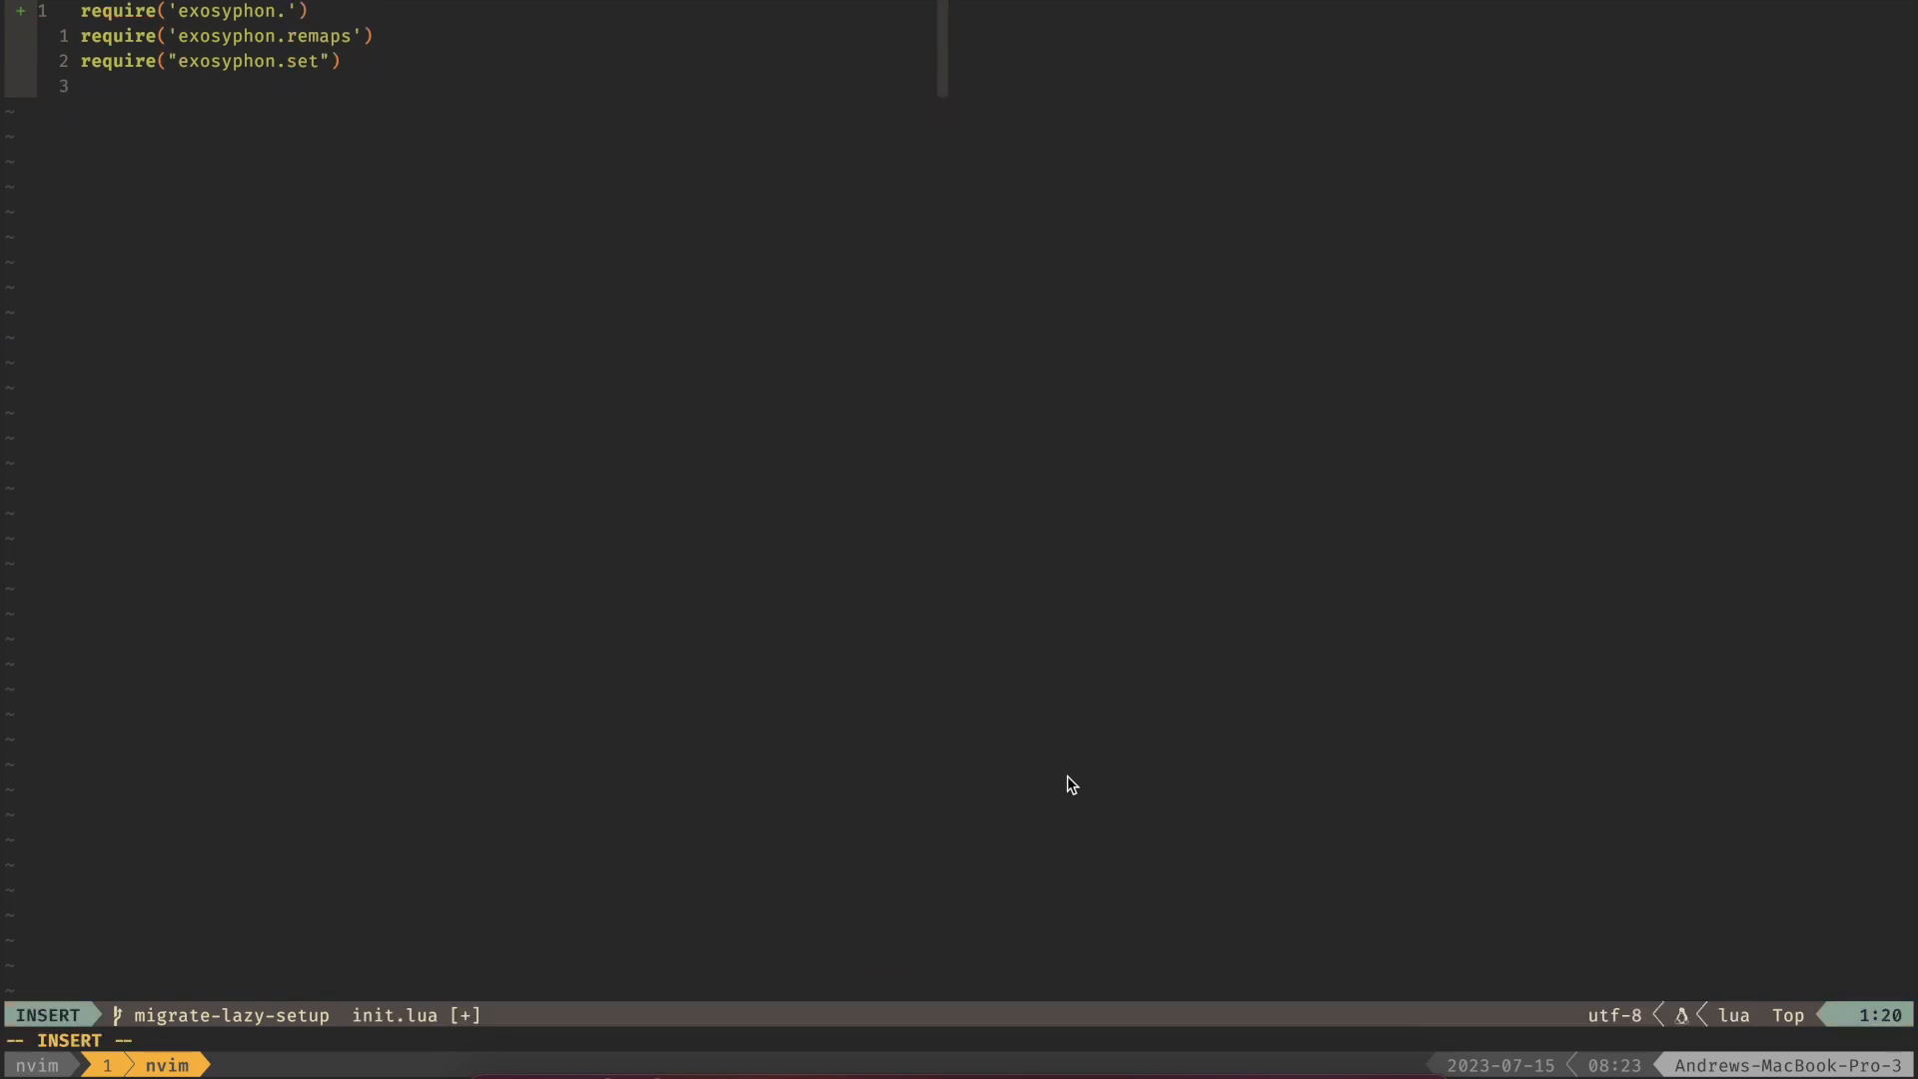
type("lazy")
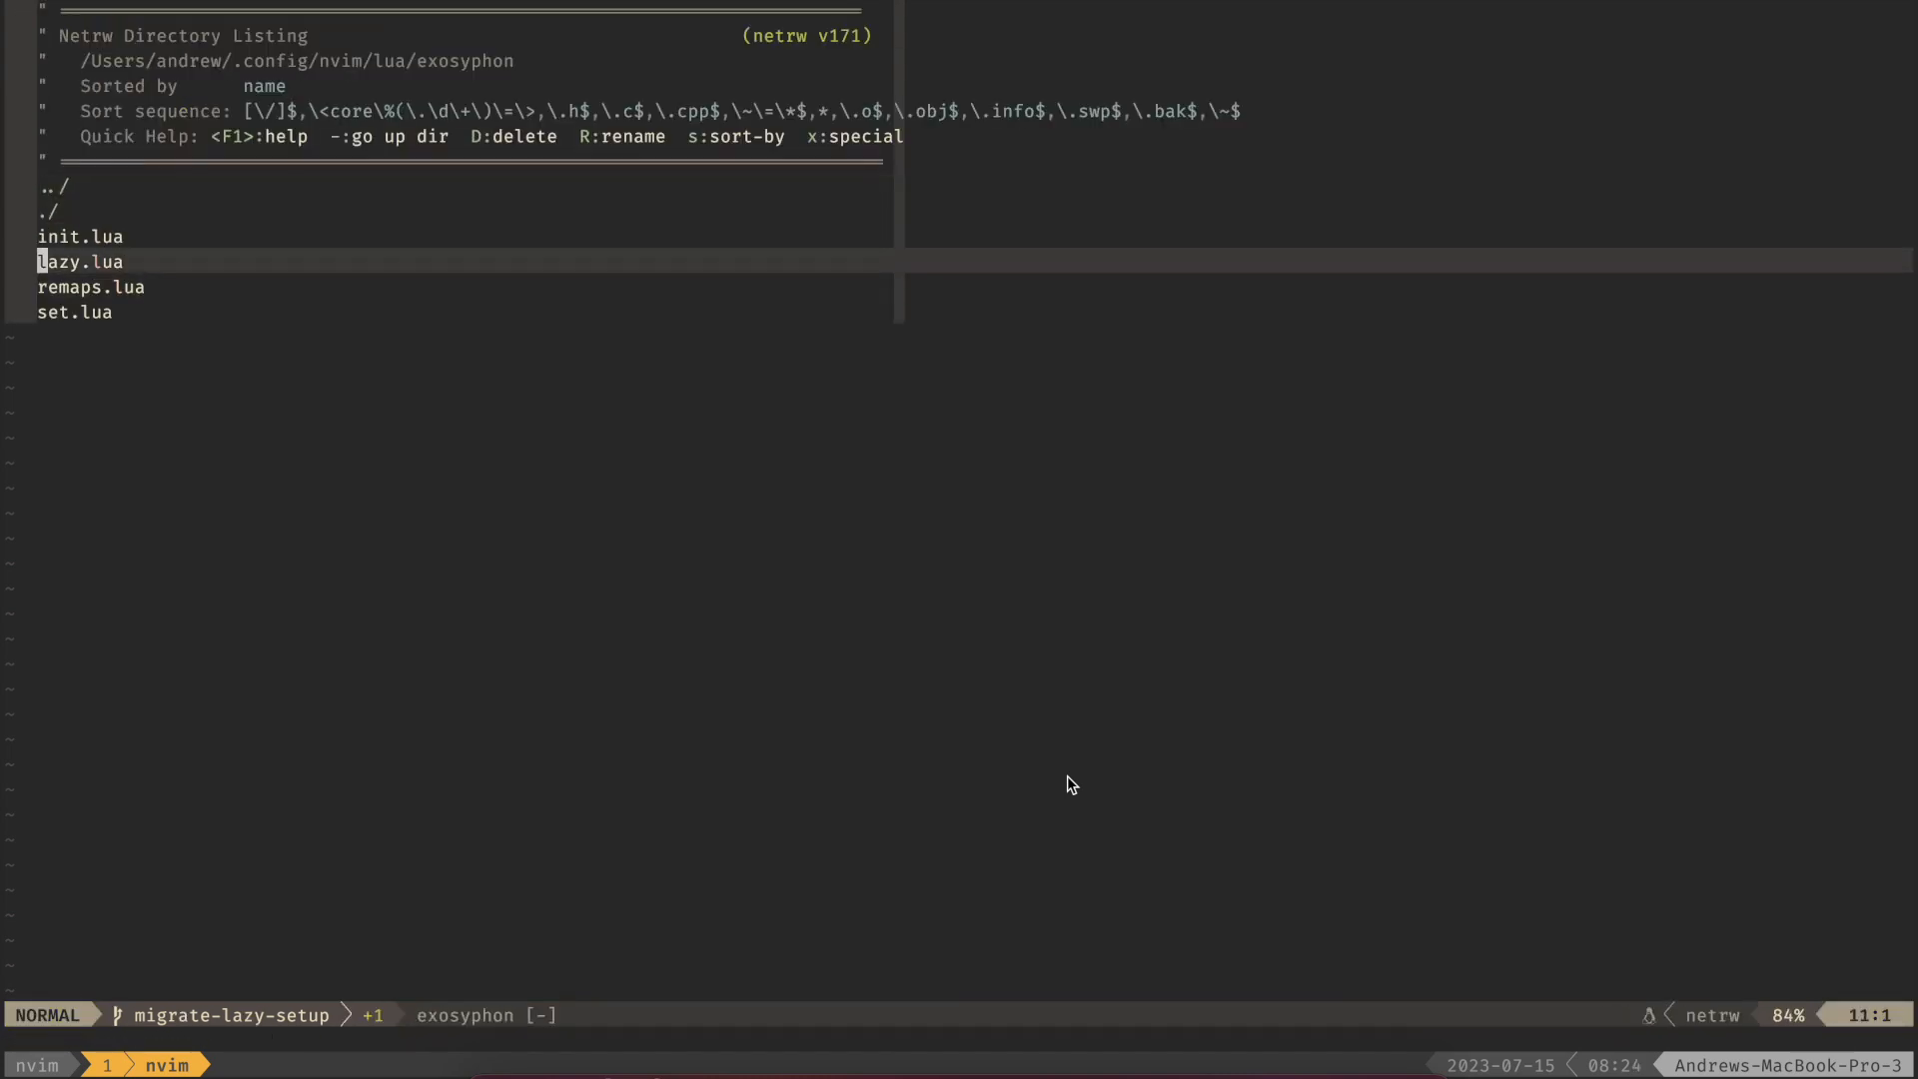
key(":")
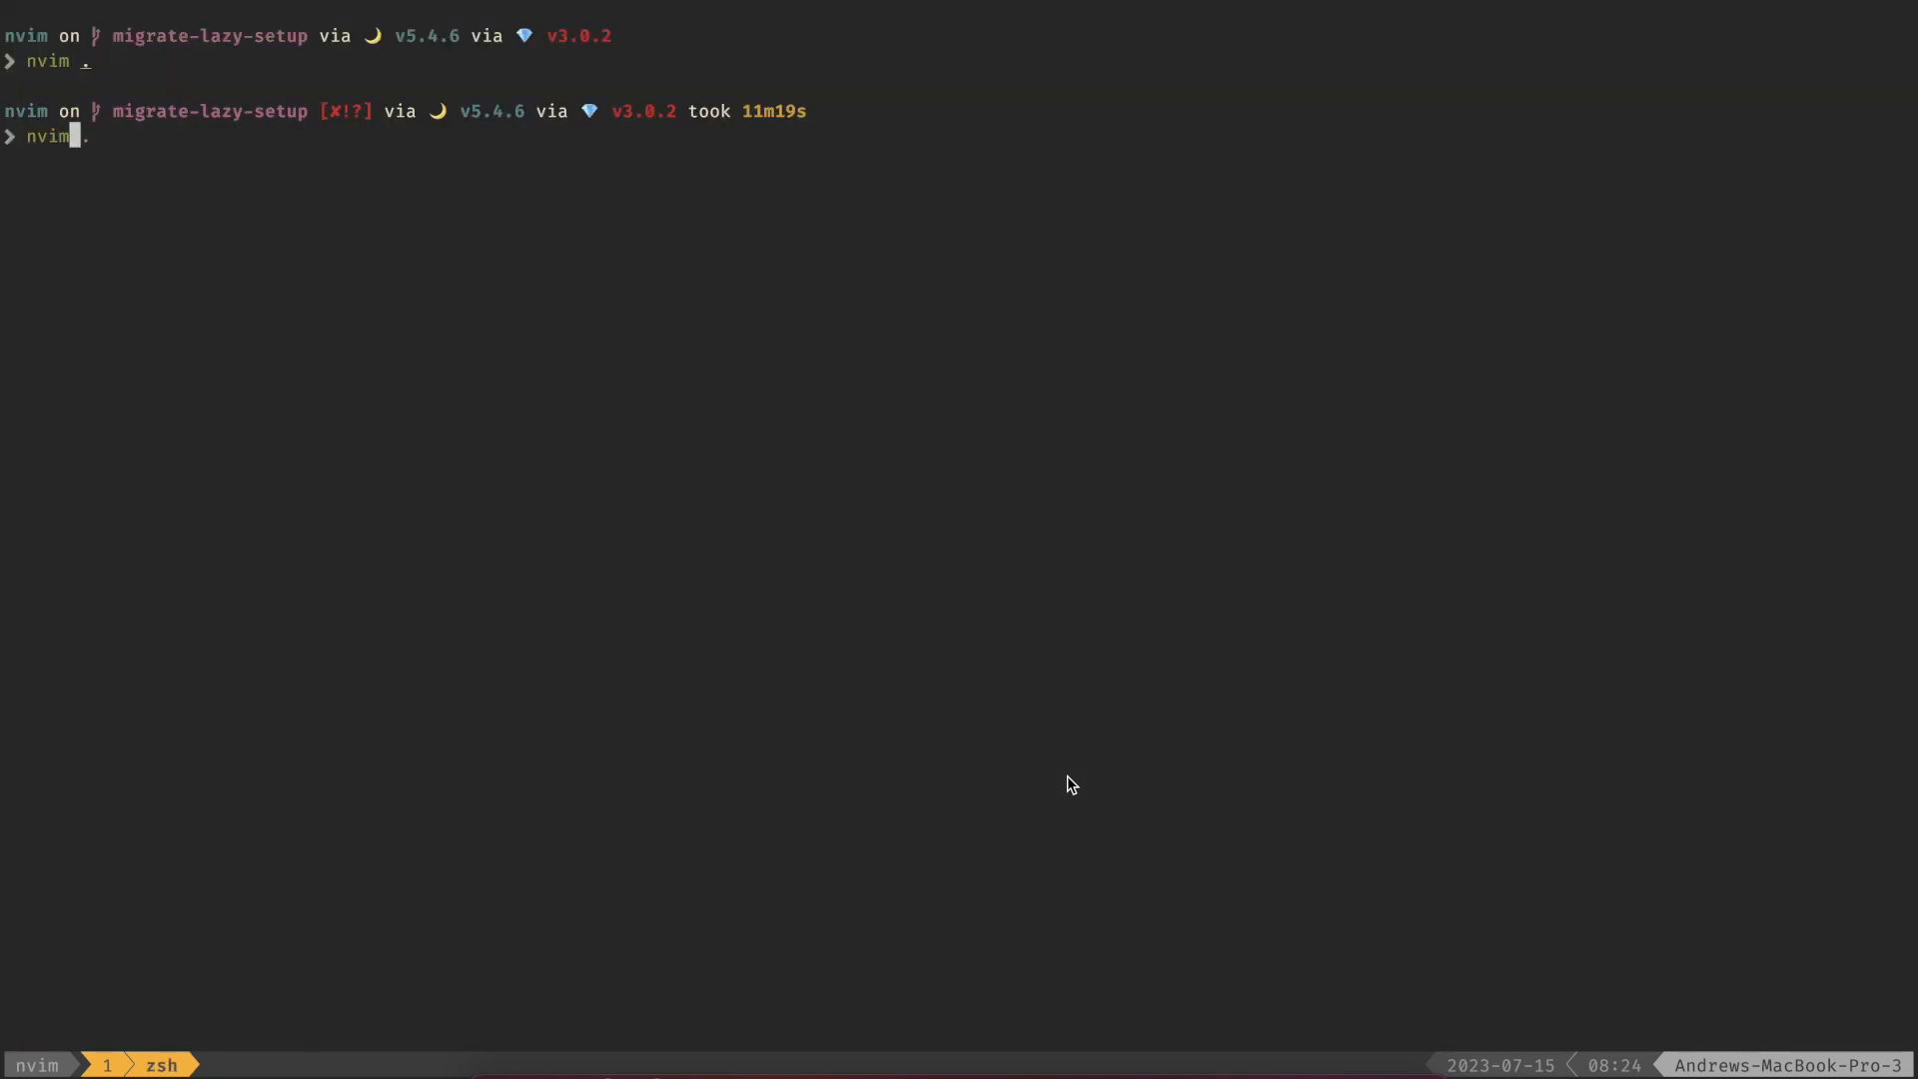
- Relaunch nvim . so lazy.nvim installs the plugins and writes lazy-lock.json
type("nvim")
type(":")
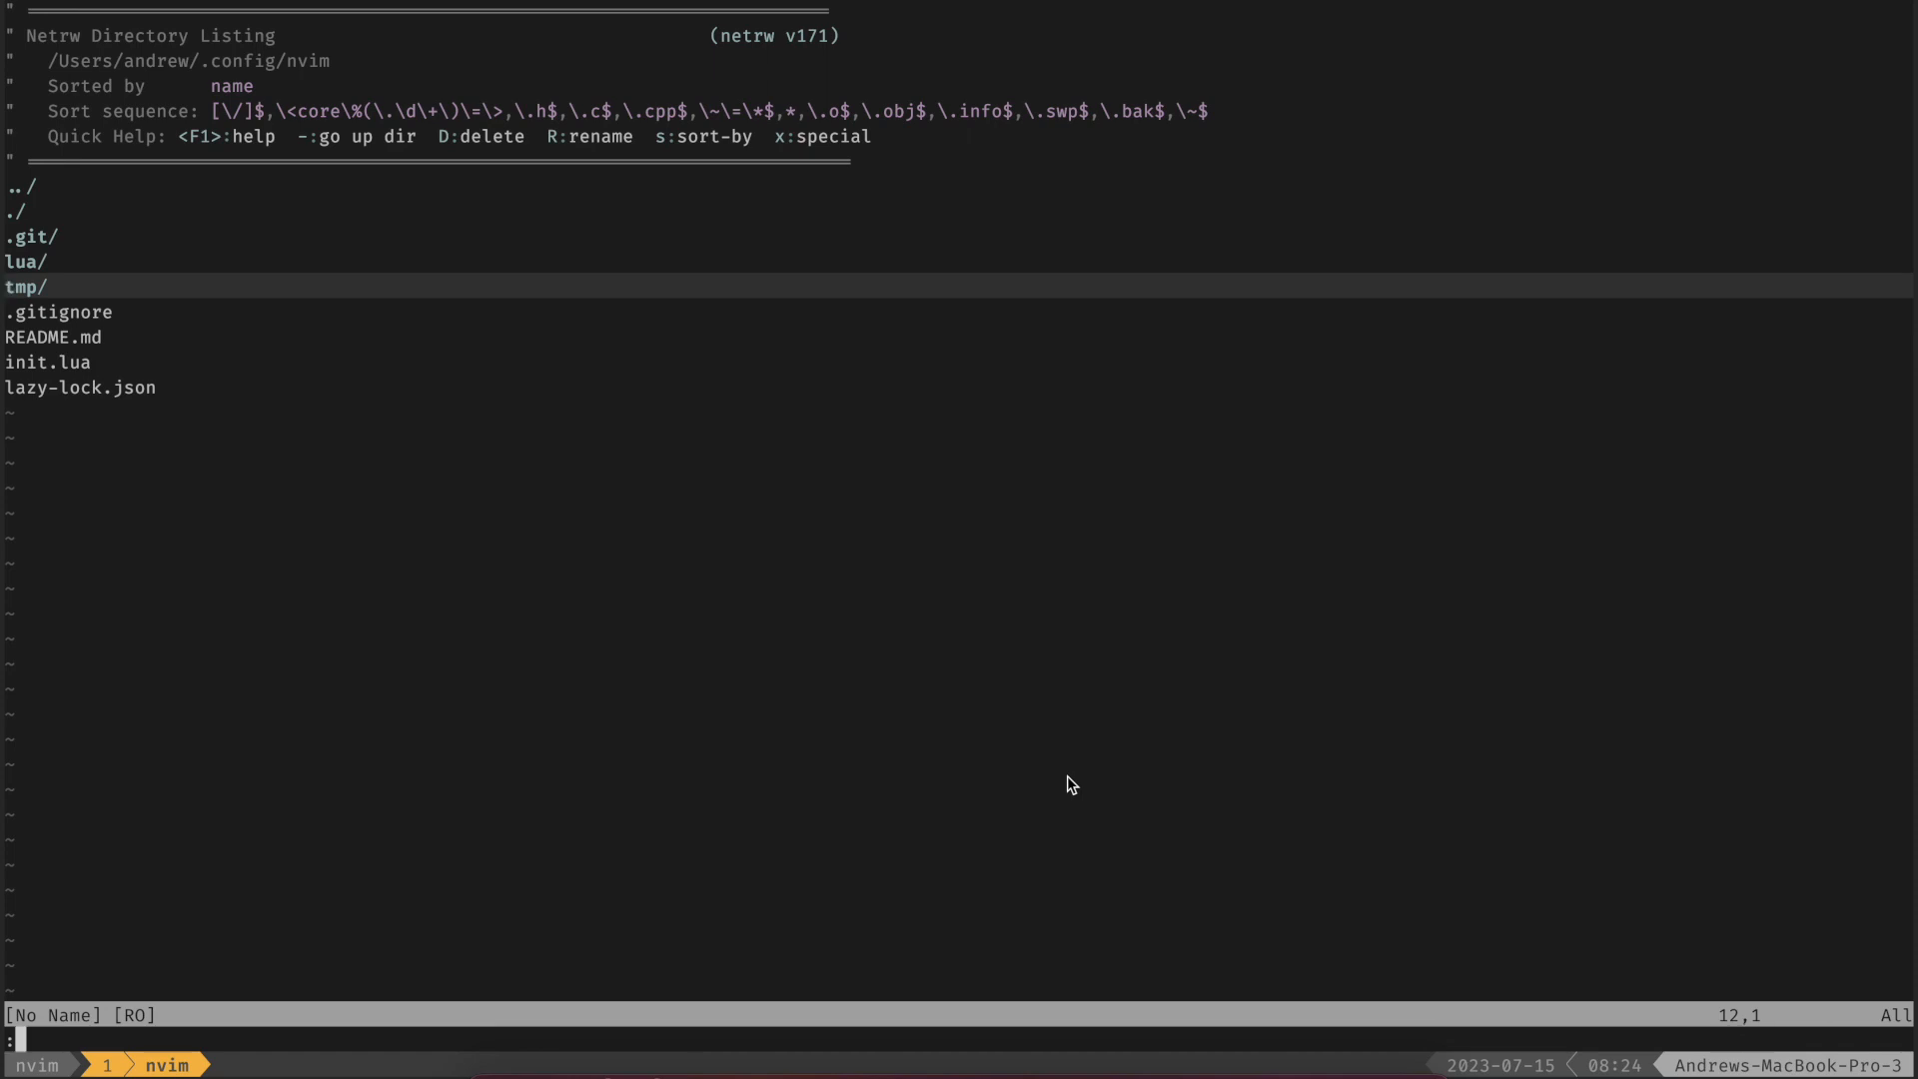
- Run :checkhealth and yank the warning line about leftover packer packages
type("cheakhealth")
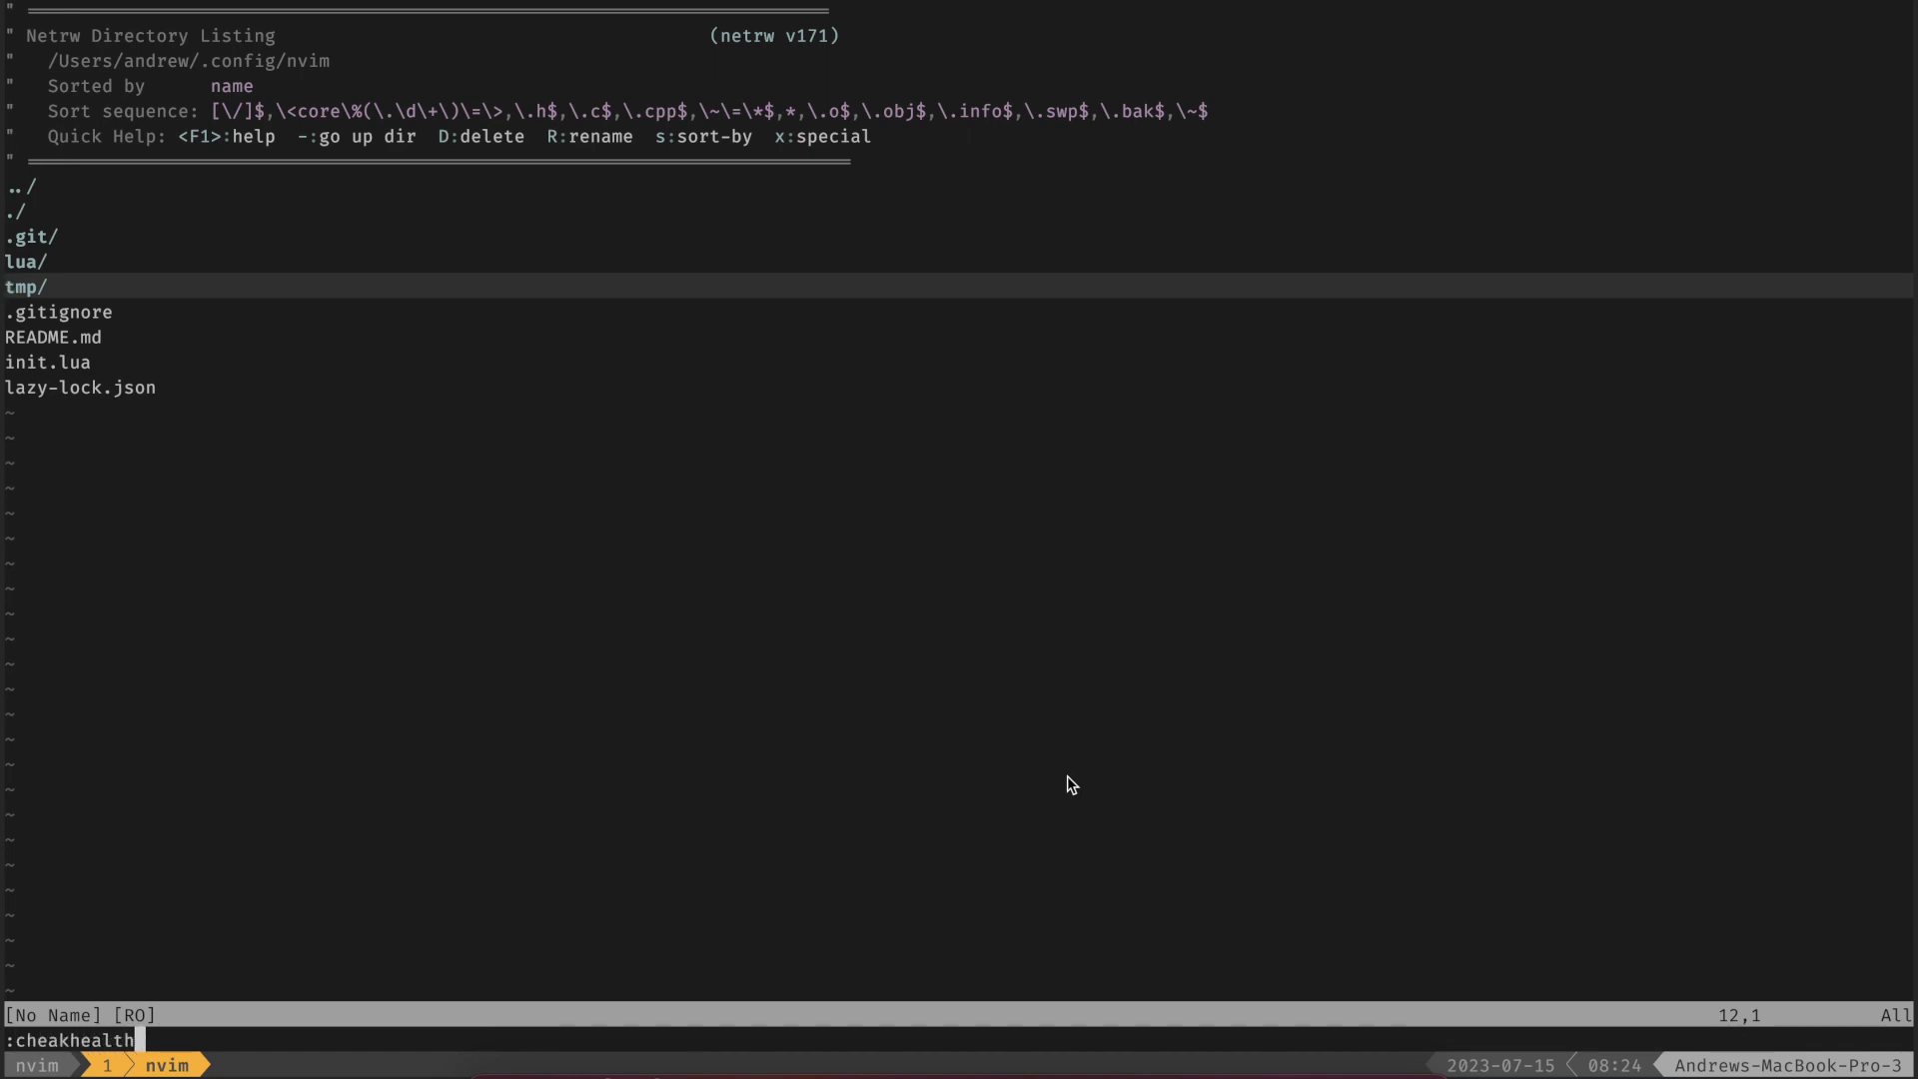
key("BackSpace")
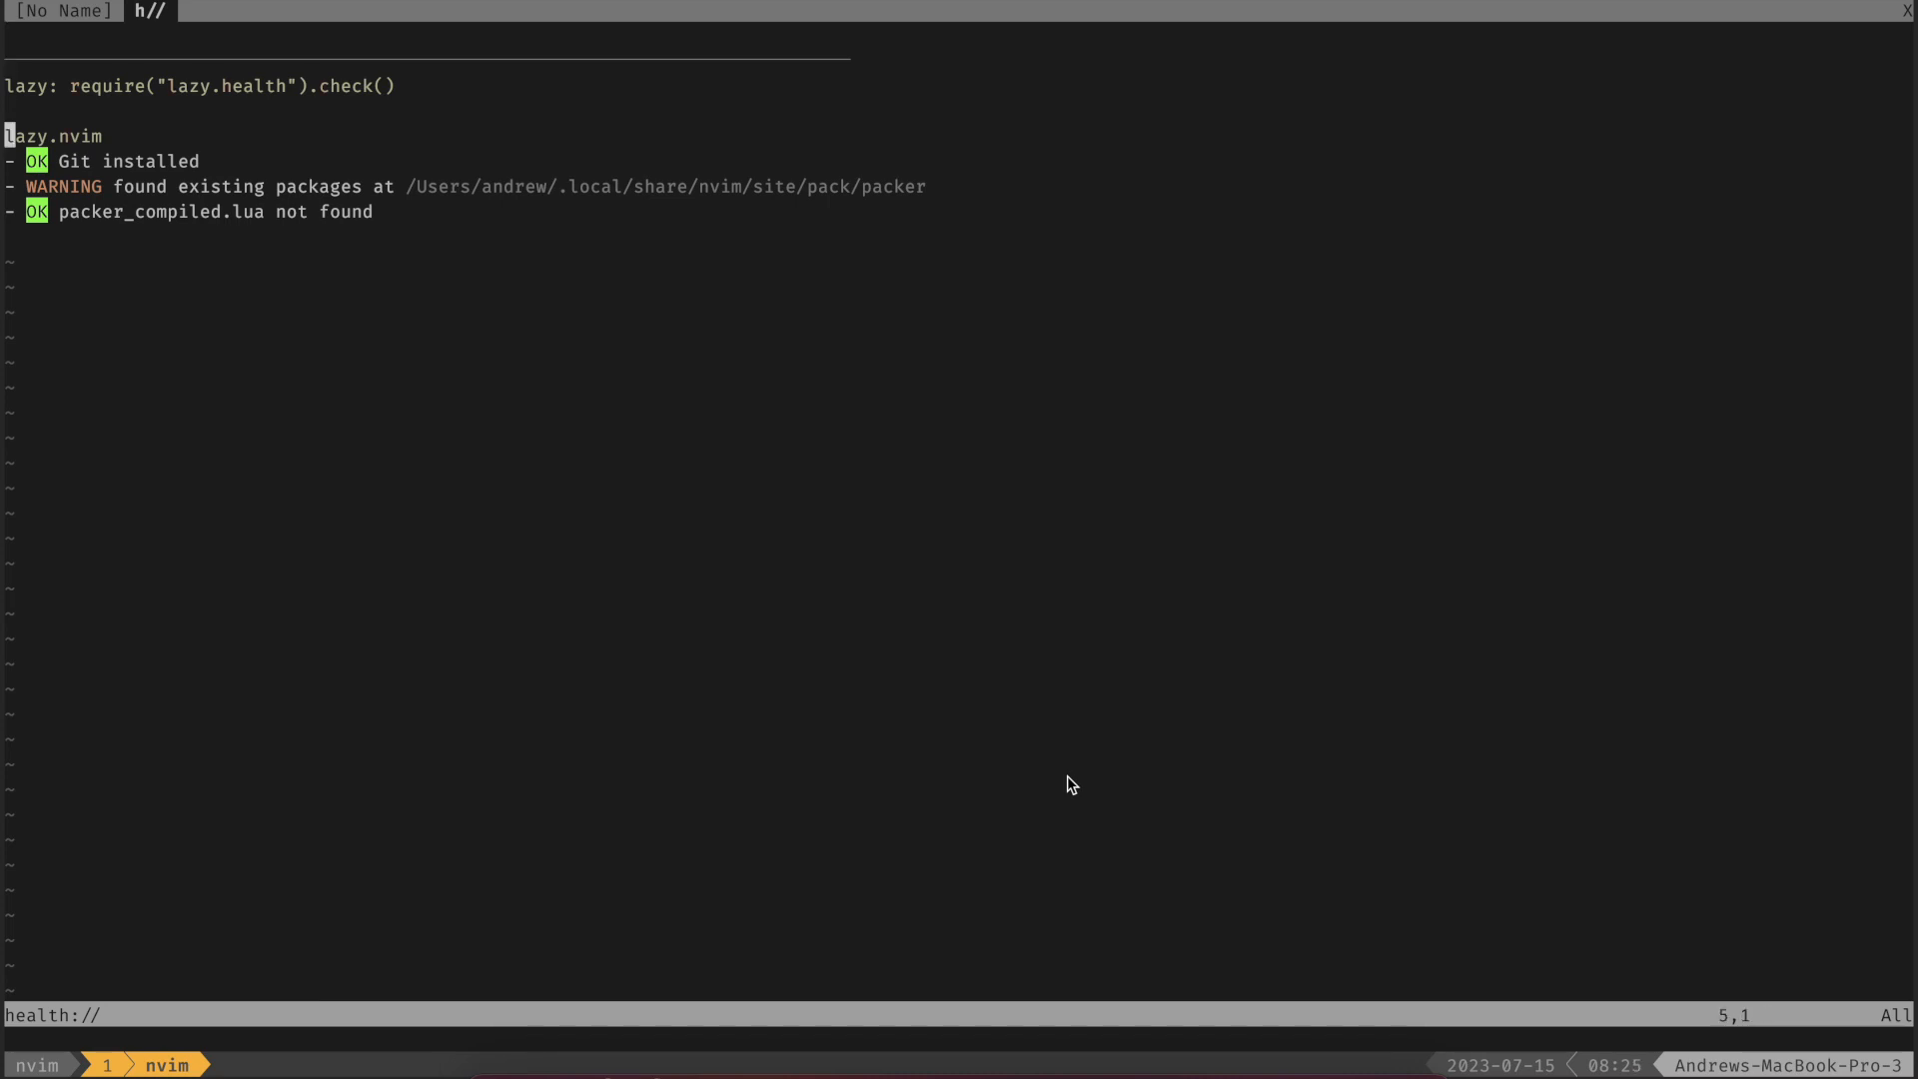
key("V")
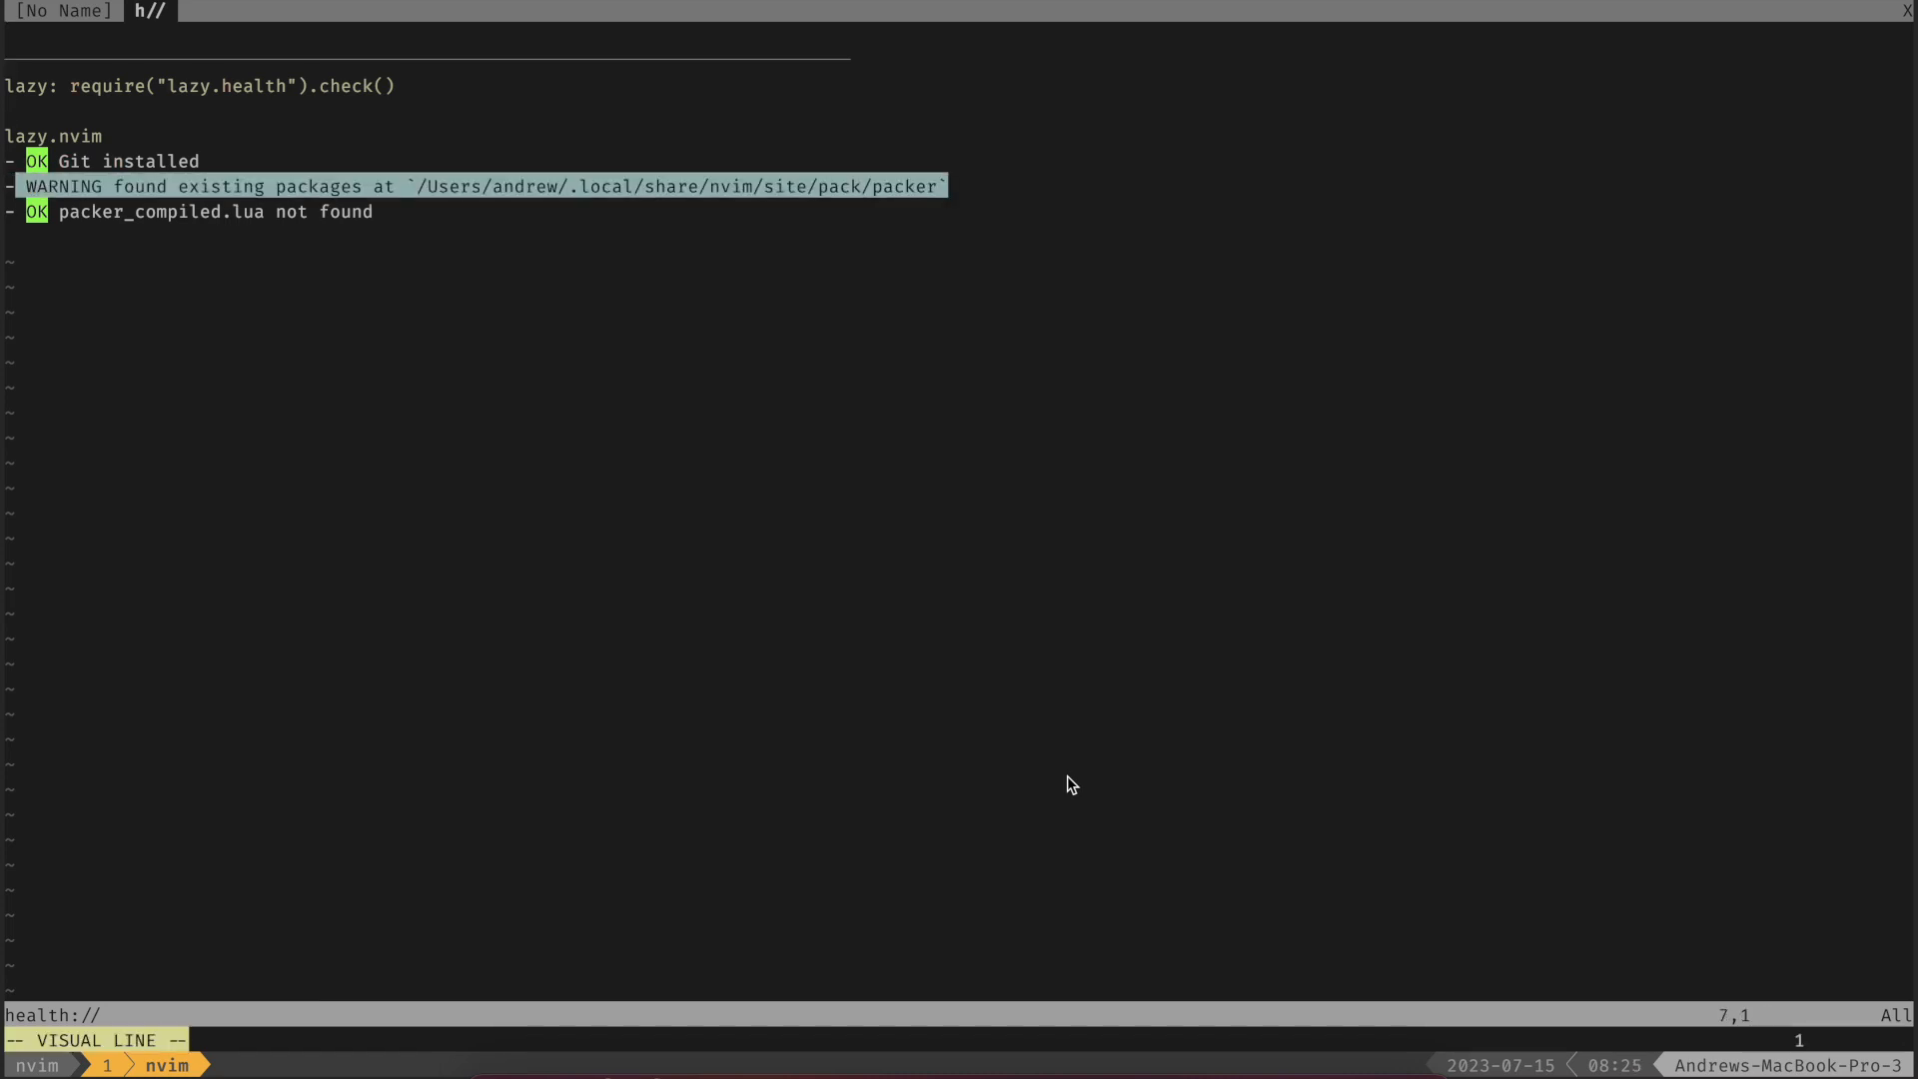
key("Escape")
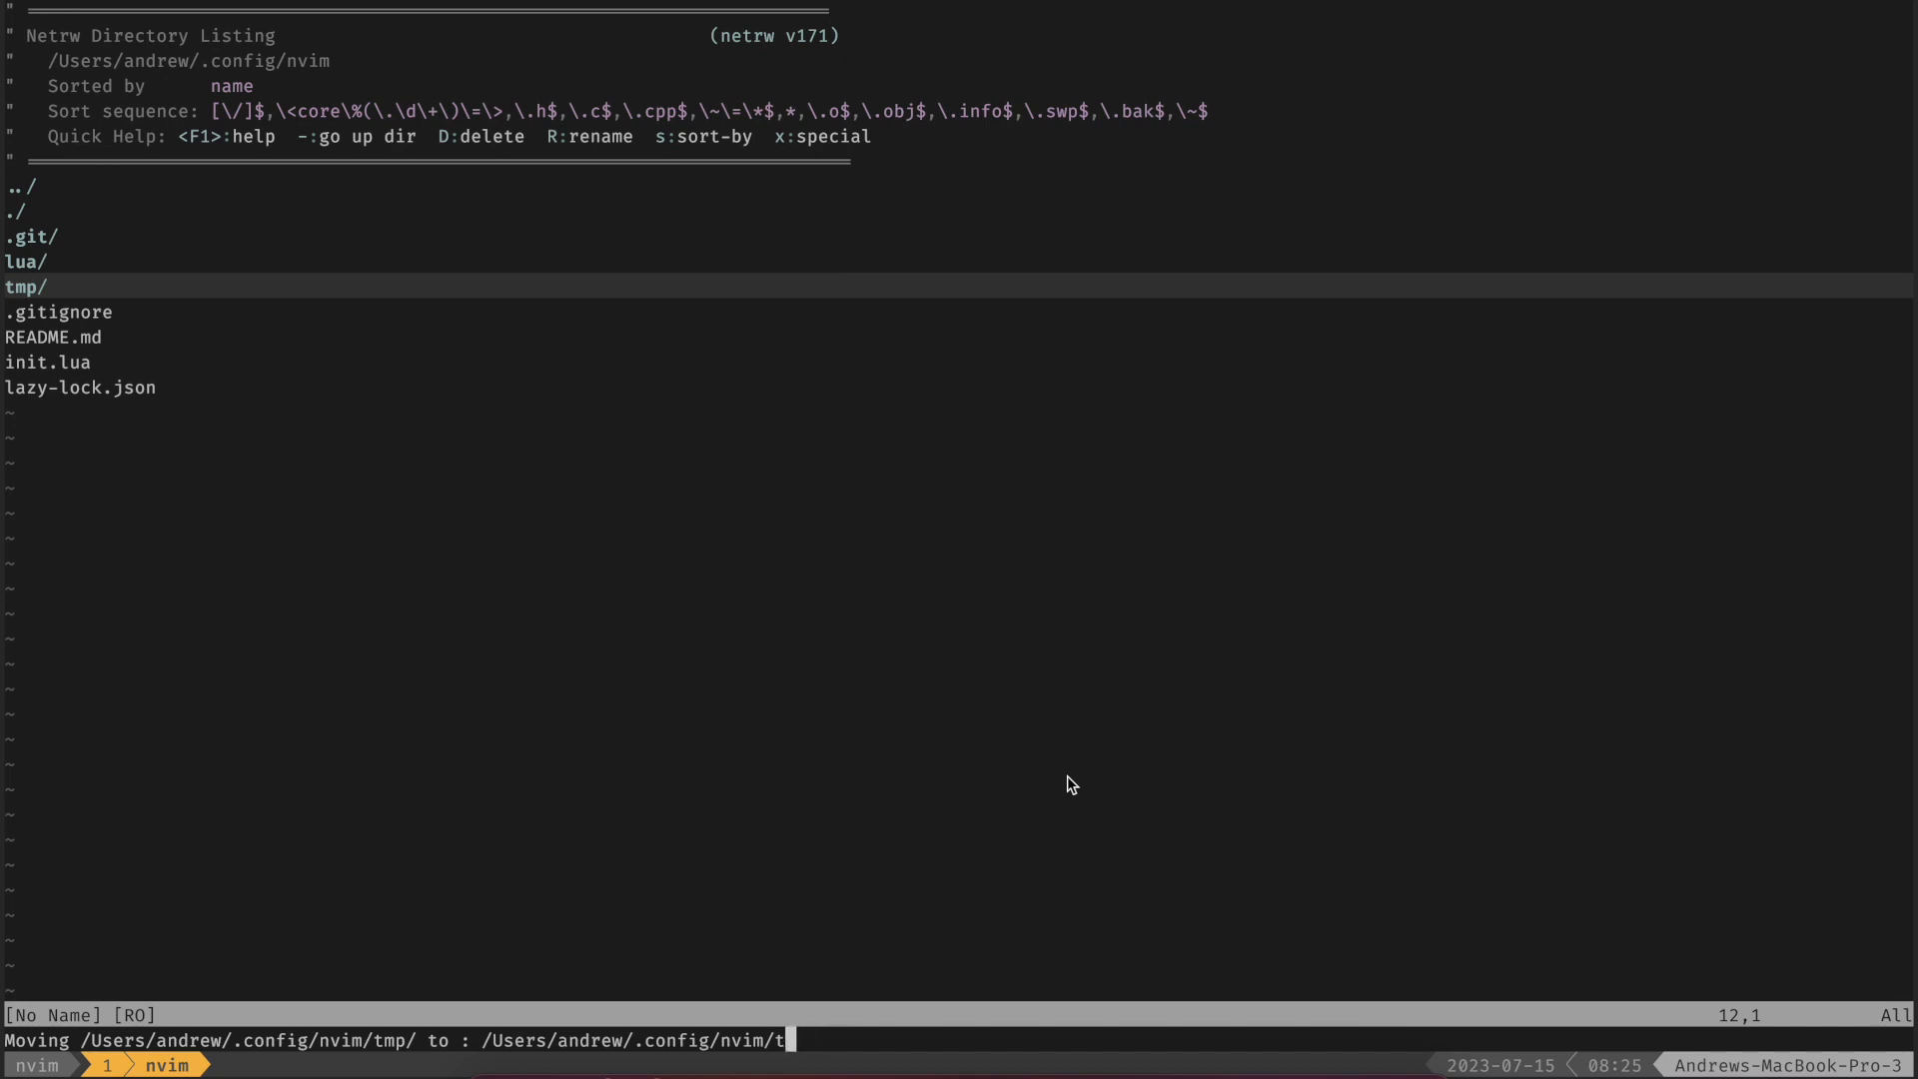
- Rename the tmp folder to after in netrw and quit Neovim with :q
type("after")
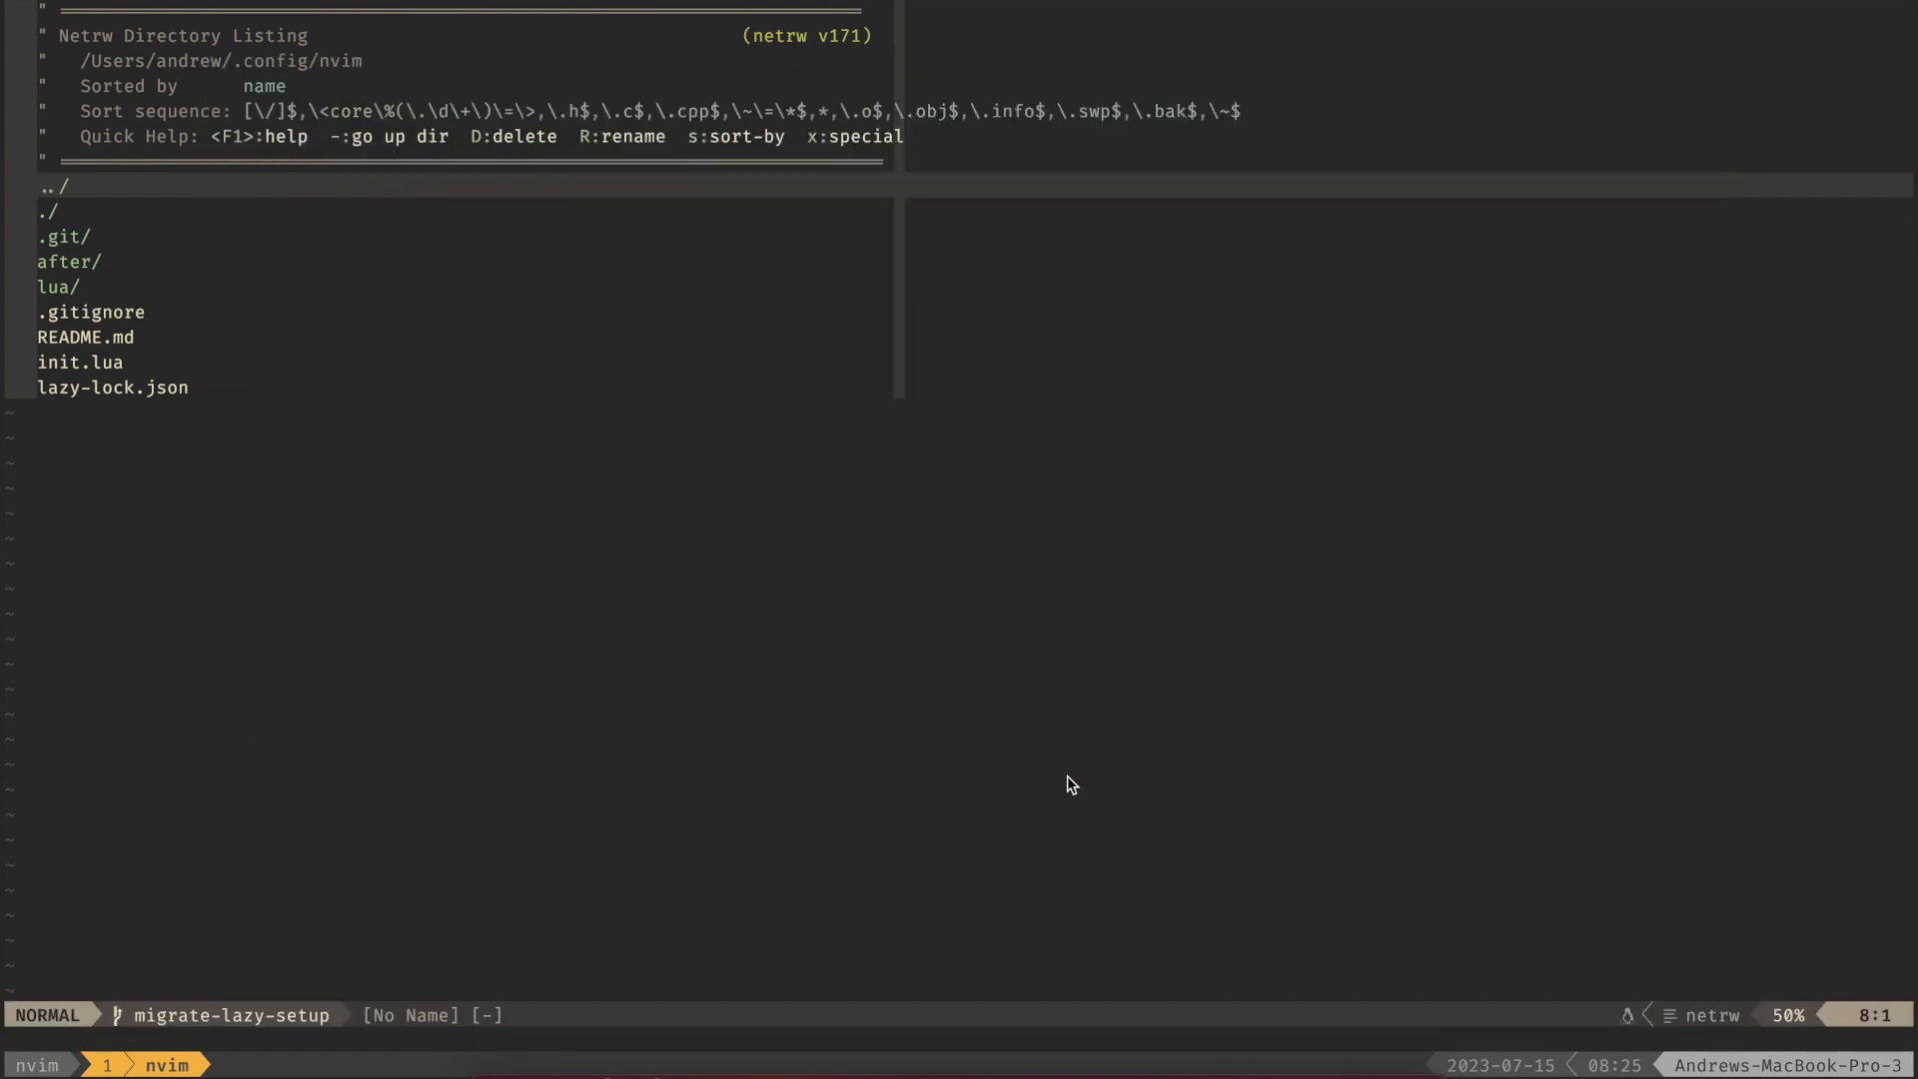
type(":q")
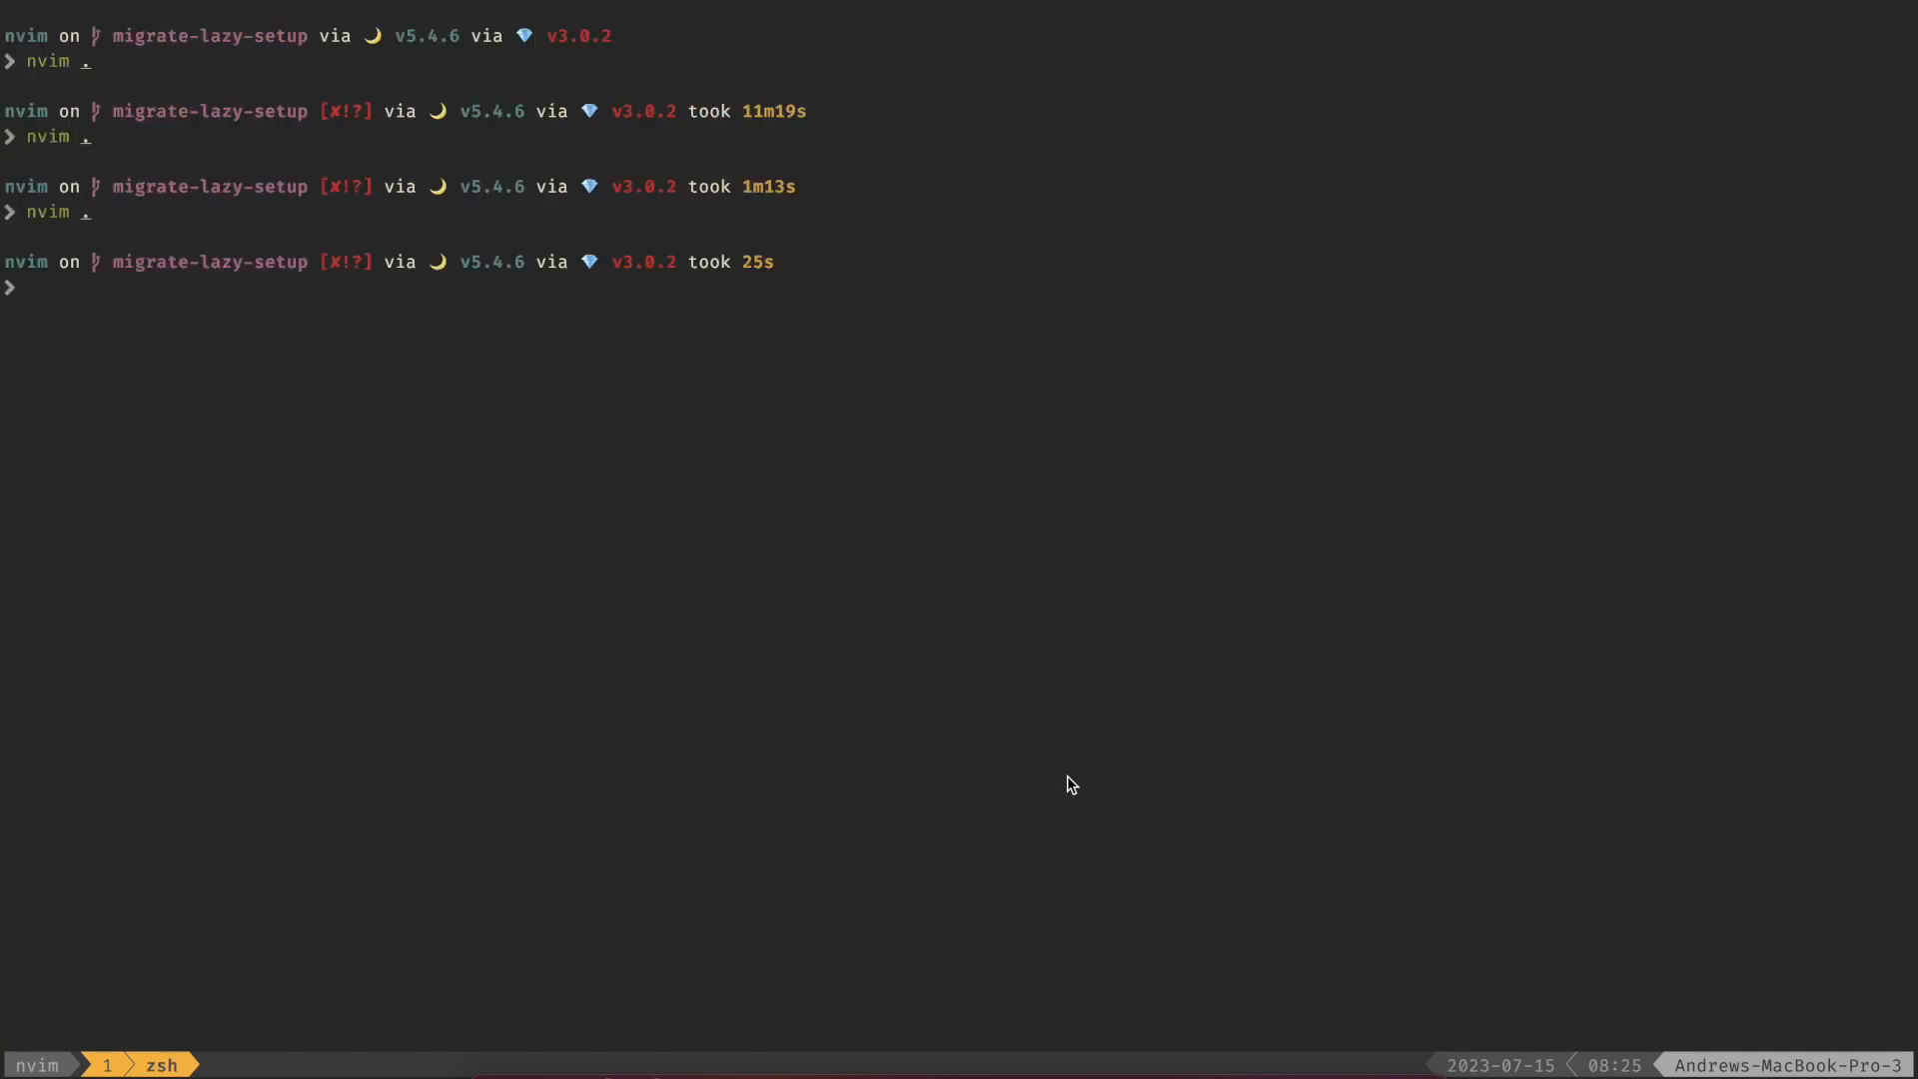
- Remove /Users/andrew/.local/share/nvim/site/pack/packer with rm -rf and reopen nvim
type("rm -rf /Users/andrew/.local/share/nvim/site/pack/packer")
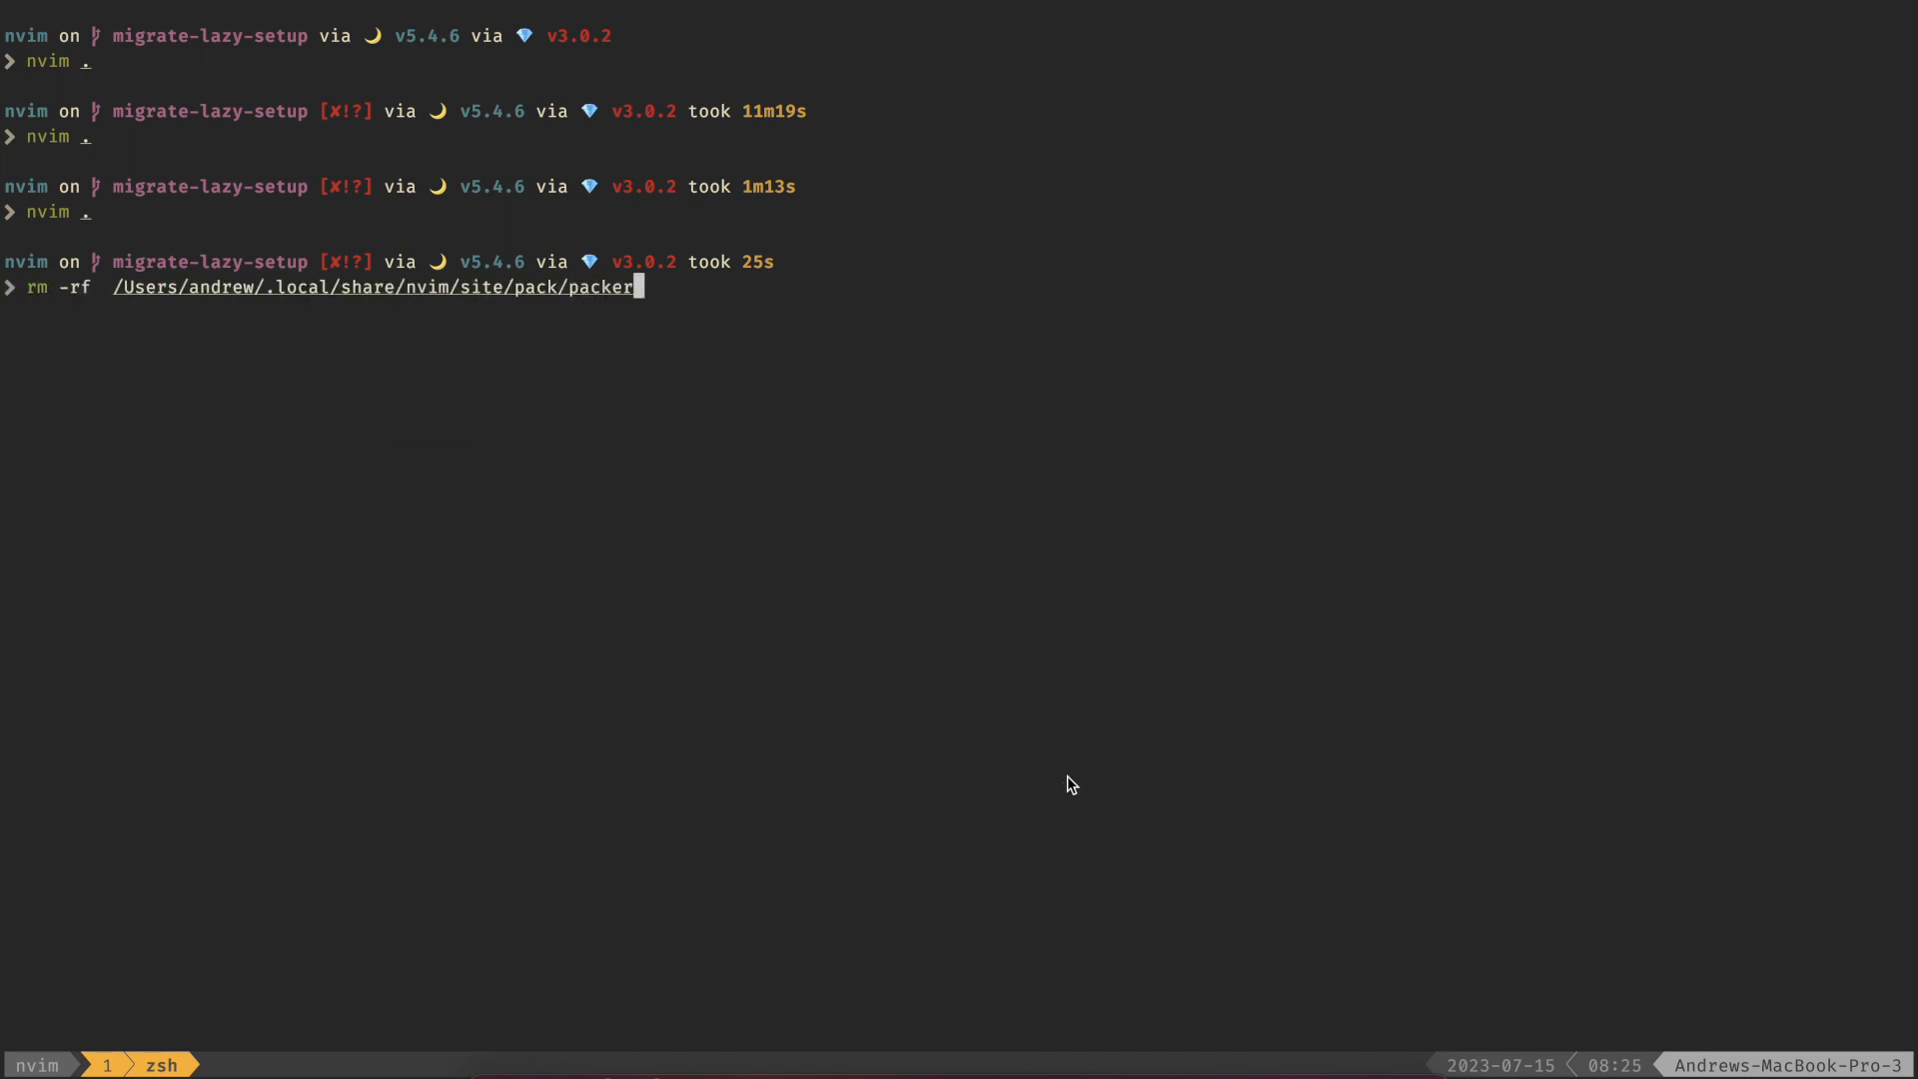
key("Left")
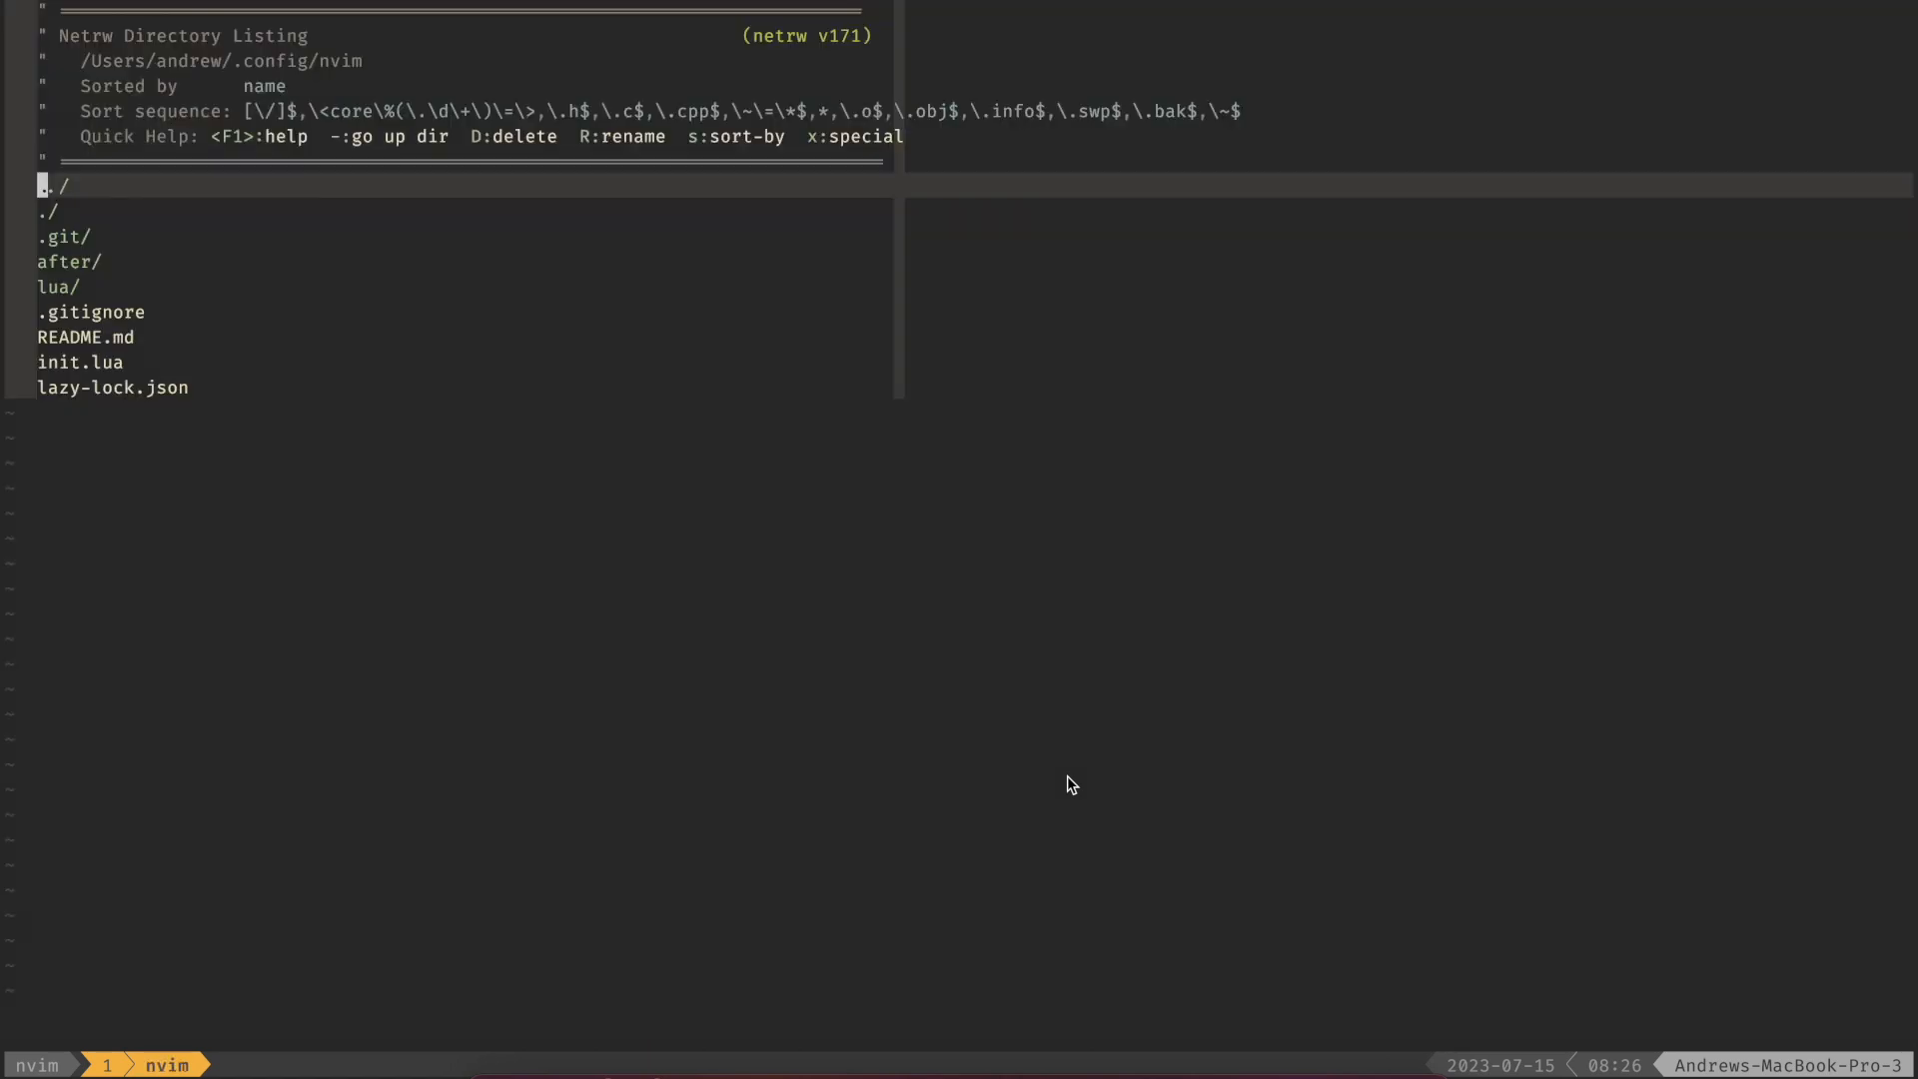
type(":hc")
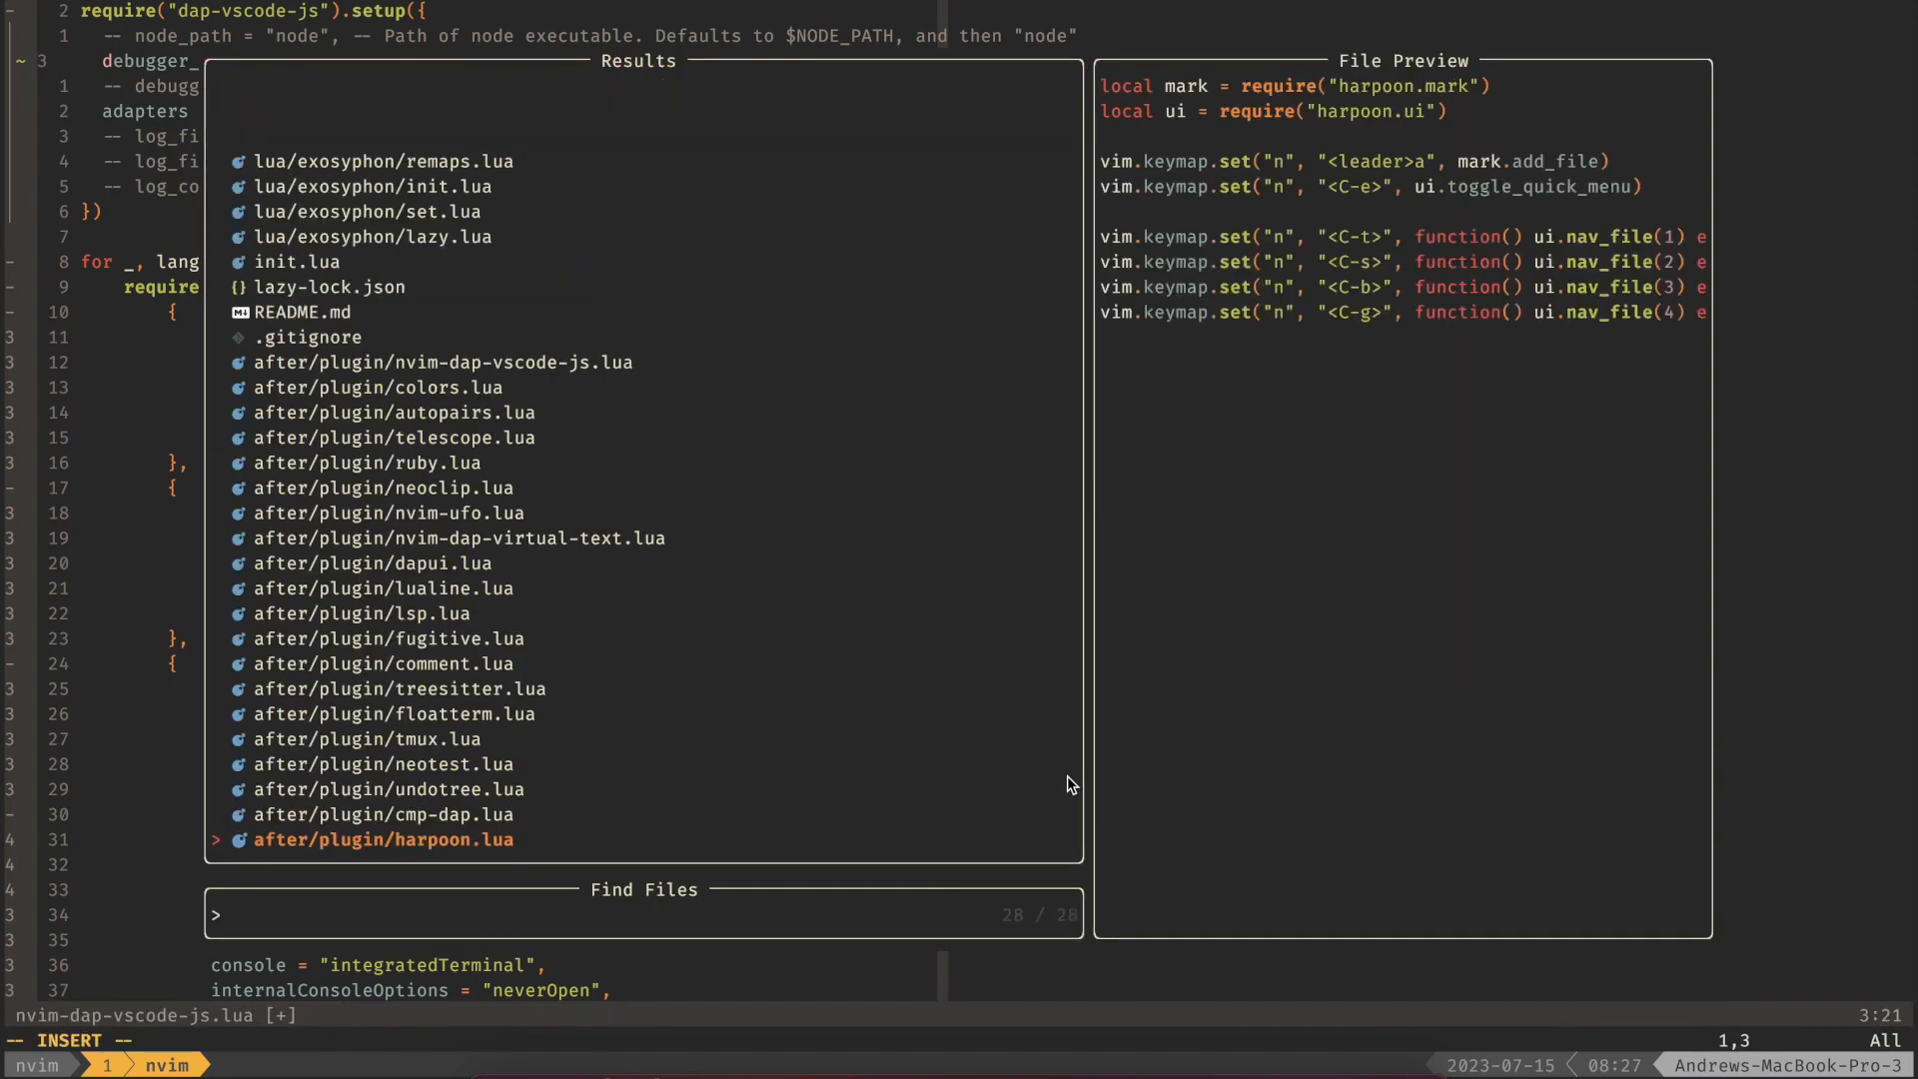
- Find lua/exosyphon/lazy.lua via Telescope and save it with setup(plugins, {})
type("lazy")
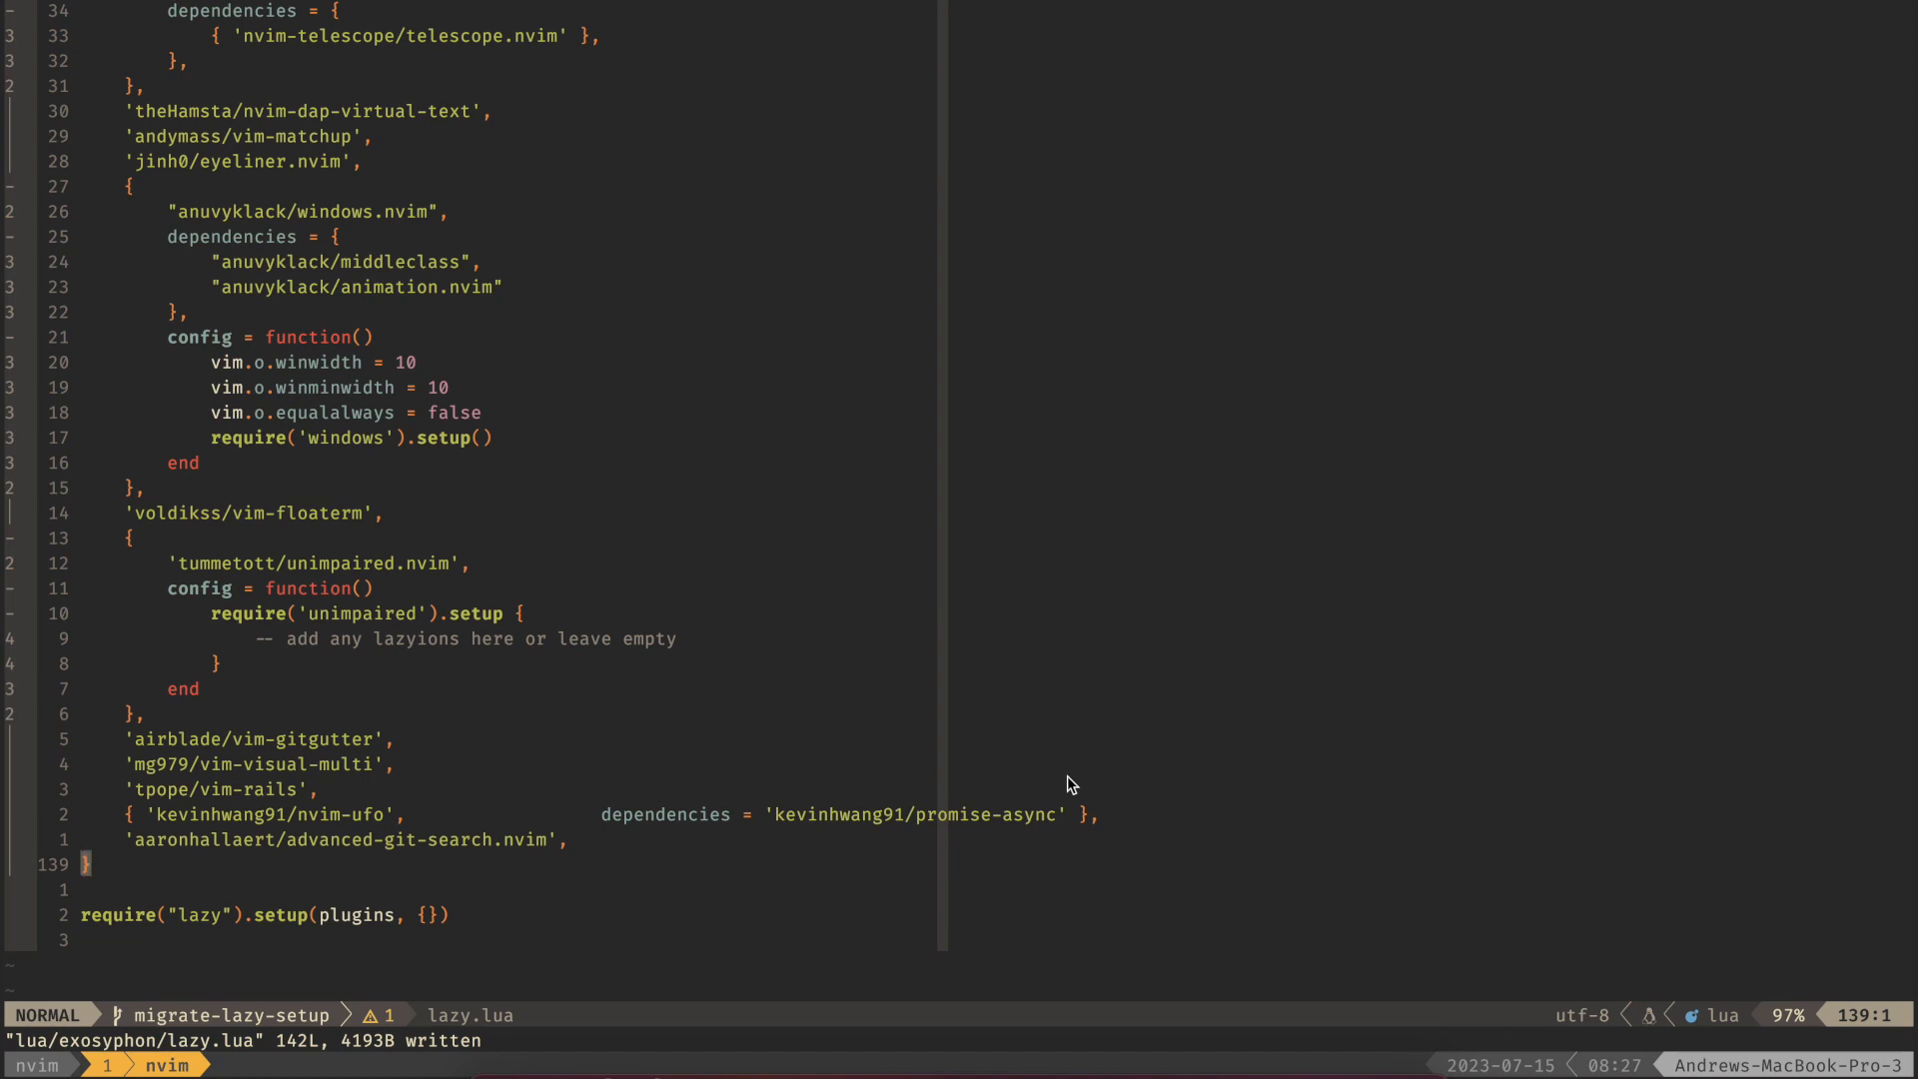
- Re-add 'tpope/vim-rhubarb' and set change_detection = { notify = false } in the setup options
type("'tpope/vim-rhubarb',")
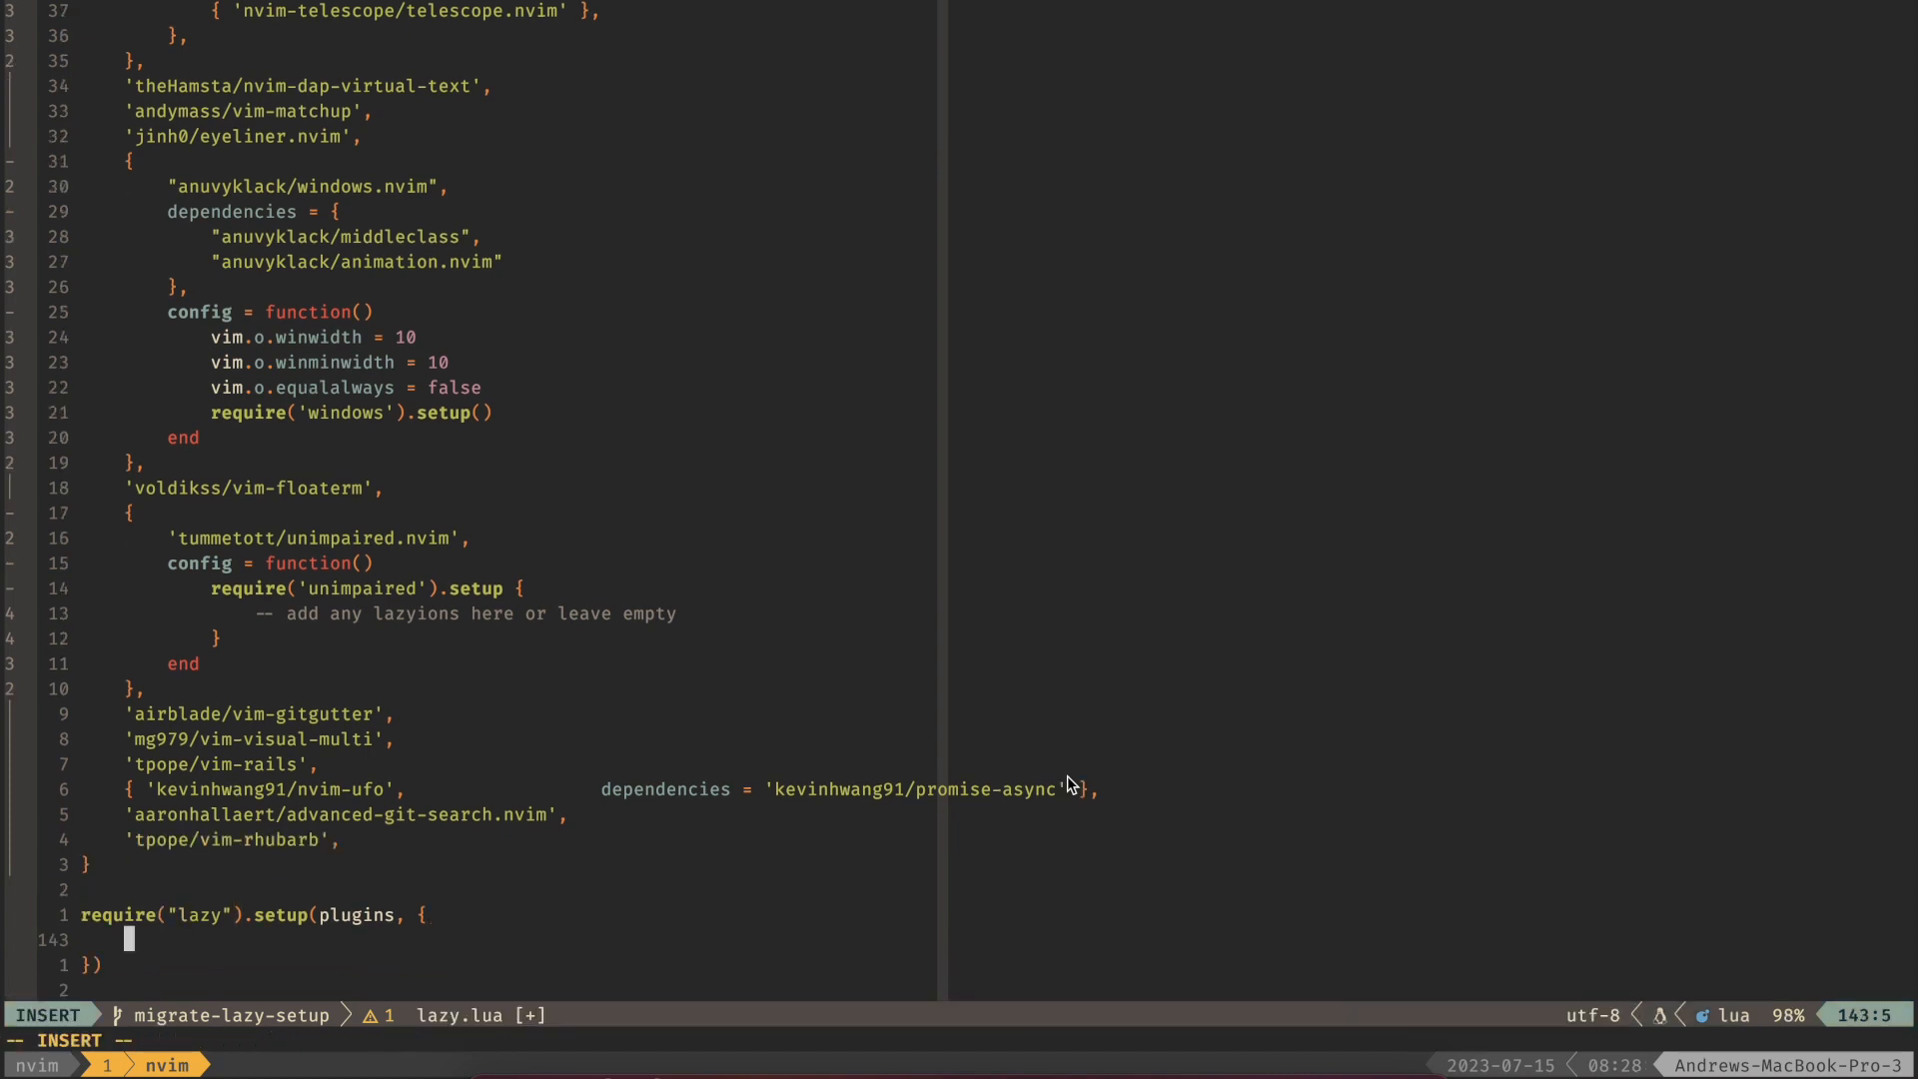
type("chage_detect")
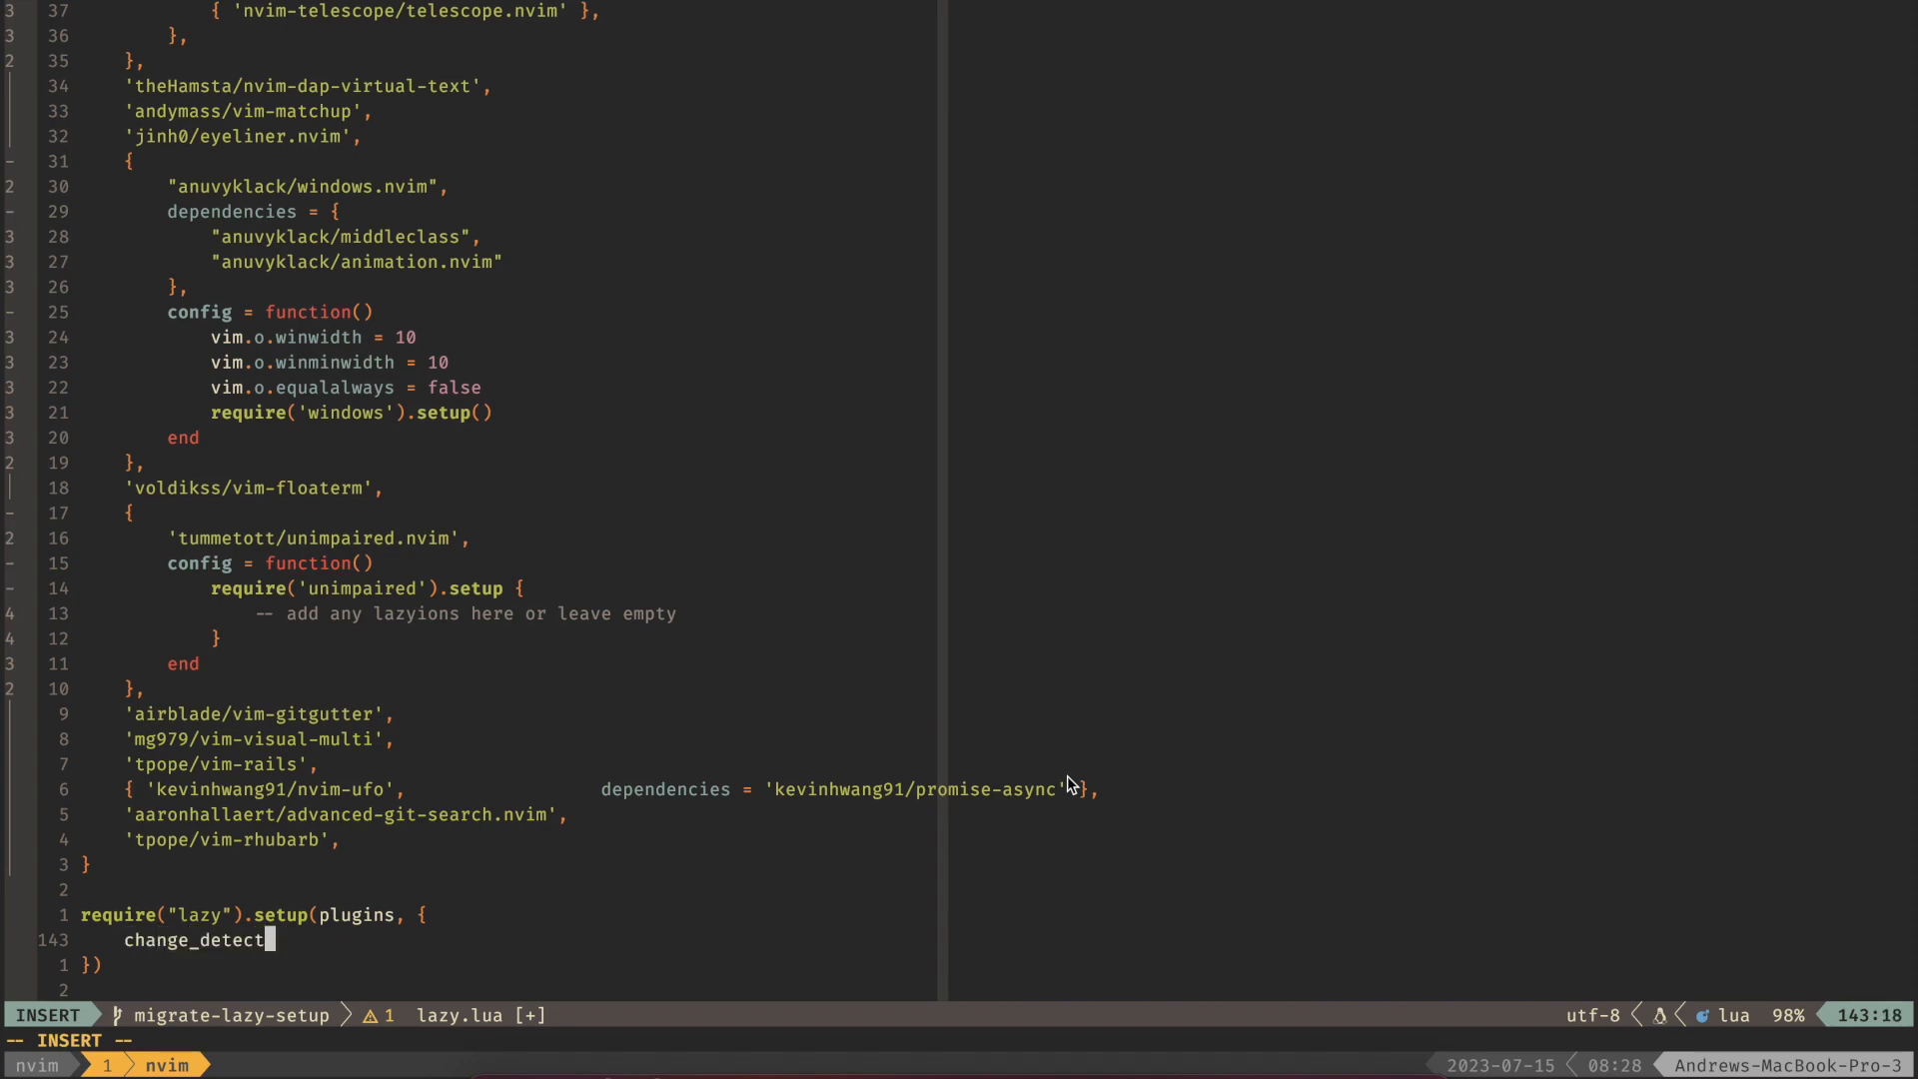
type("ion = {")
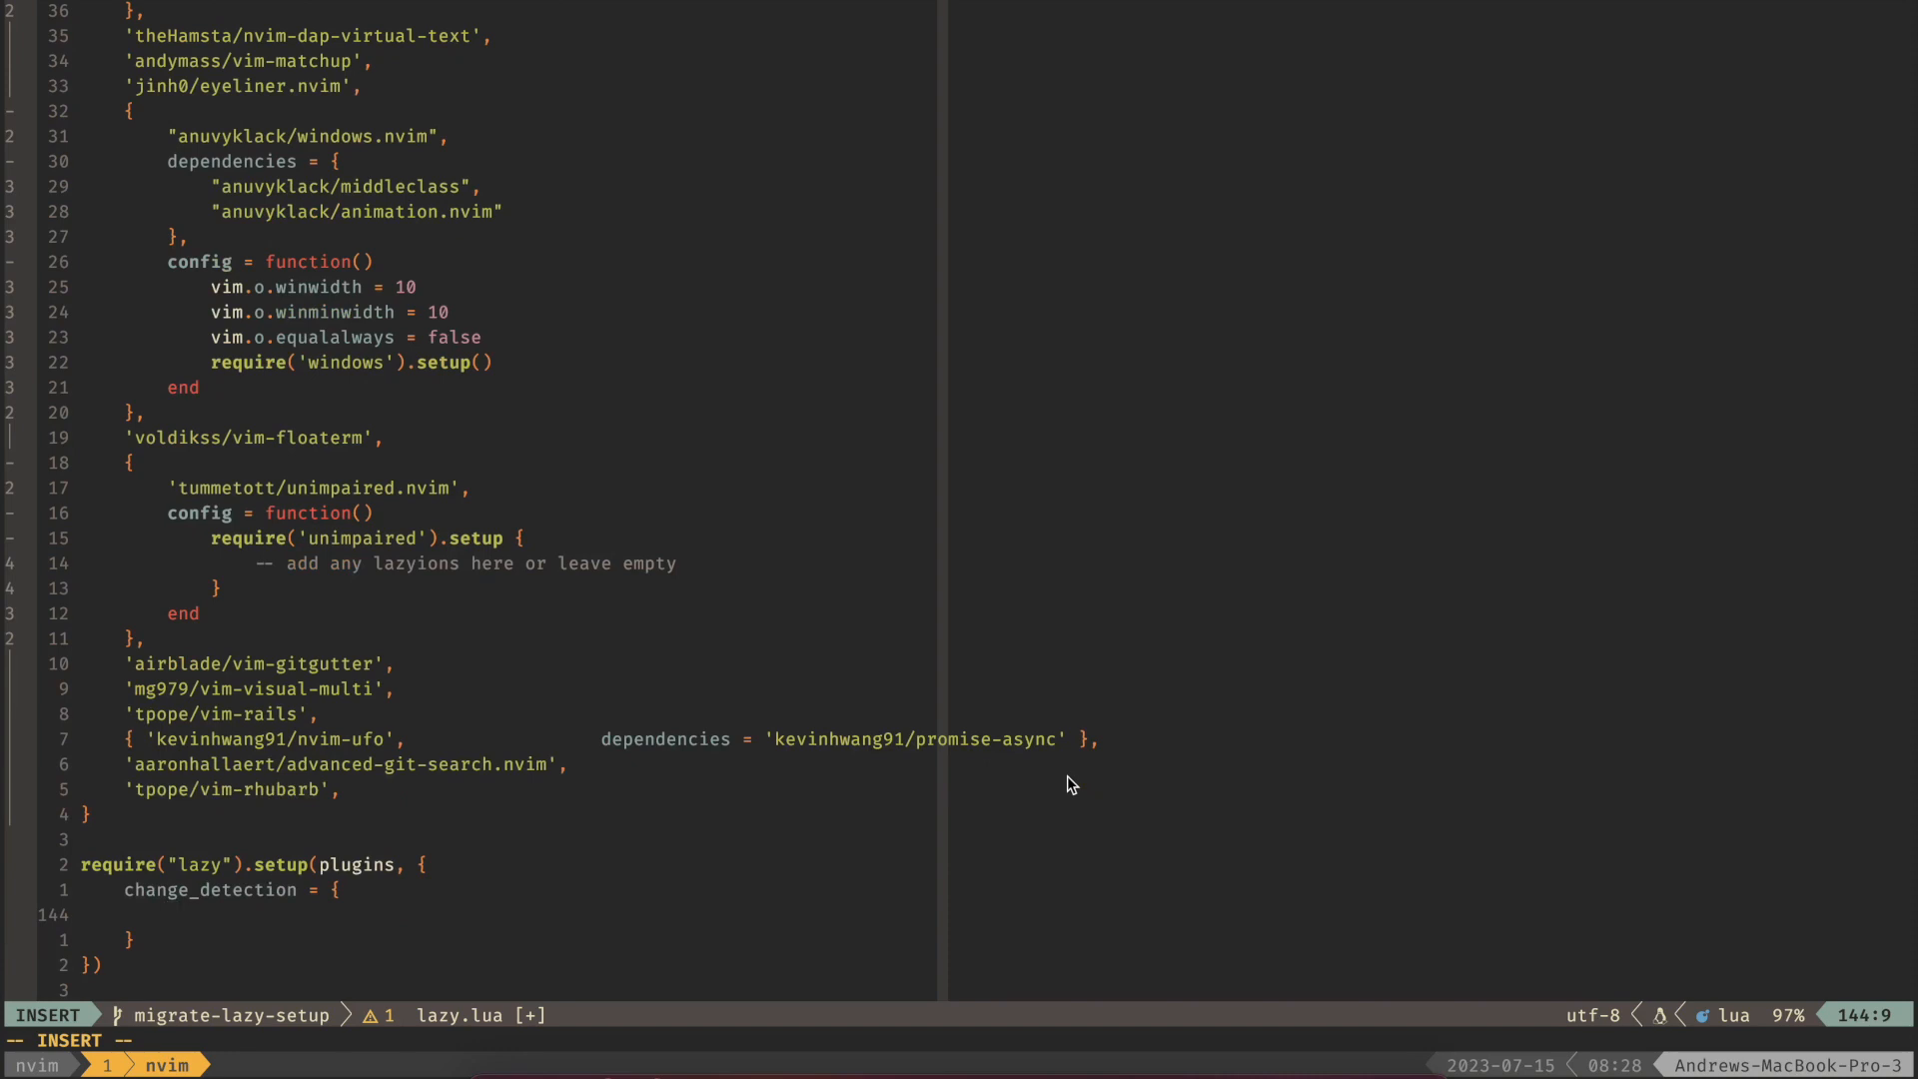
type("notify")
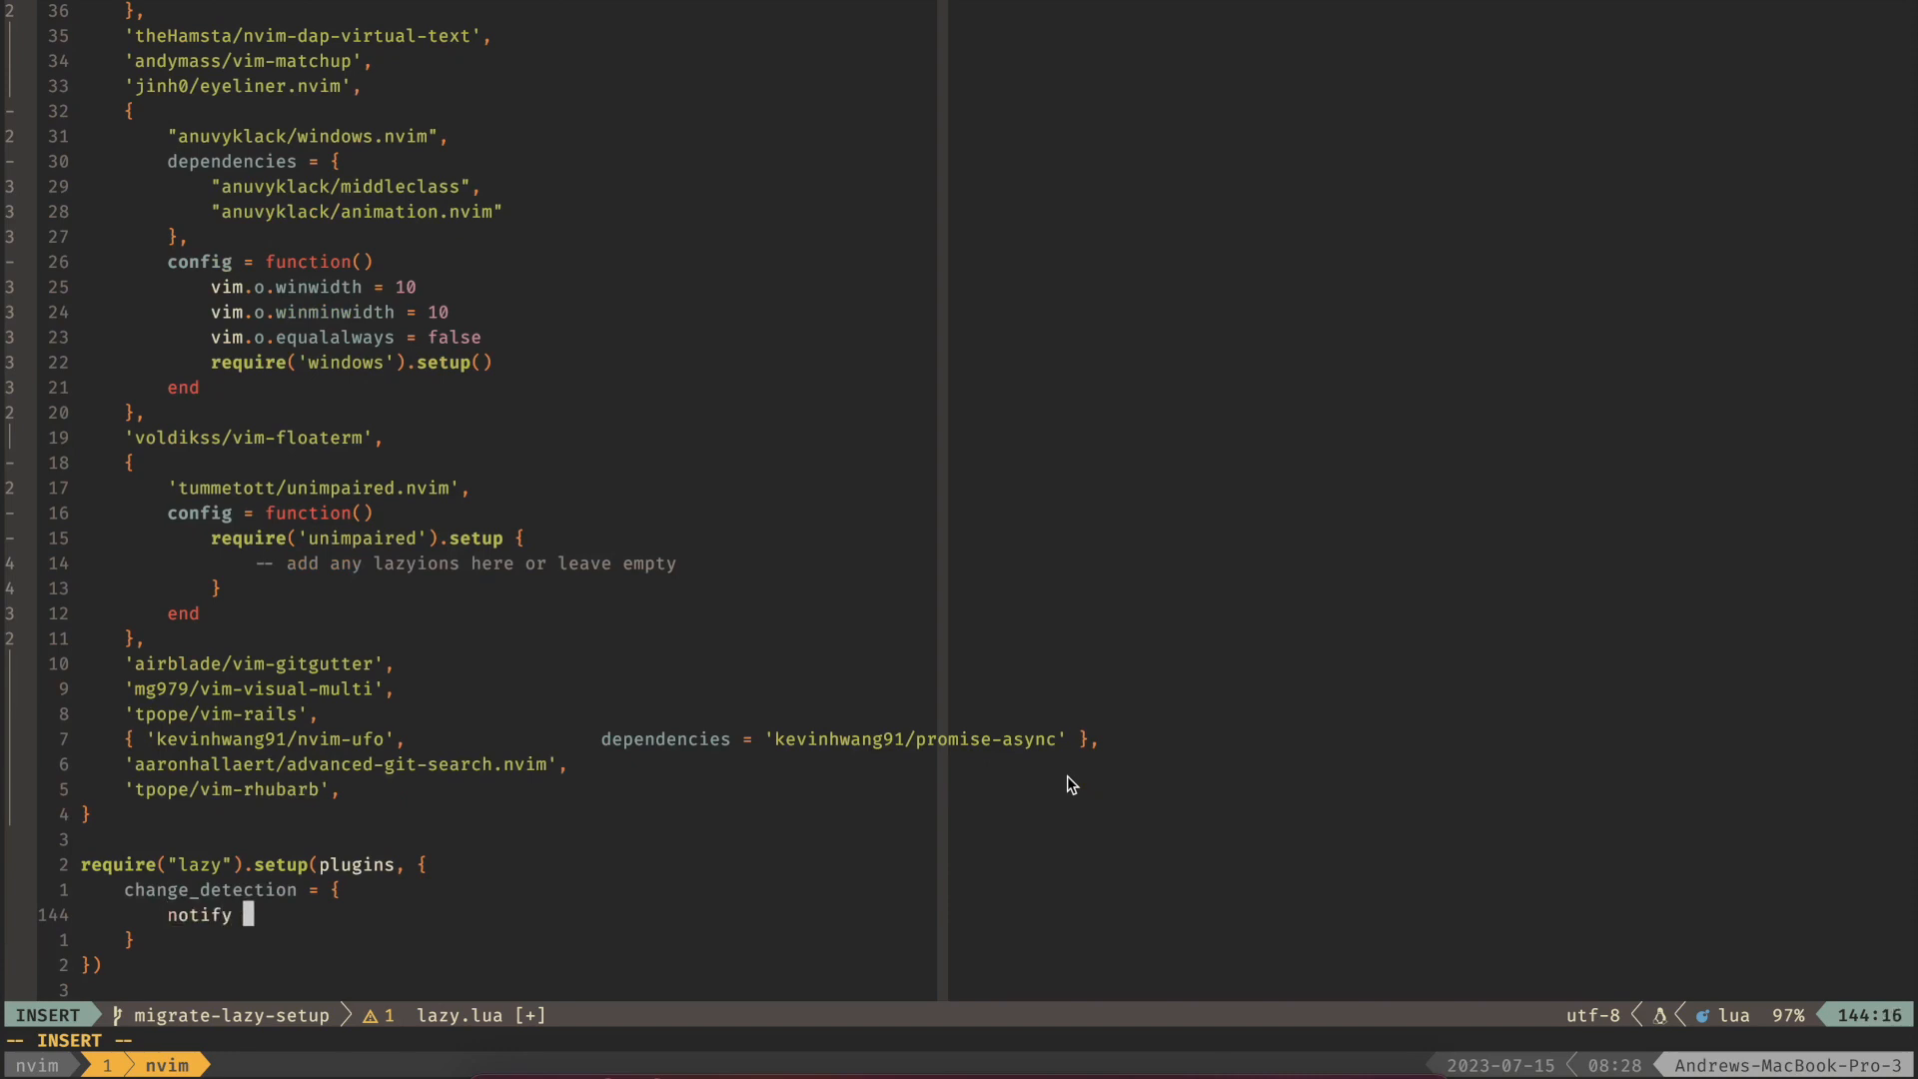
type("= false")
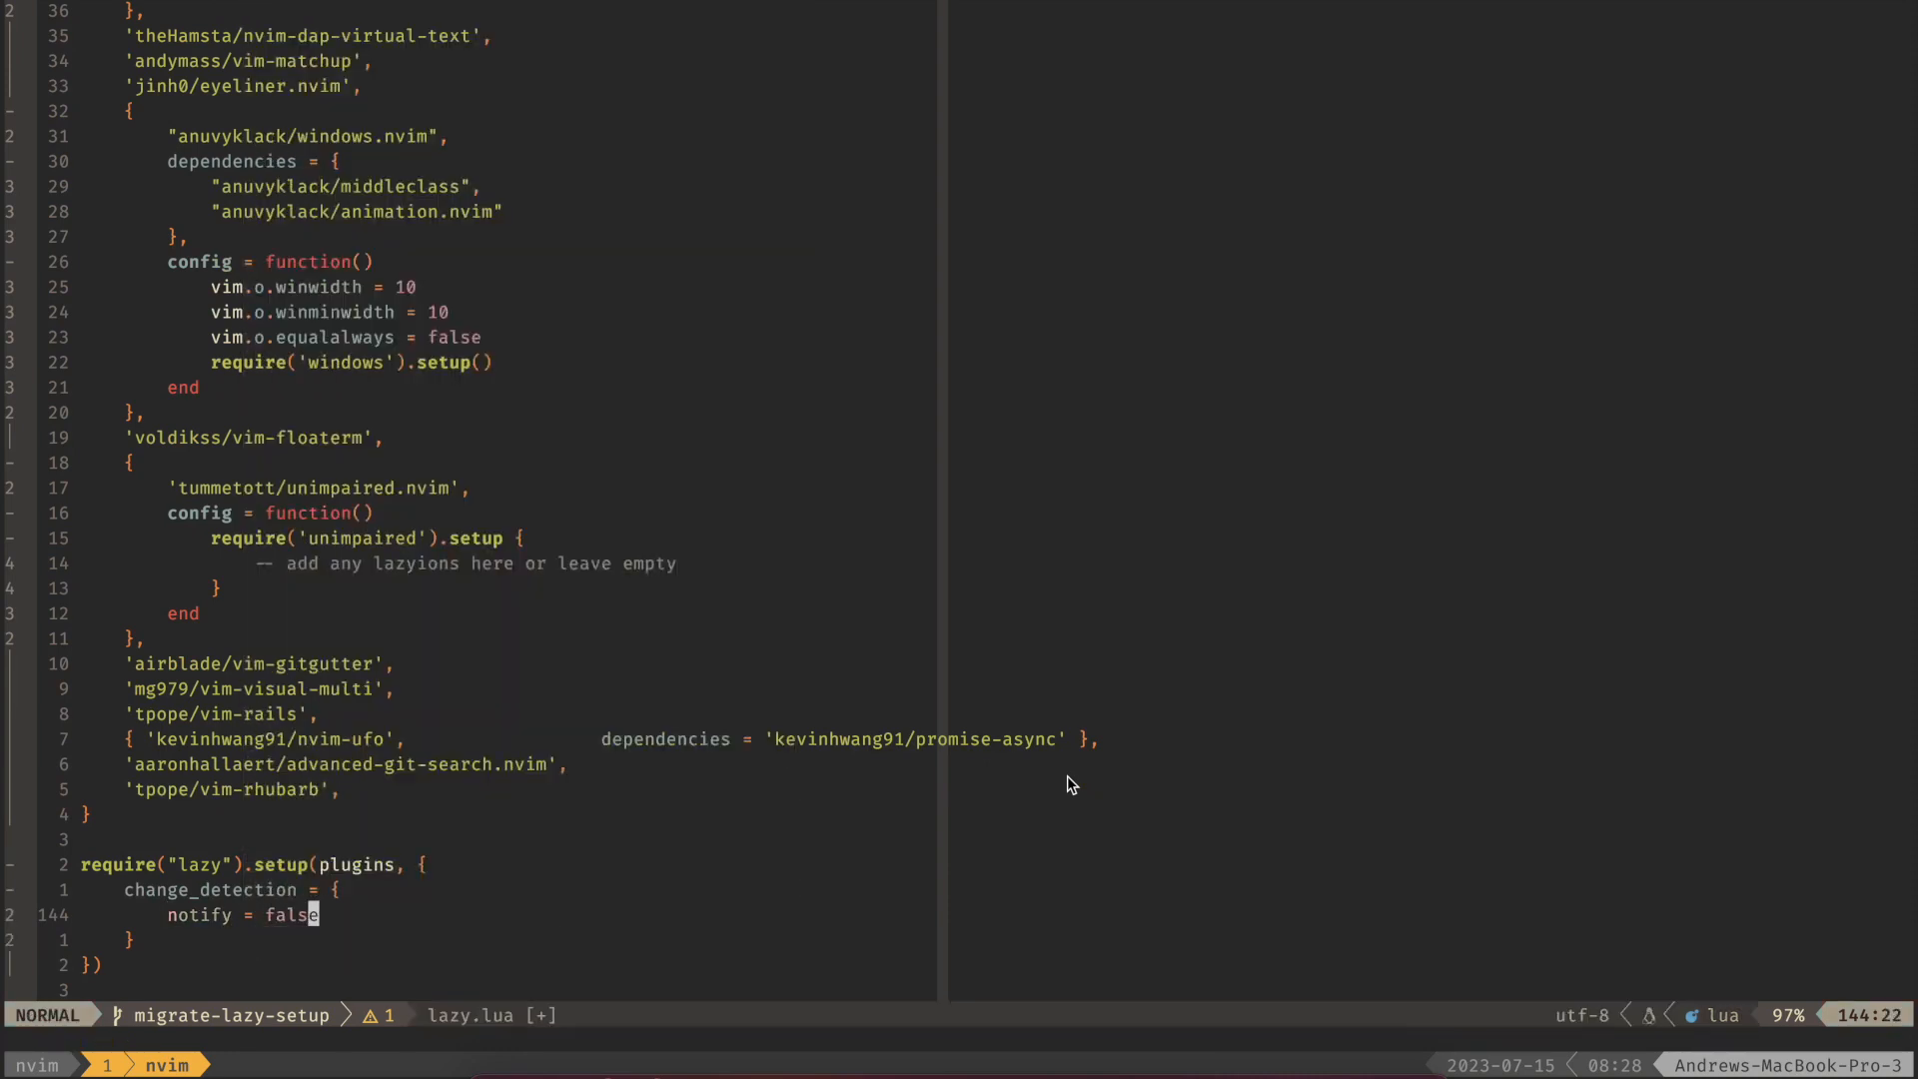